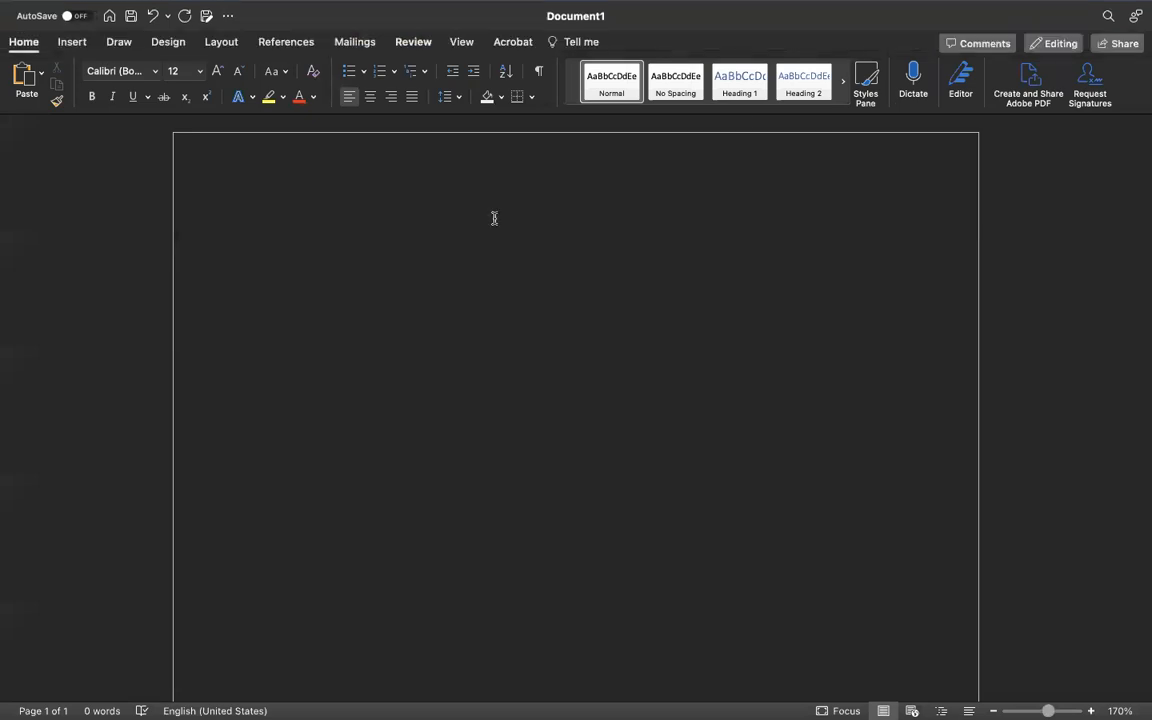
- Type the heading '2 to 3 years Experience:' on the blank page and start a new line
left_click(286, 238)
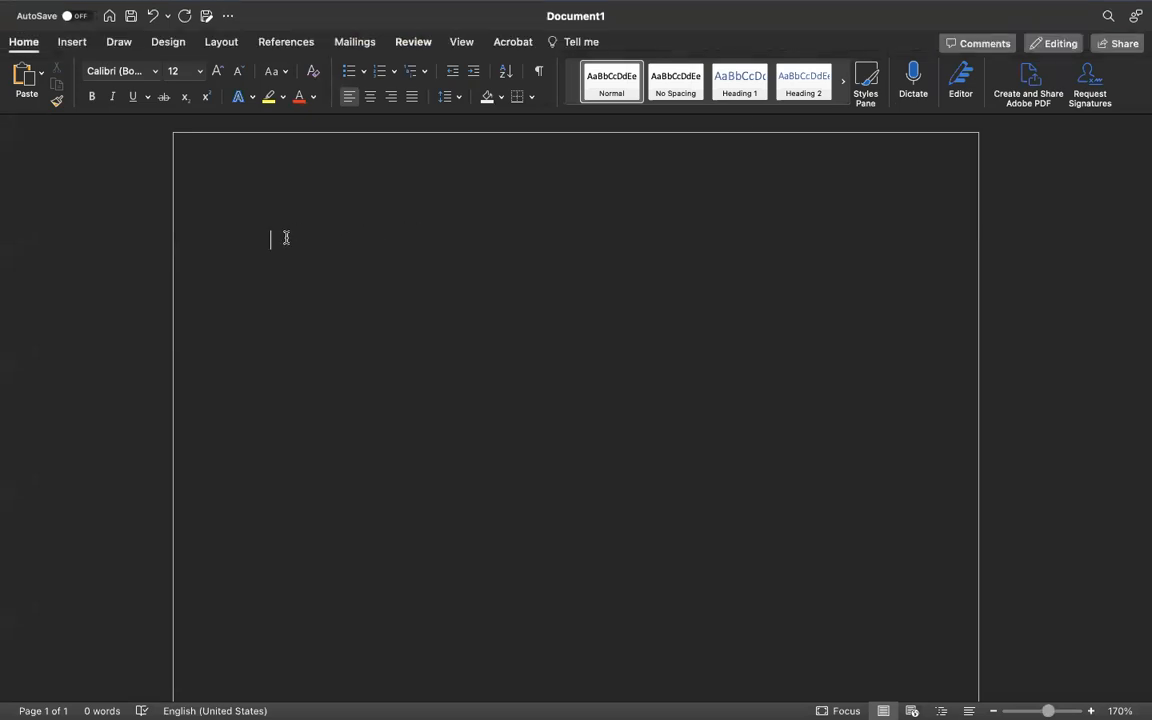
mouse_move(289, 241)
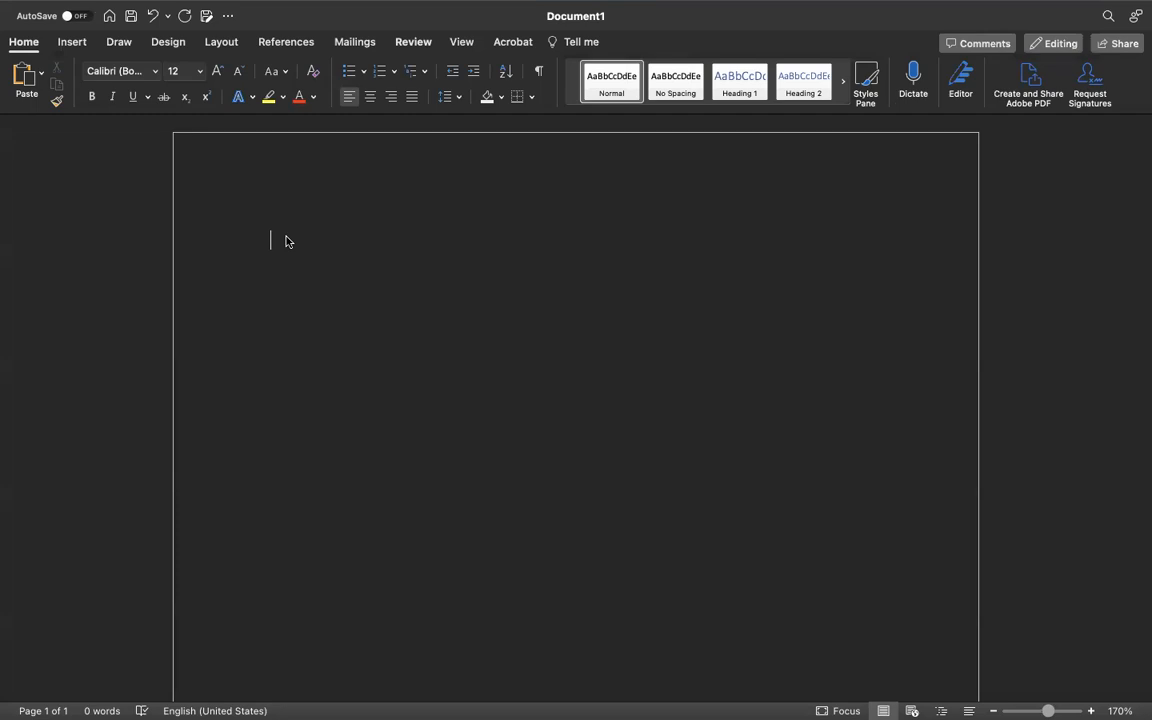
type("2 to")
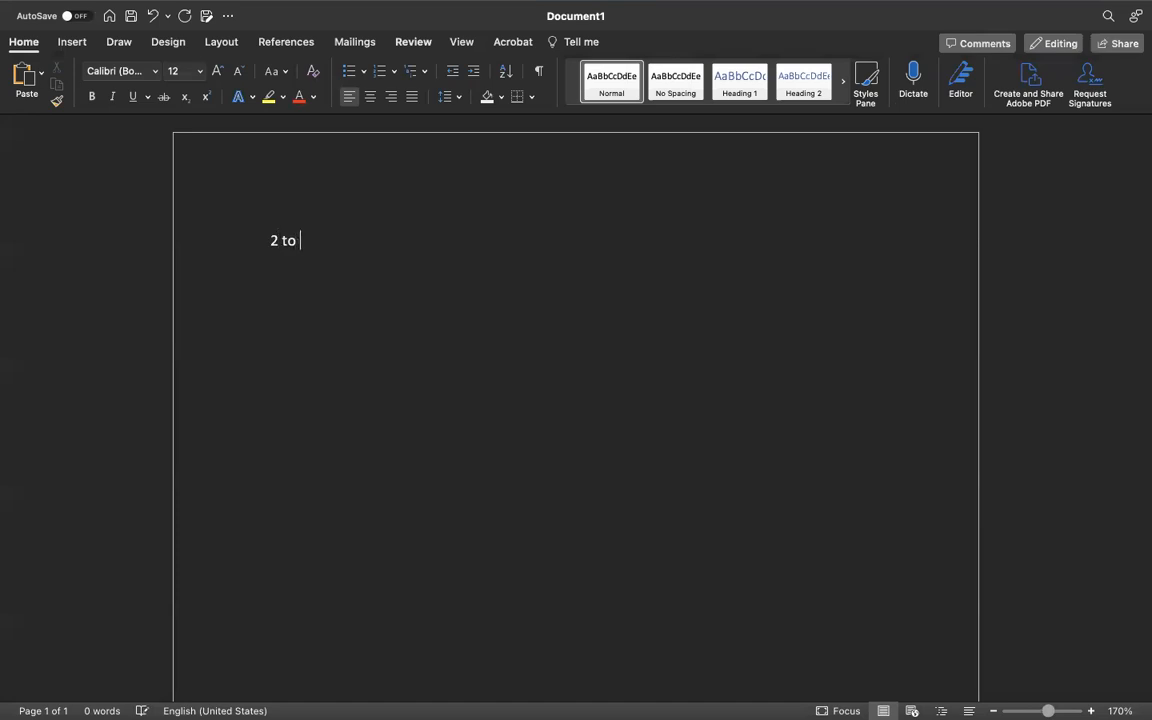
type("3 years")
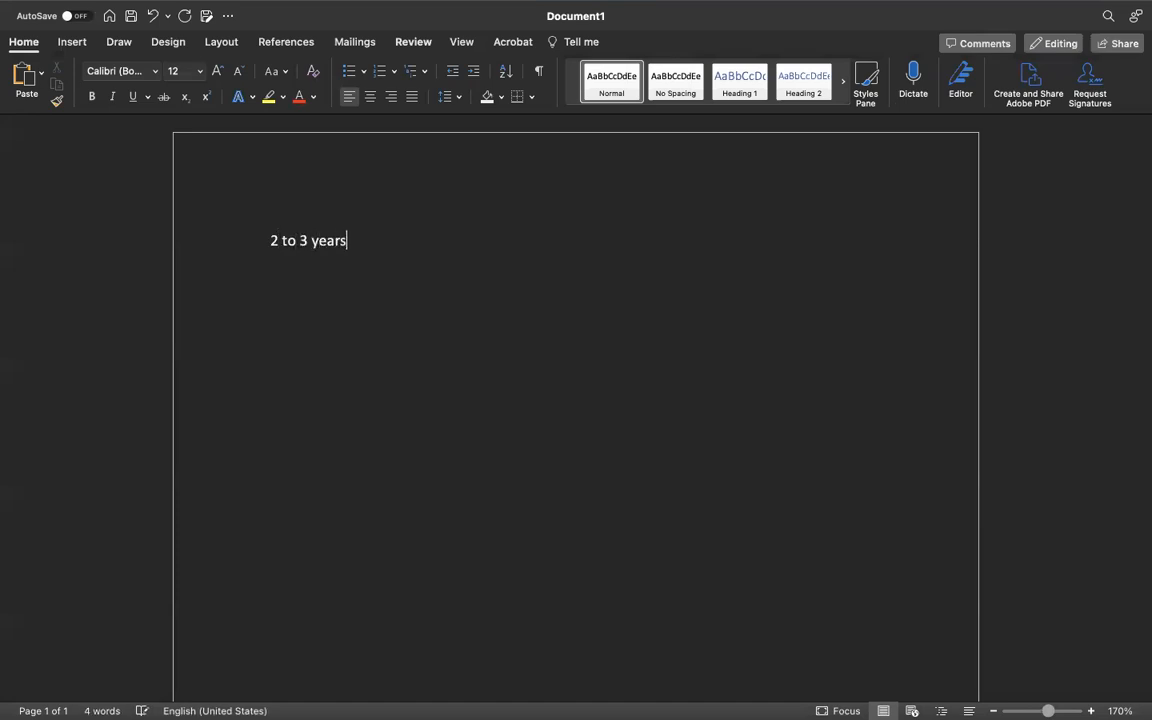
type("Experience:")
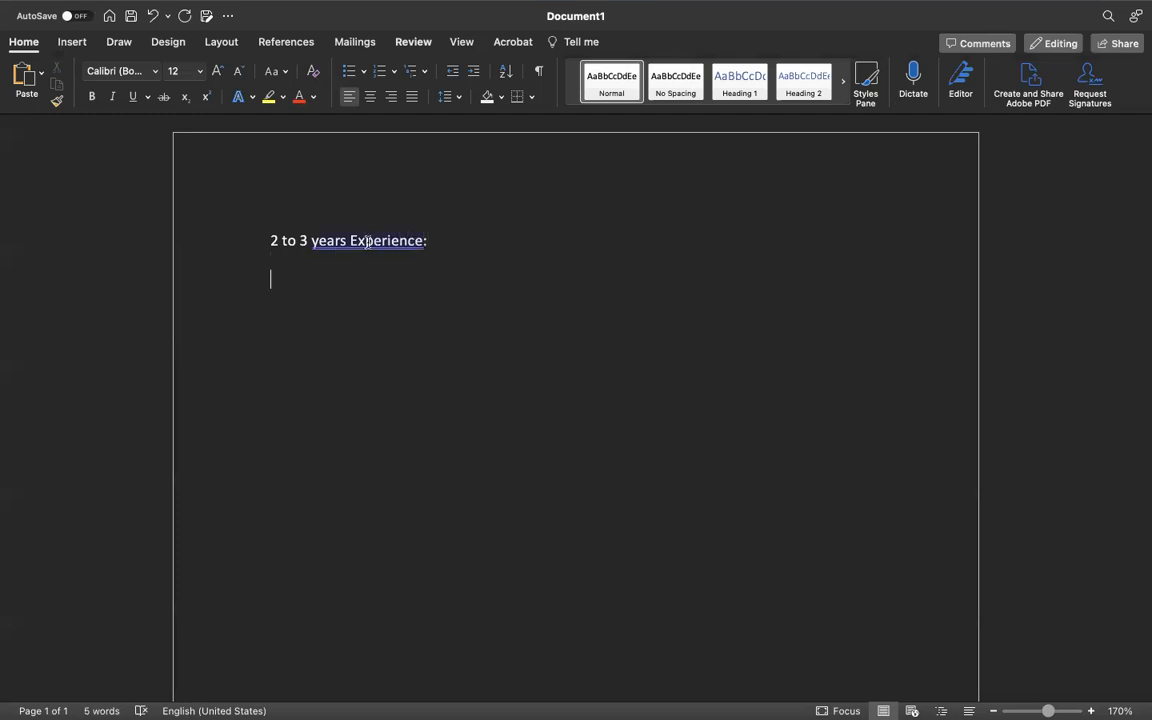
- Accept the 'years' Experience' grammar correction and begin numbered item 1
right_click(367, 240)
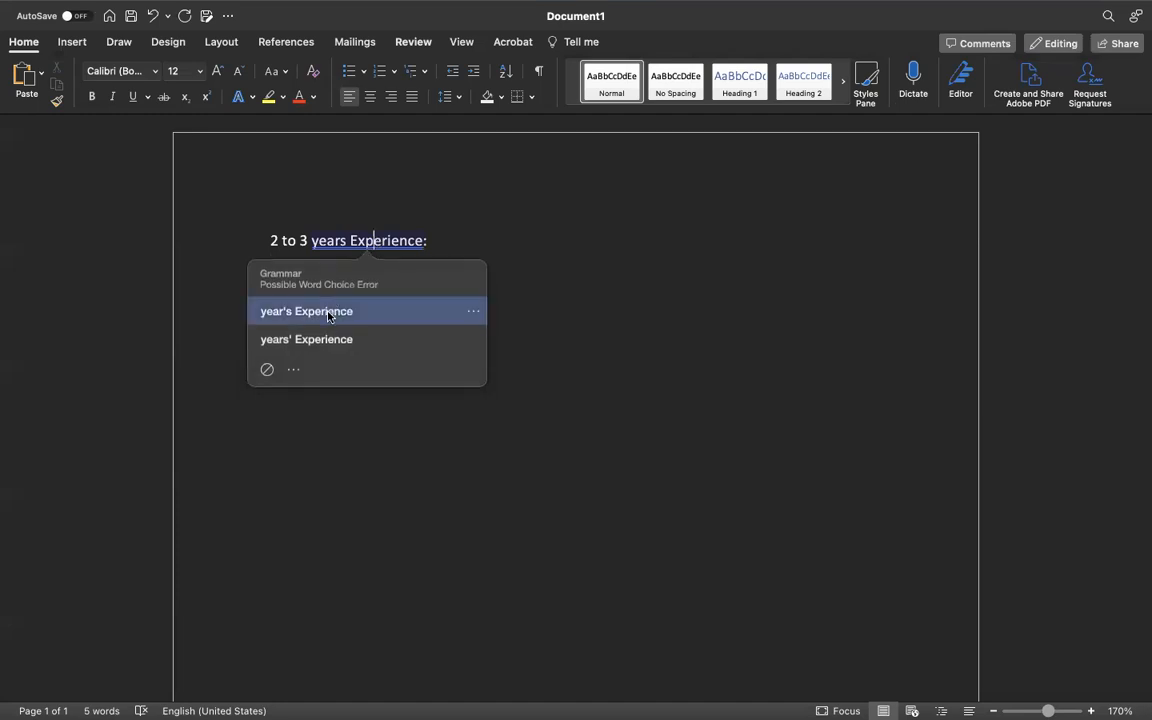
left_click(306, 339)
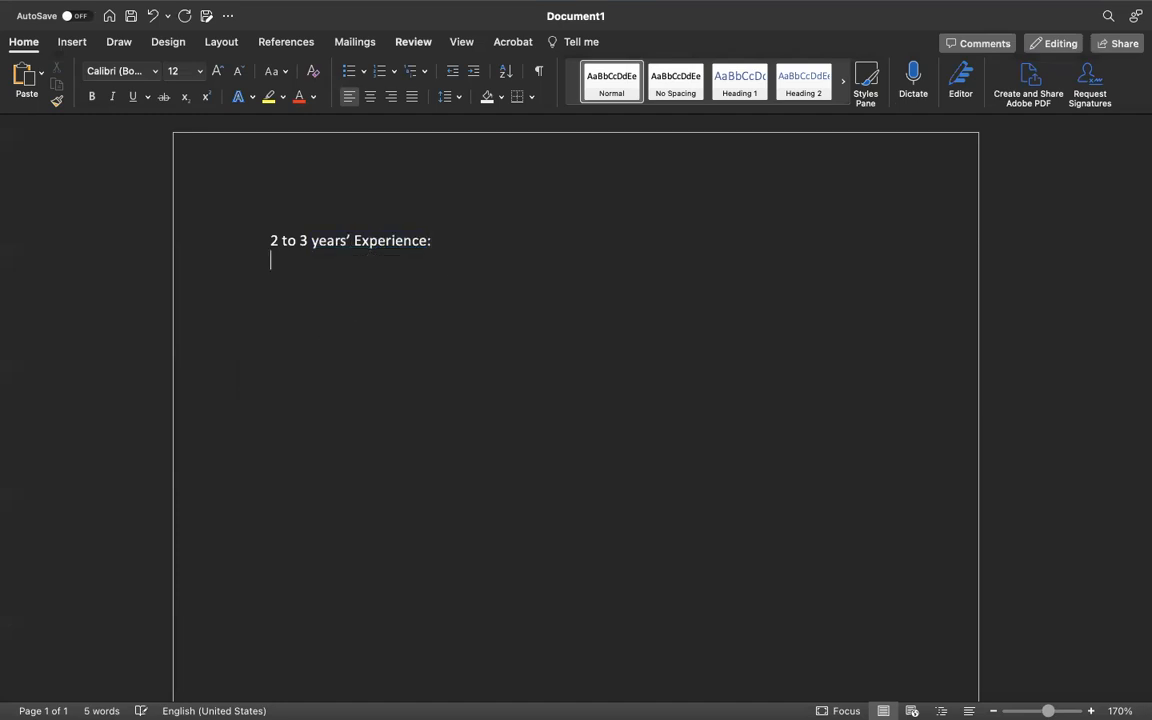
type("1.")
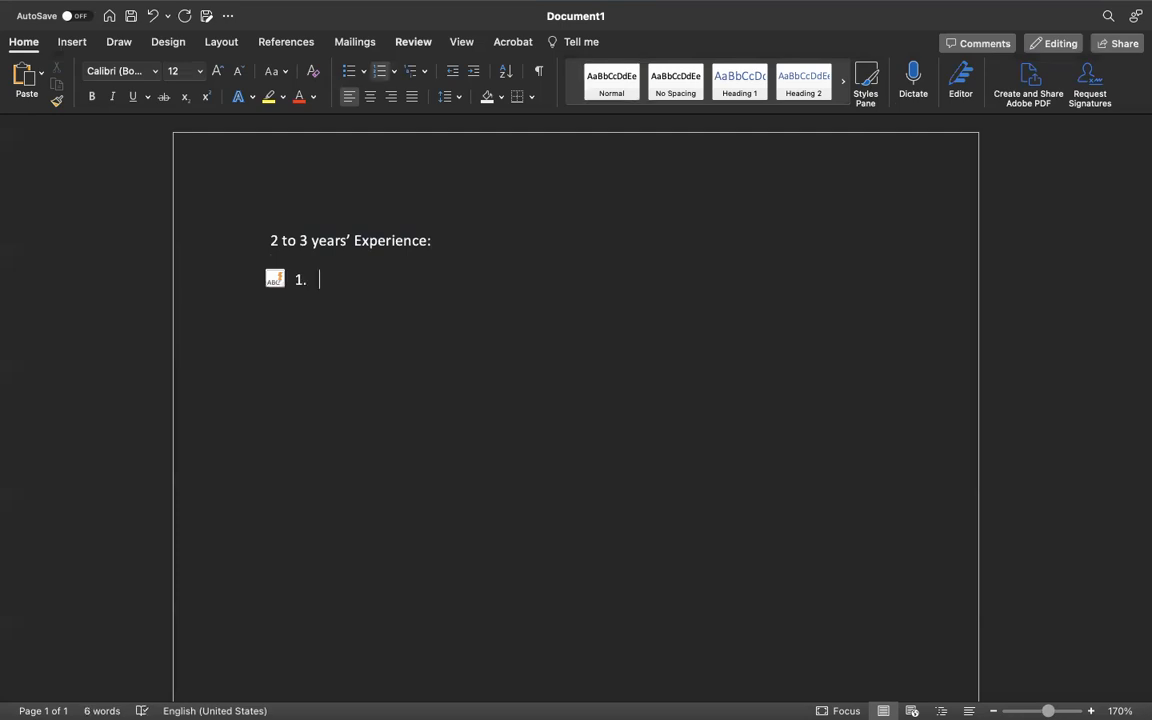
- Enter Organization Structure, Master Data and Purchasing, then begin 'Automatic Account Determ' as item 4
type("Org")
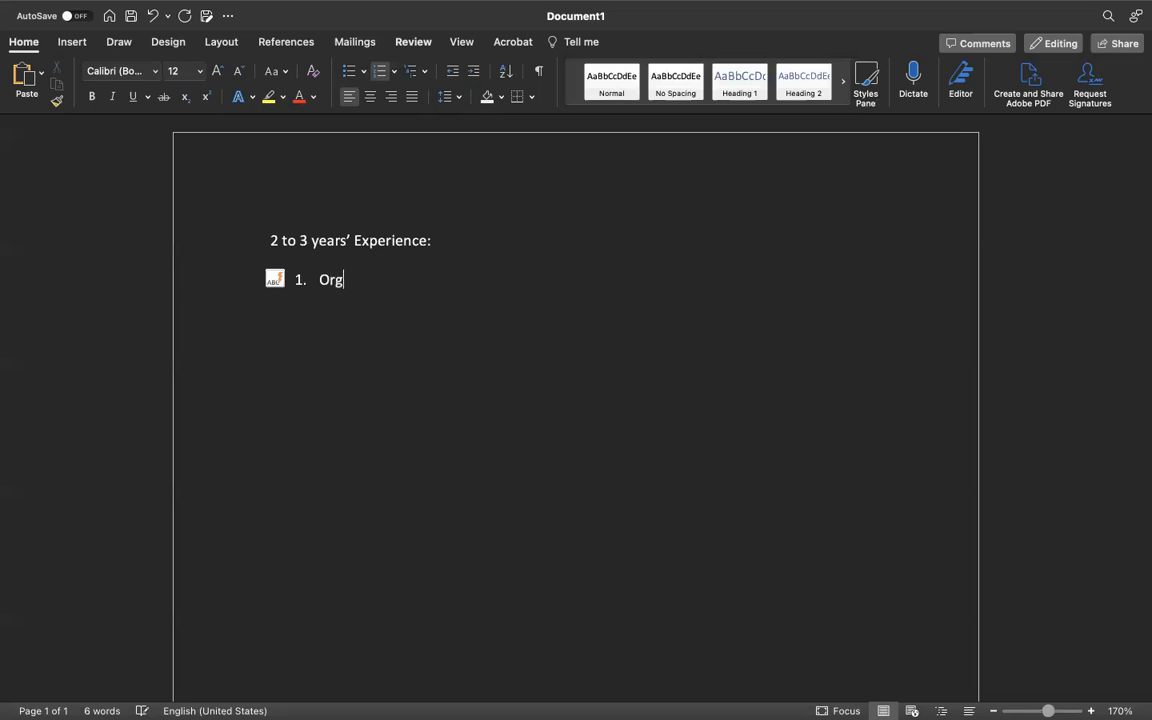
type("anization Str")
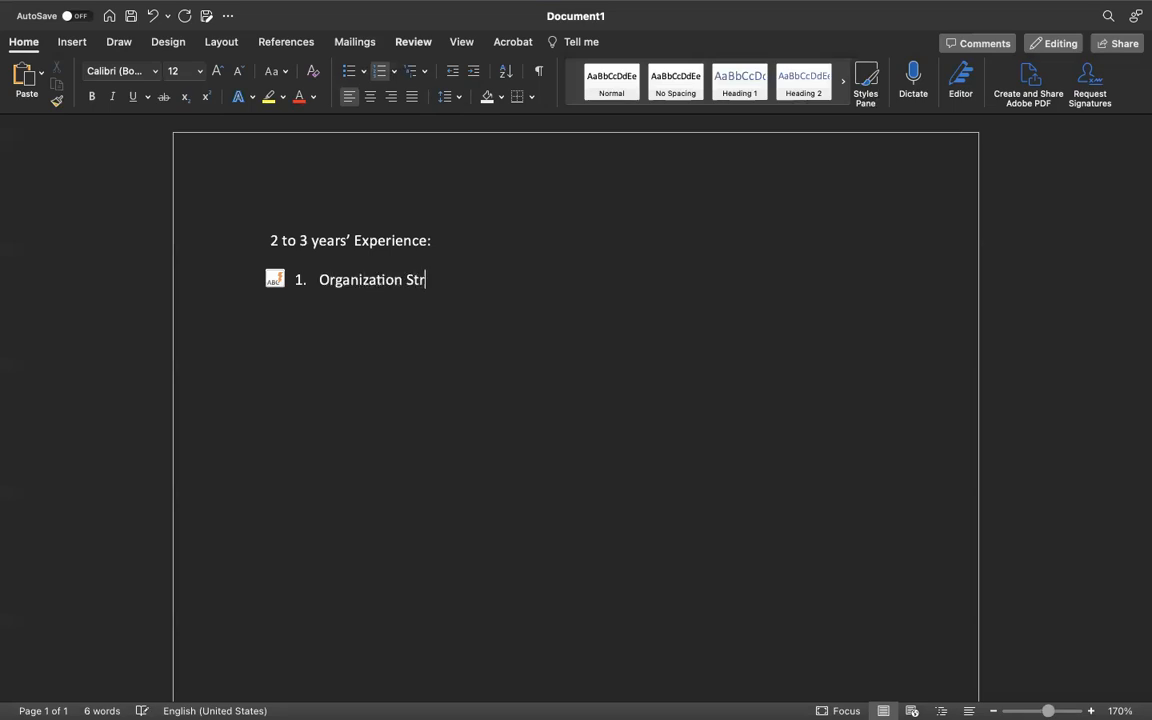
type("ucture")
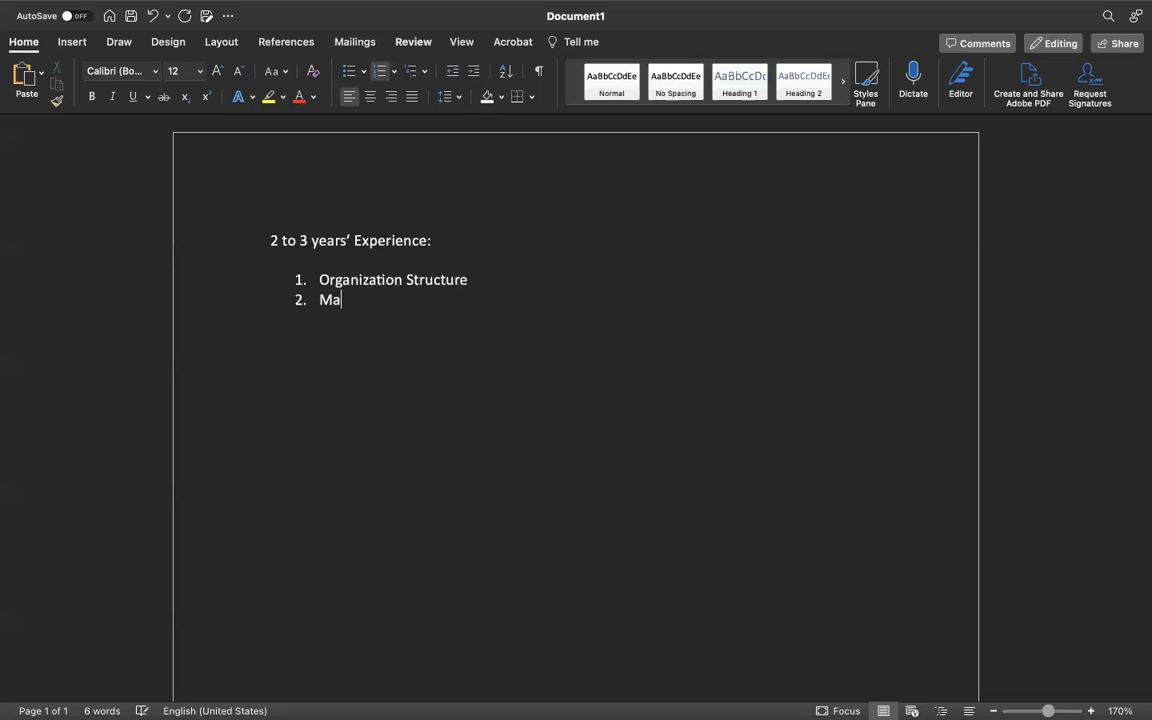
type("ster Dat")
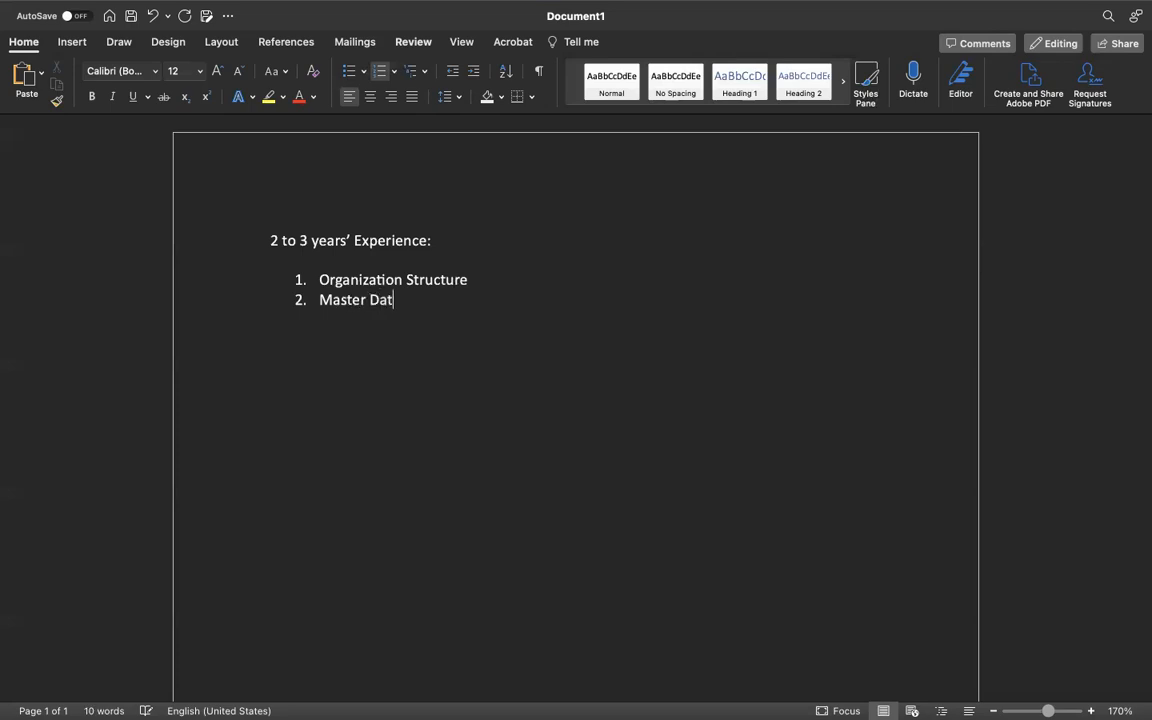
type("a")
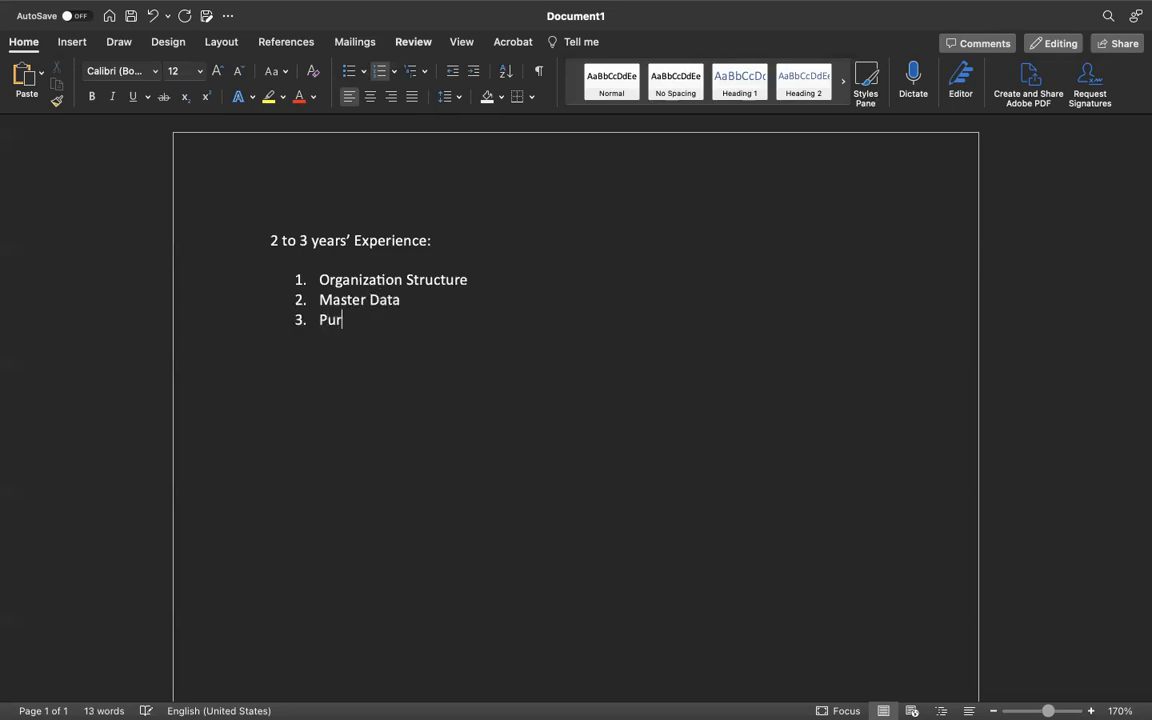
type("chas")
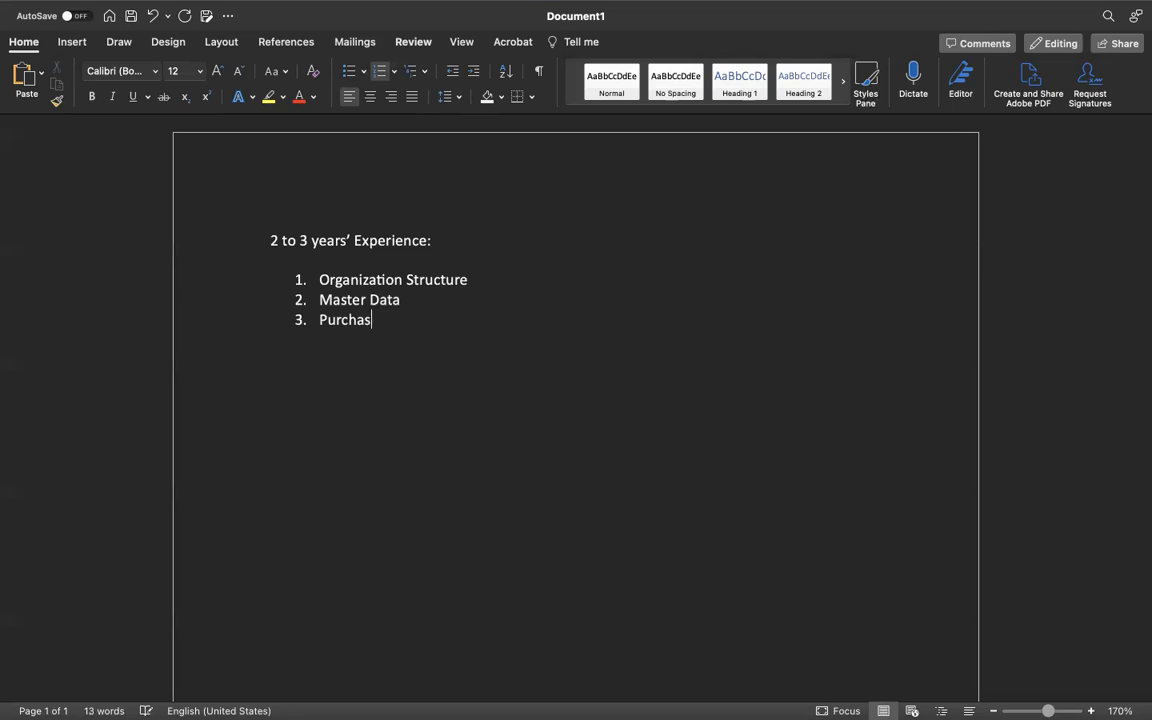
type("ing")
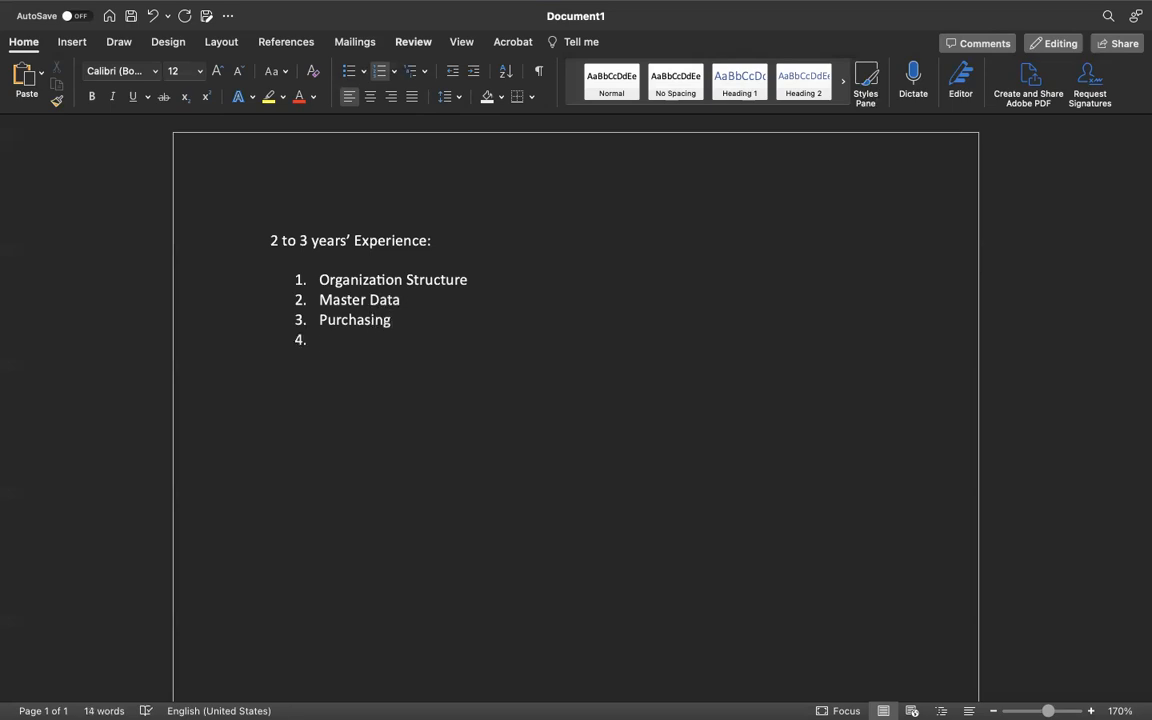
type("Automatc")
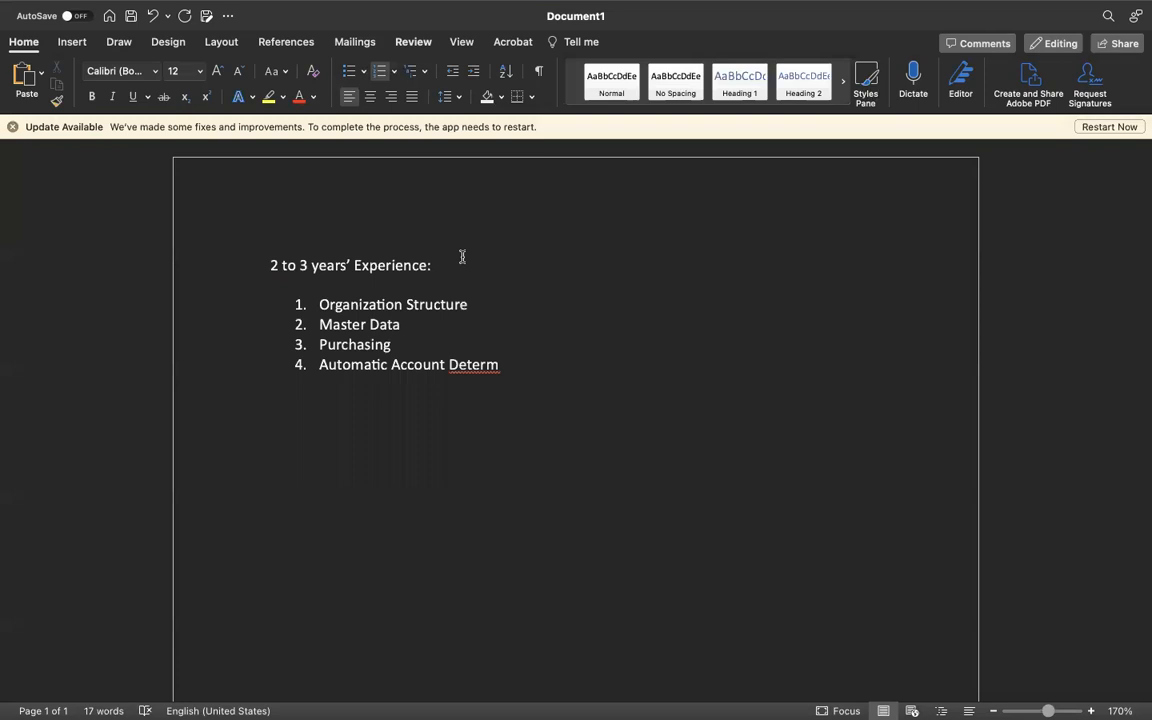
mouse_move(520, 235)
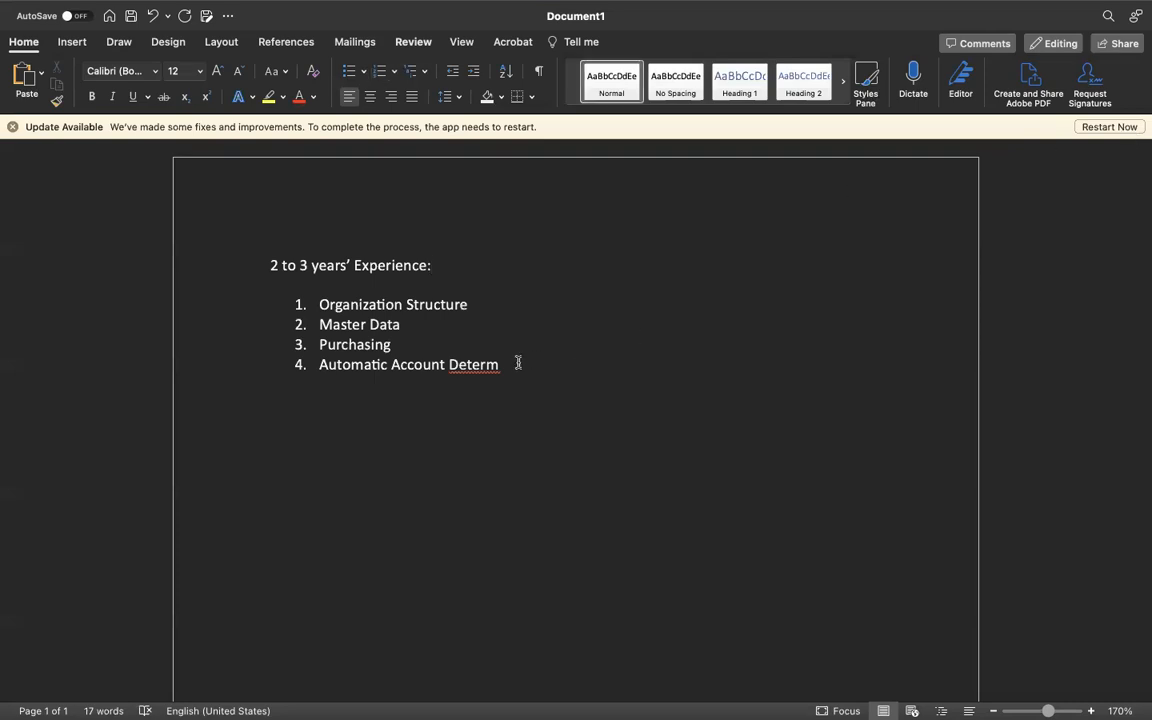
- Finish Automatic Account Determination and add Inventory Management and Logistics Invoice Verification
type("ination")
type("Inv")
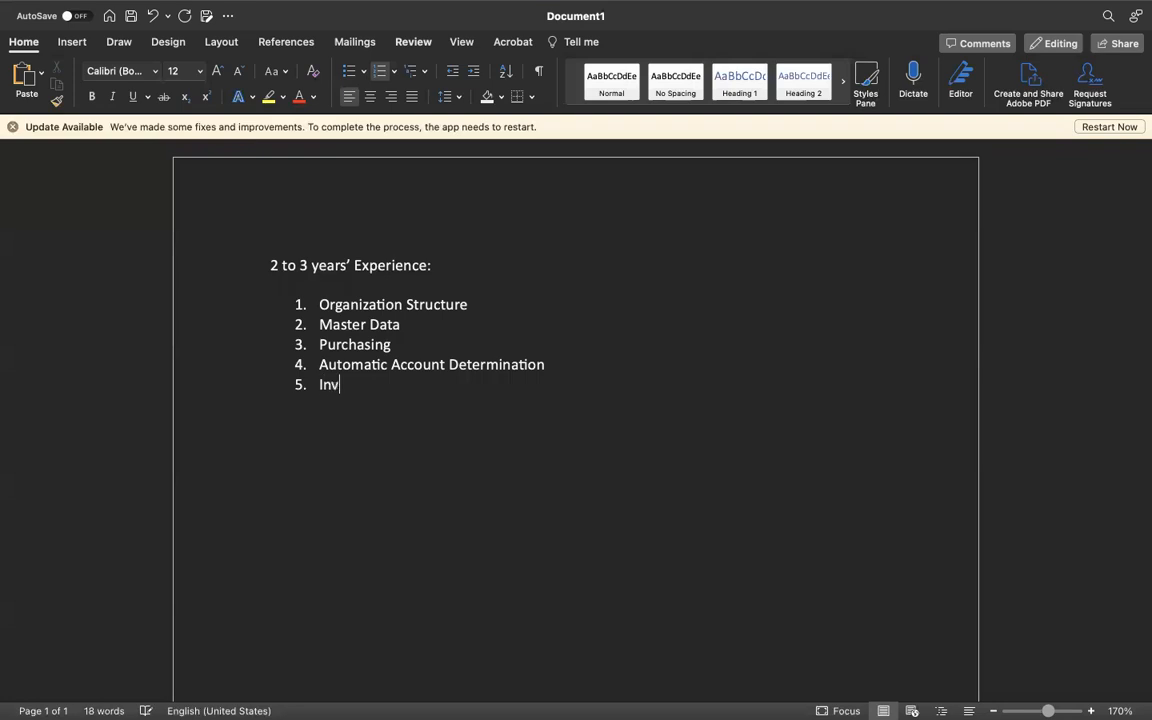
type("entory Mana")
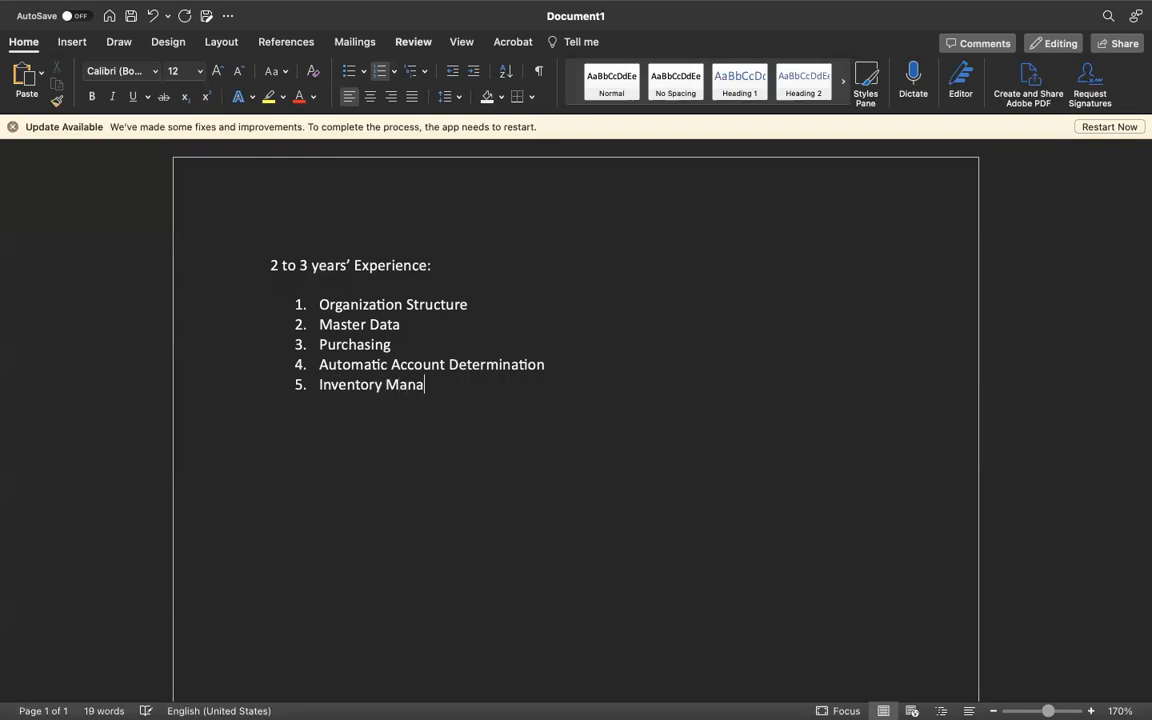
type("gement")
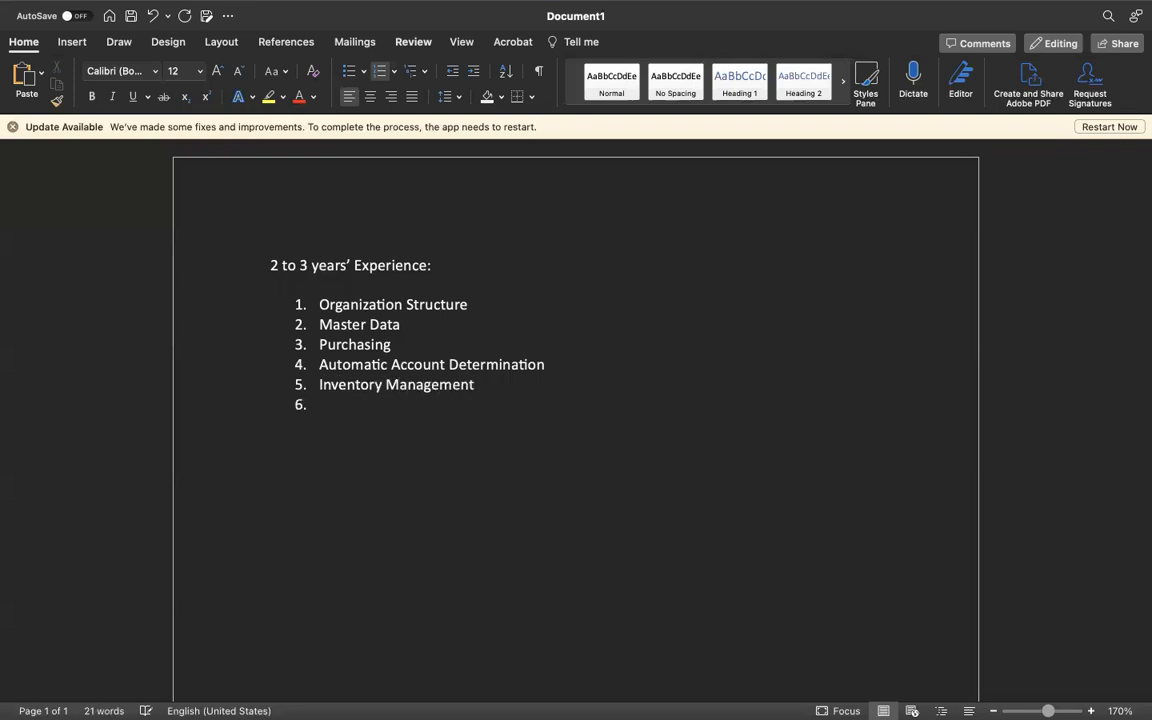
type("Logis")
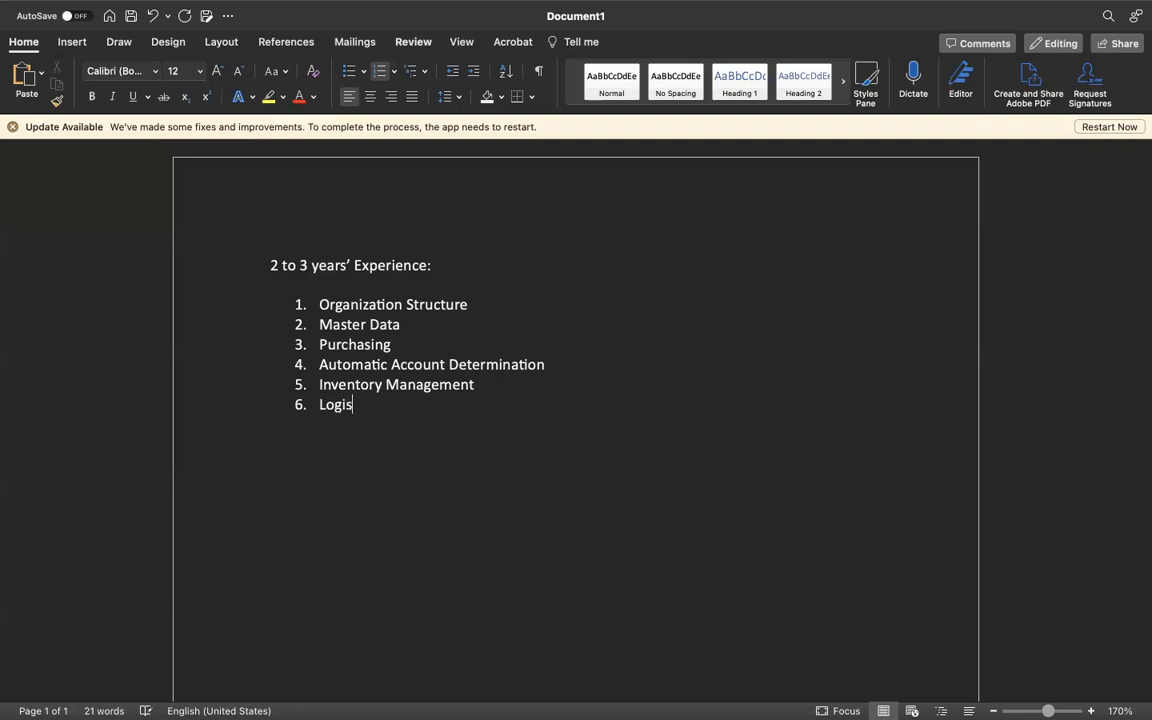
type("tics Invoic")
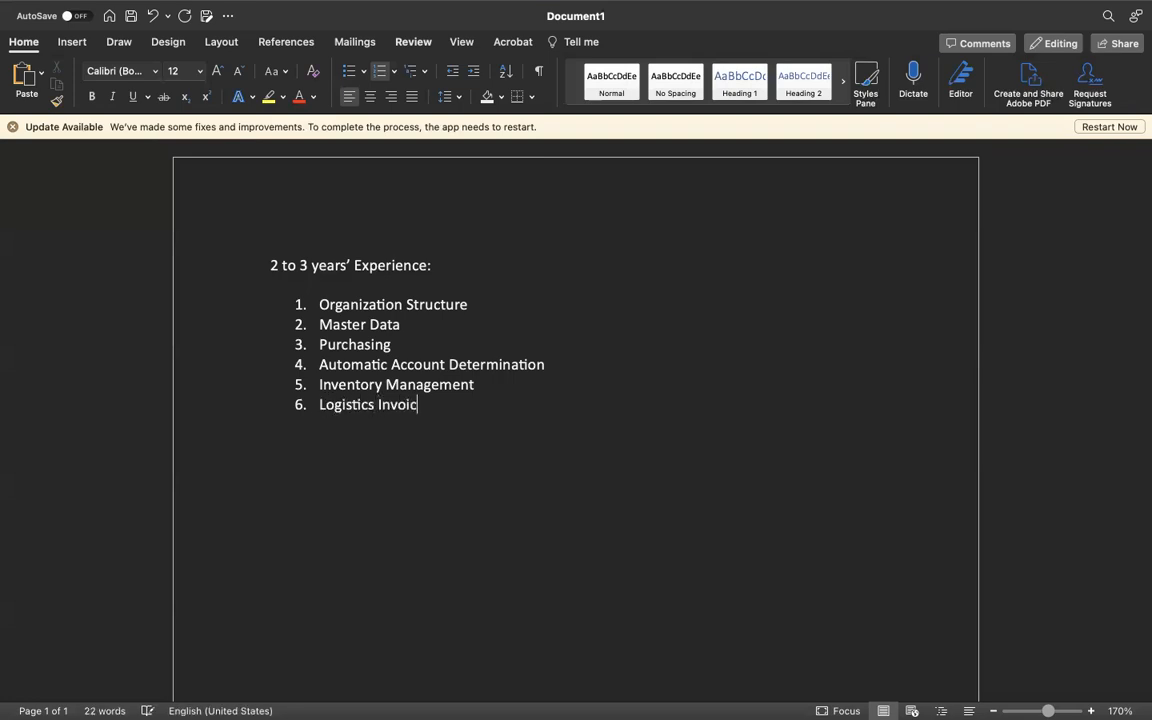
type("e Verification")
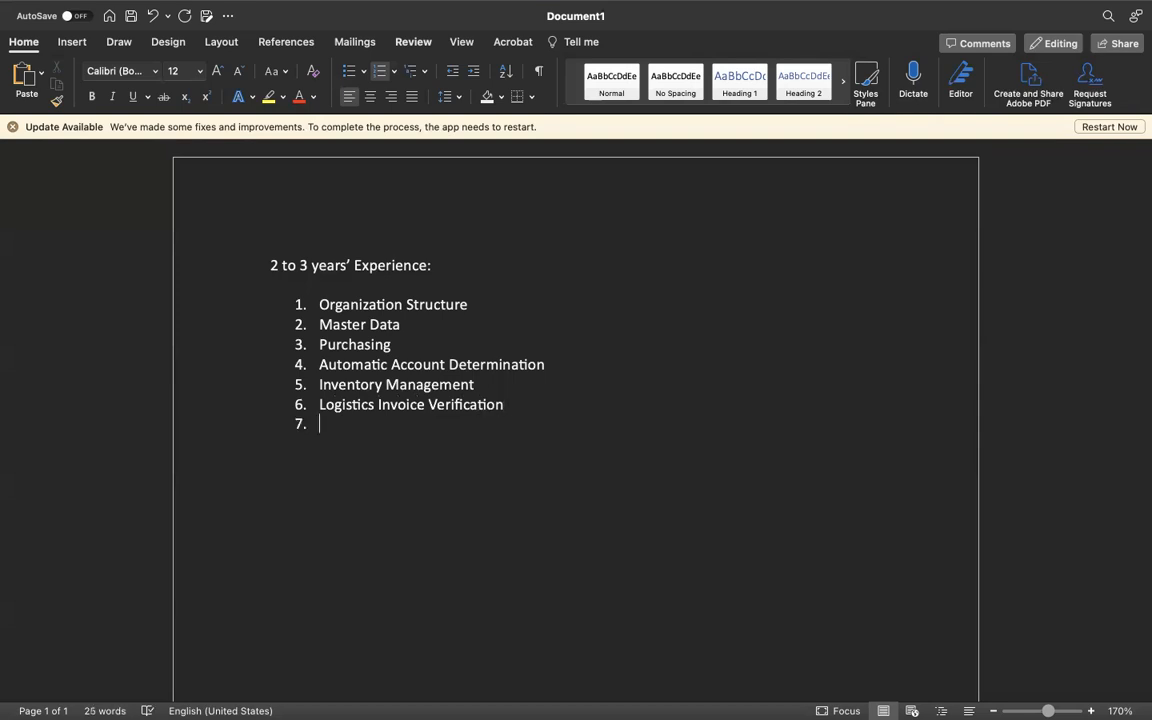
- Add Special Procurement and Miscellaneous as the final two list items
type("s")
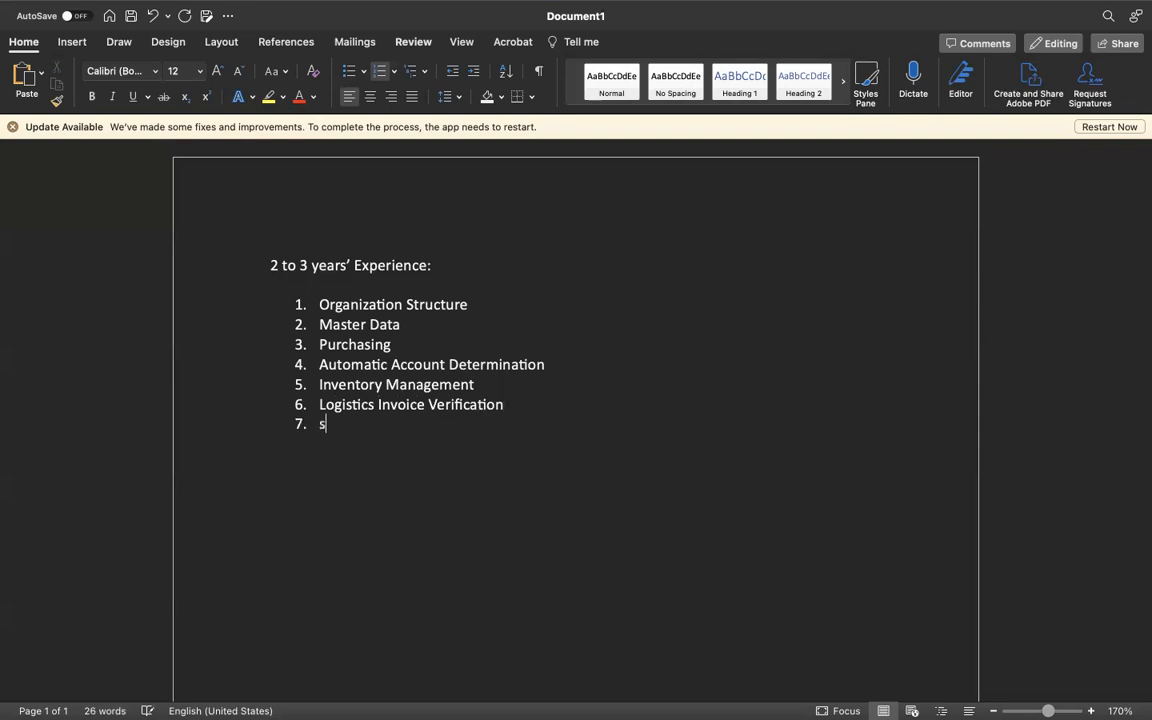
type("PECIAL")
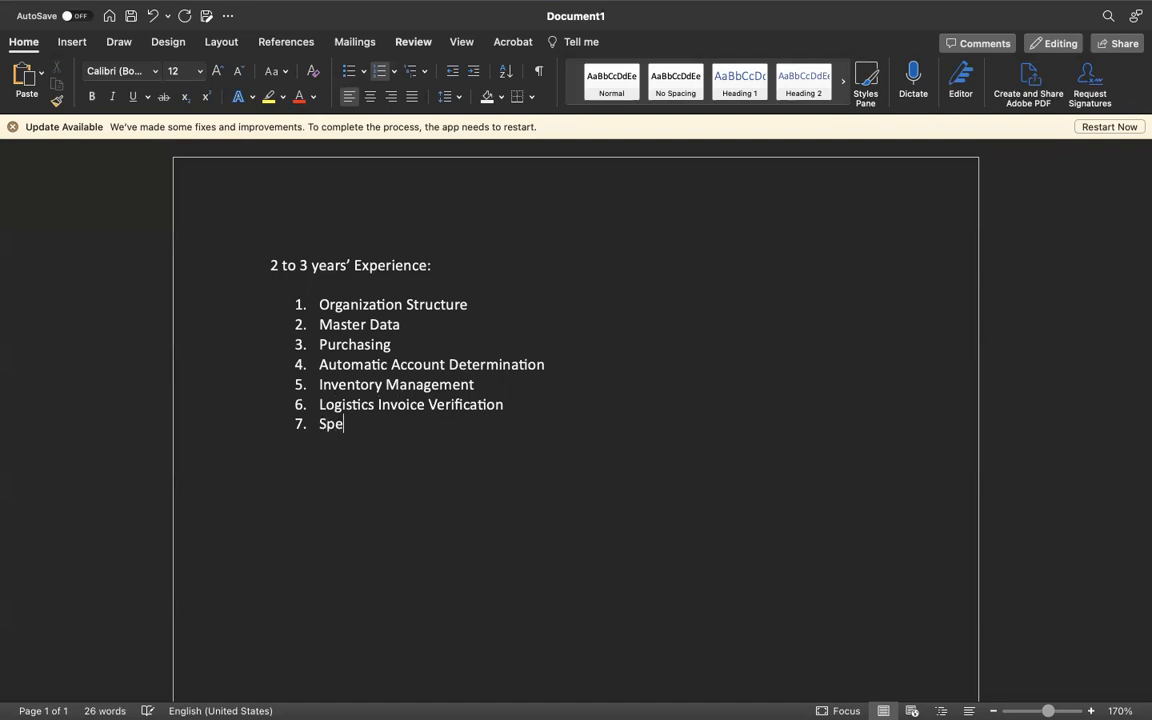
type("cial Procurement")
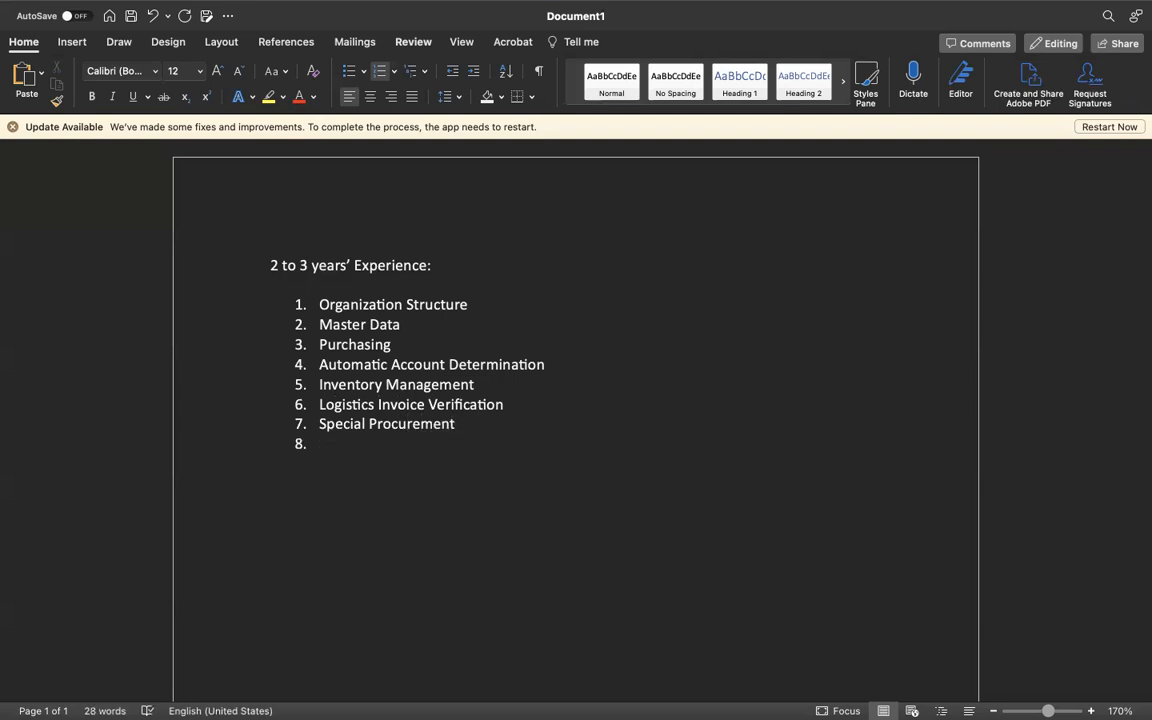
type("Ms")
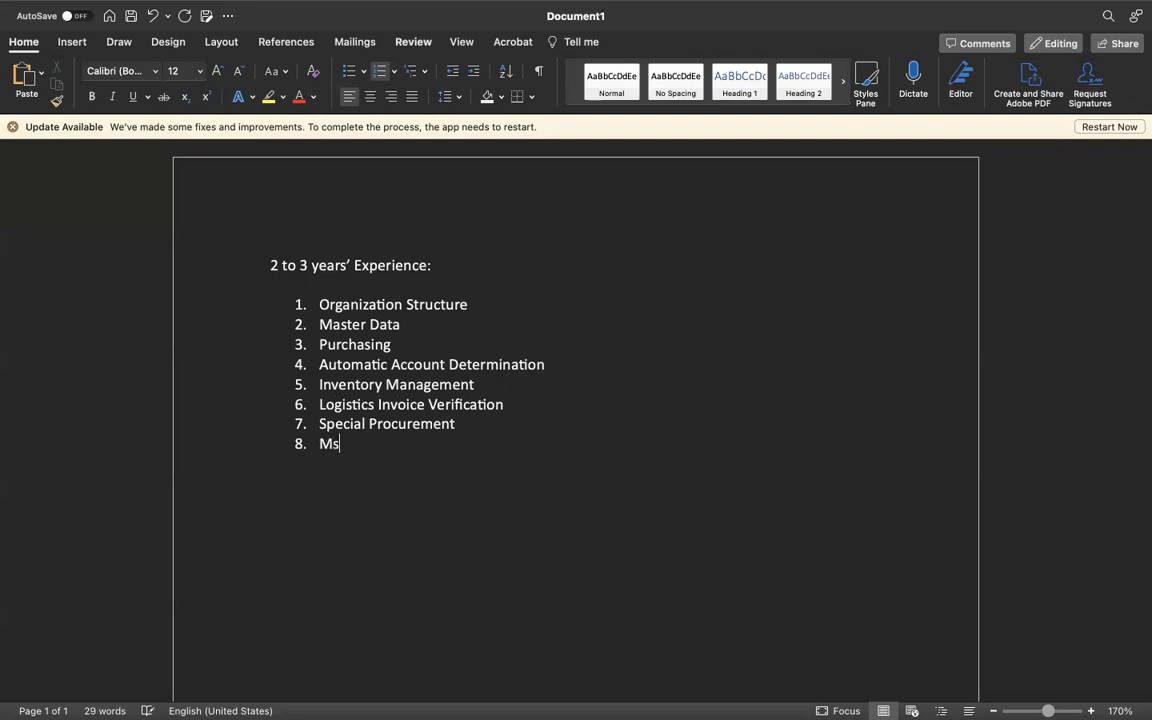
type("iscell")
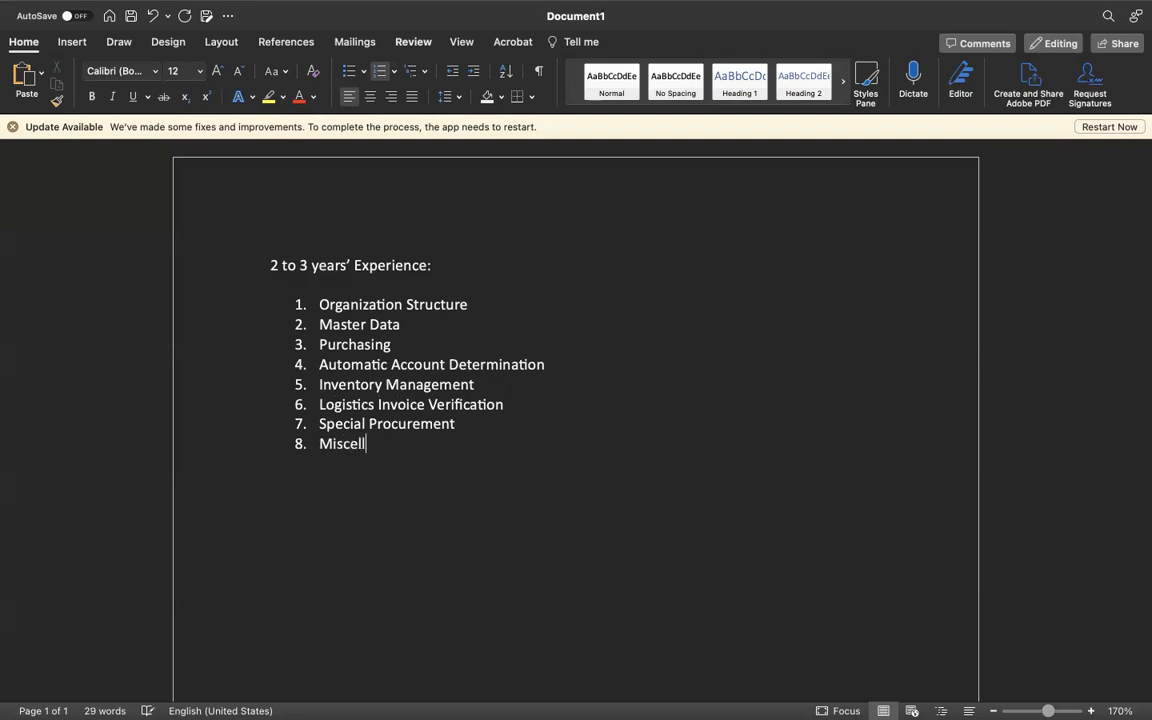
type("eneous")
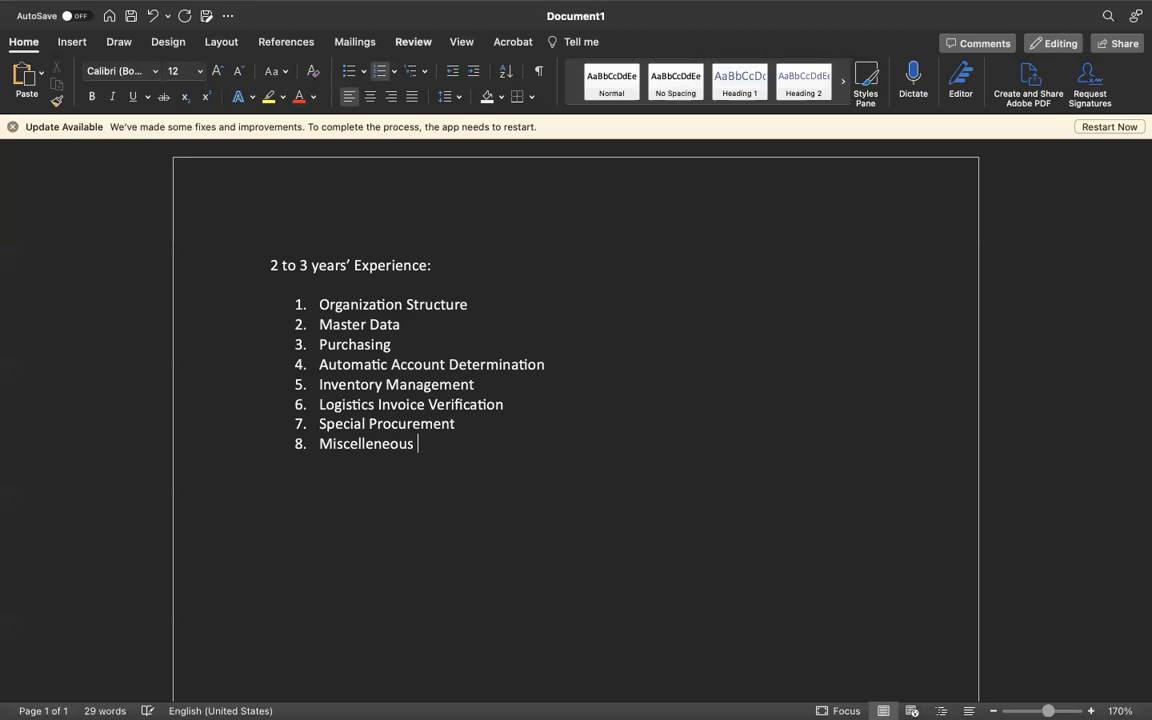
right_click(365, 443)
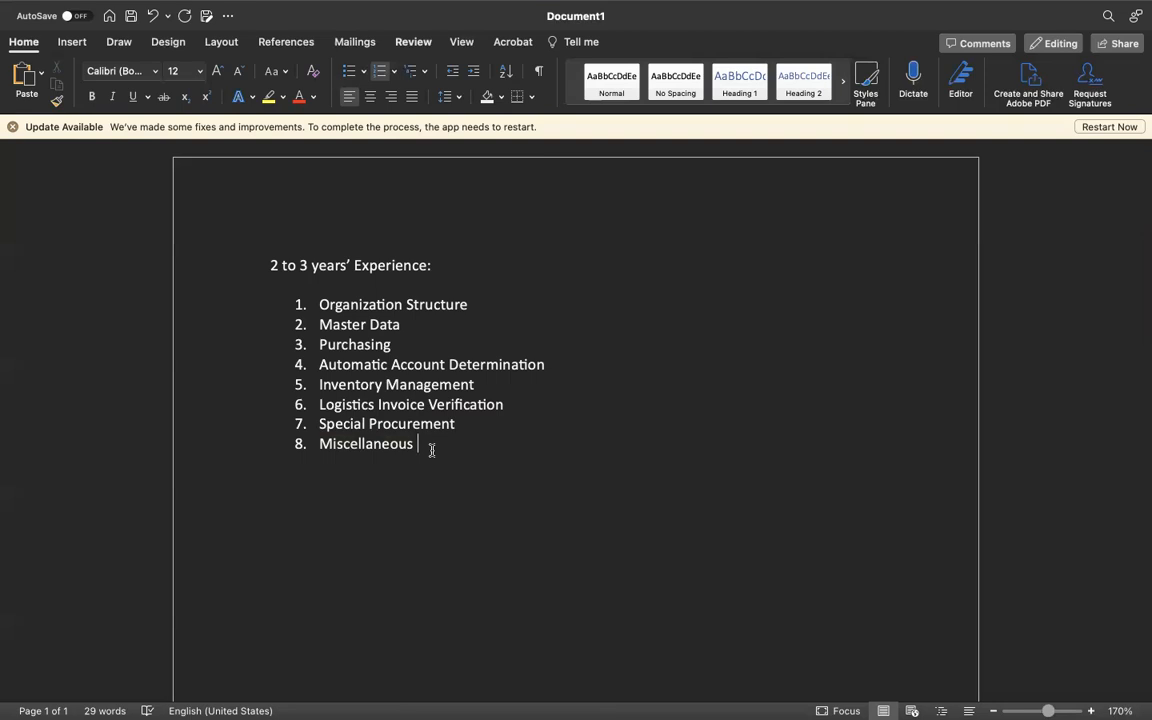
mouse_move(456, 423)
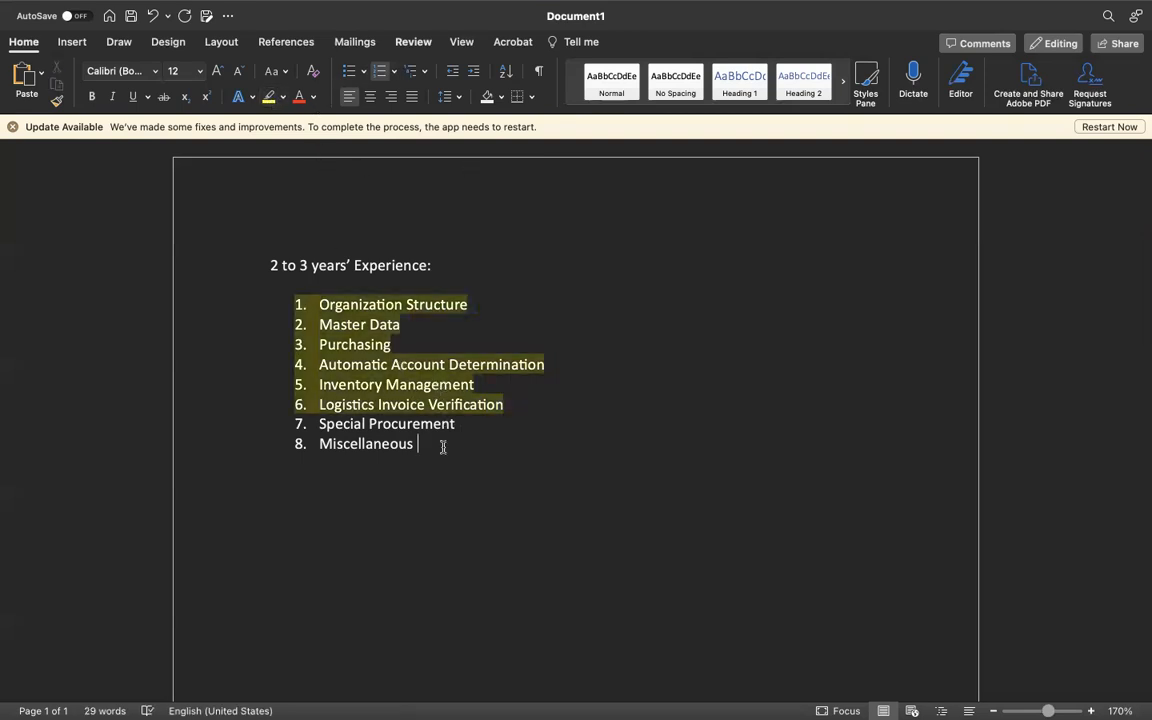
- Remove the highlighting from list items 1–6 and colour their text green
left_click_drag(318, 305, 504, 404)
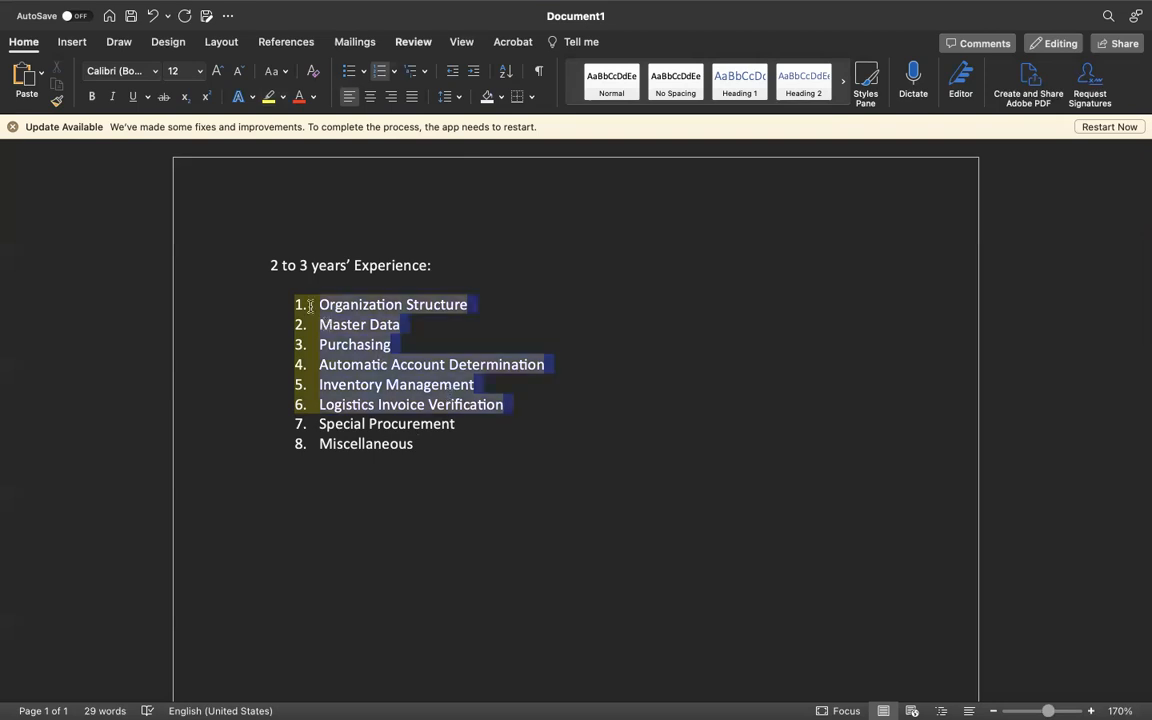
left_click(281, 97)
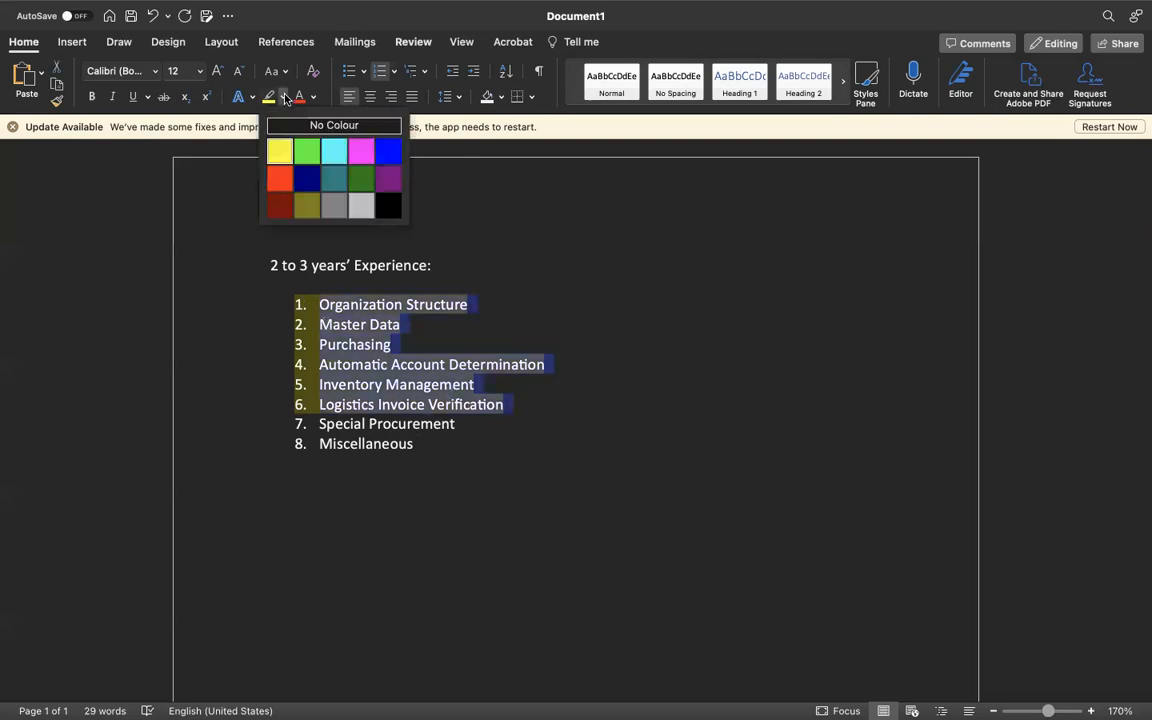
left_click(313, 96)
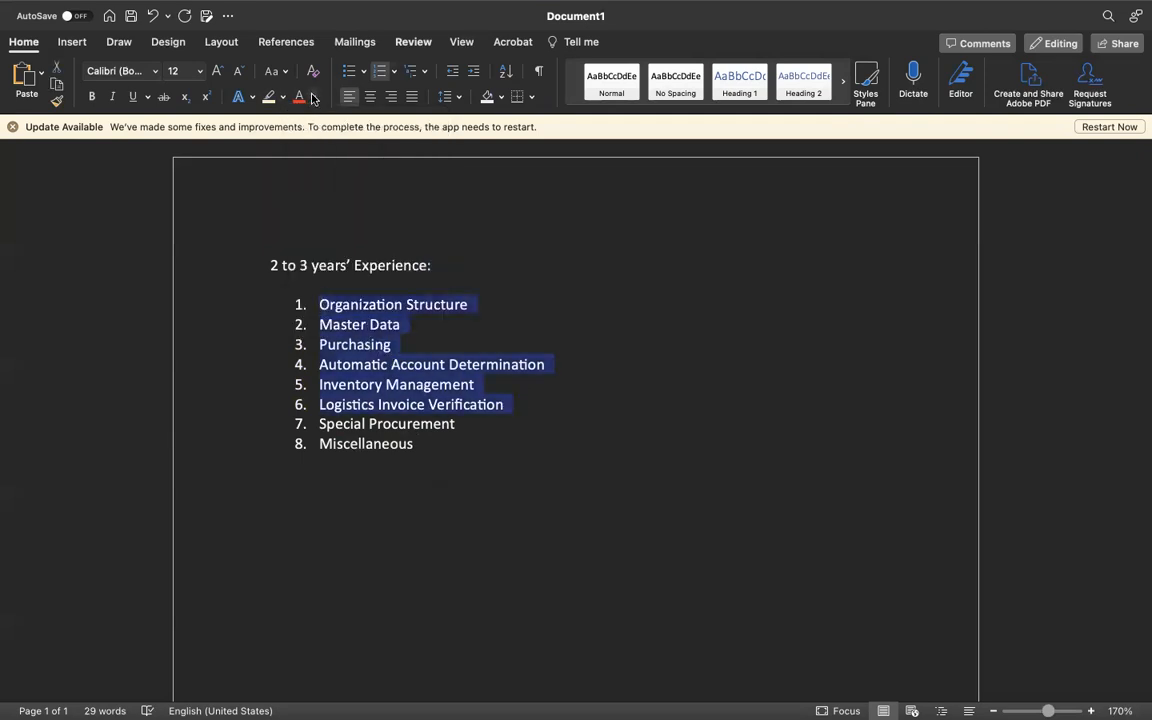
left_click(312, 97)
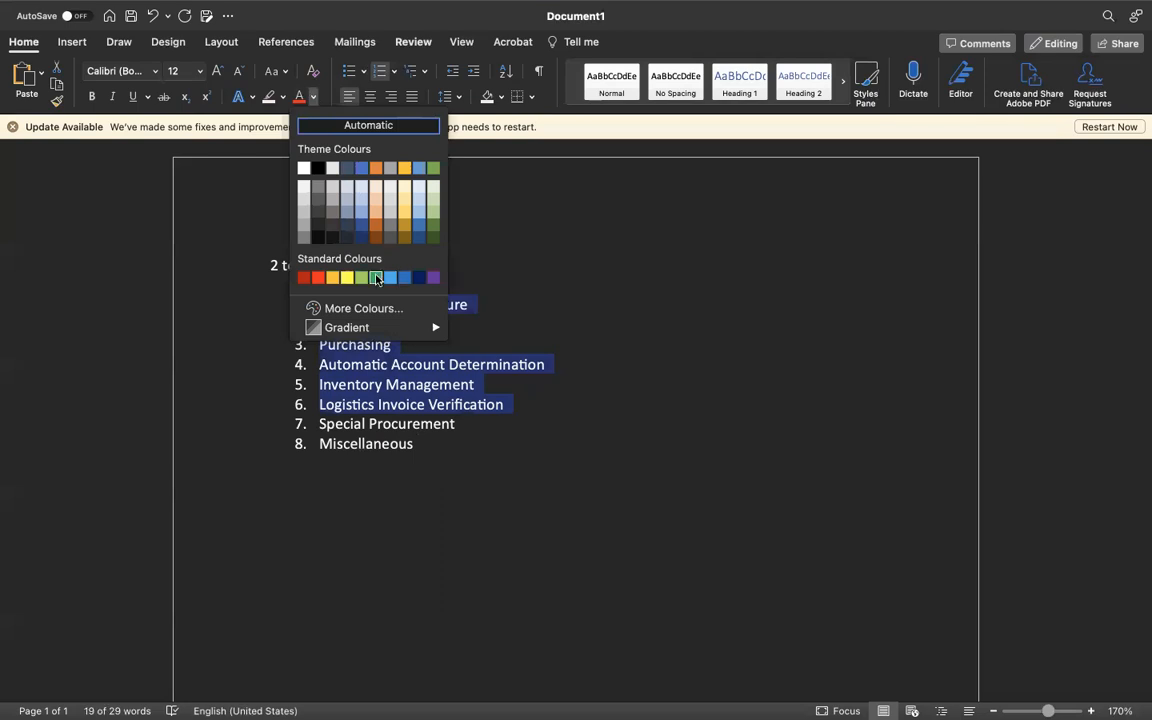
left_click(375, 277)
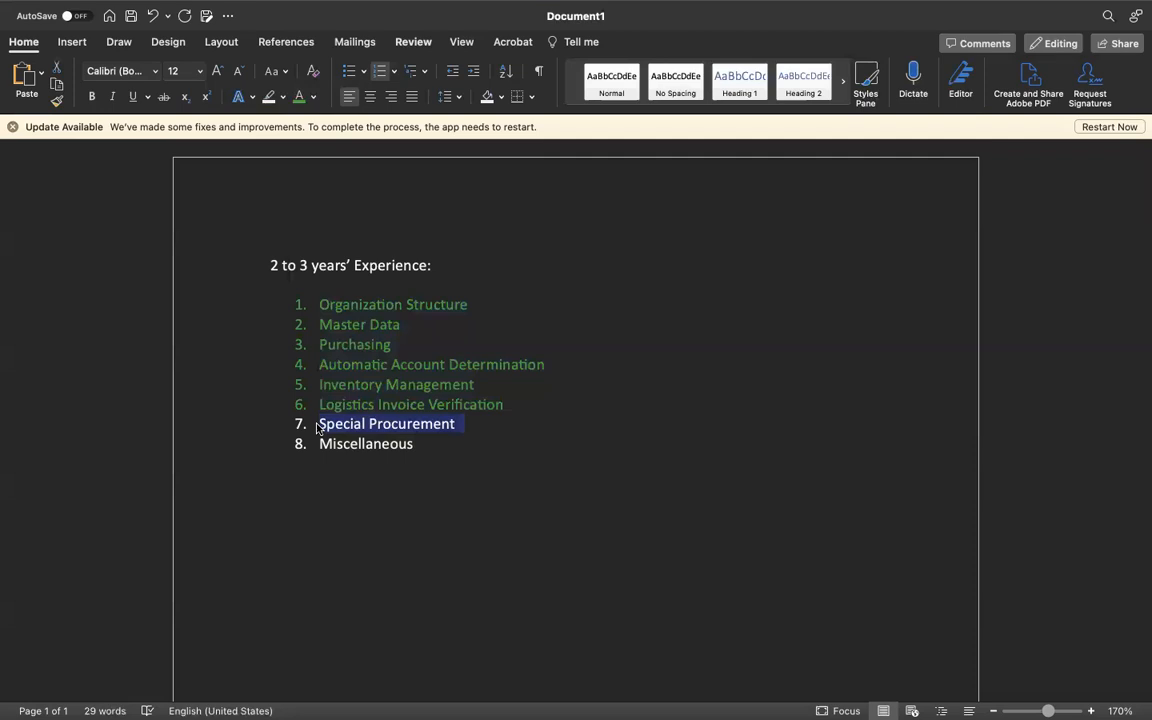
- Colour Special Procurement orange and Miscellaneous brown
left_click(312, 97)
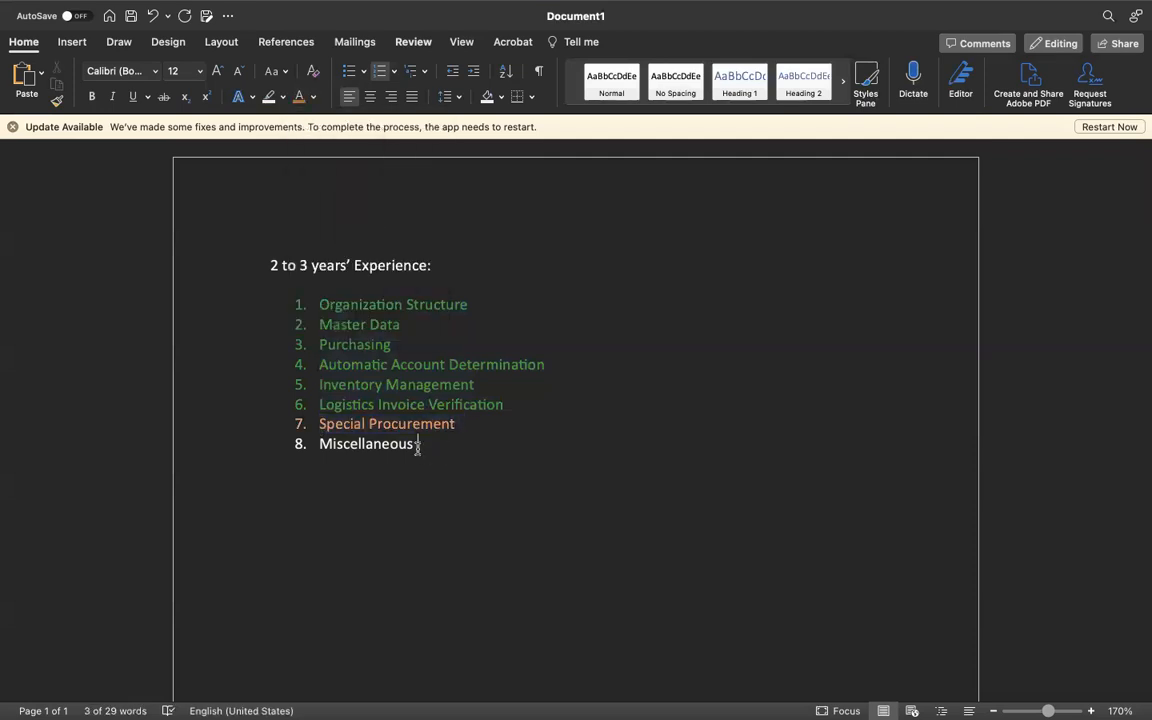
double_click(365, 444)
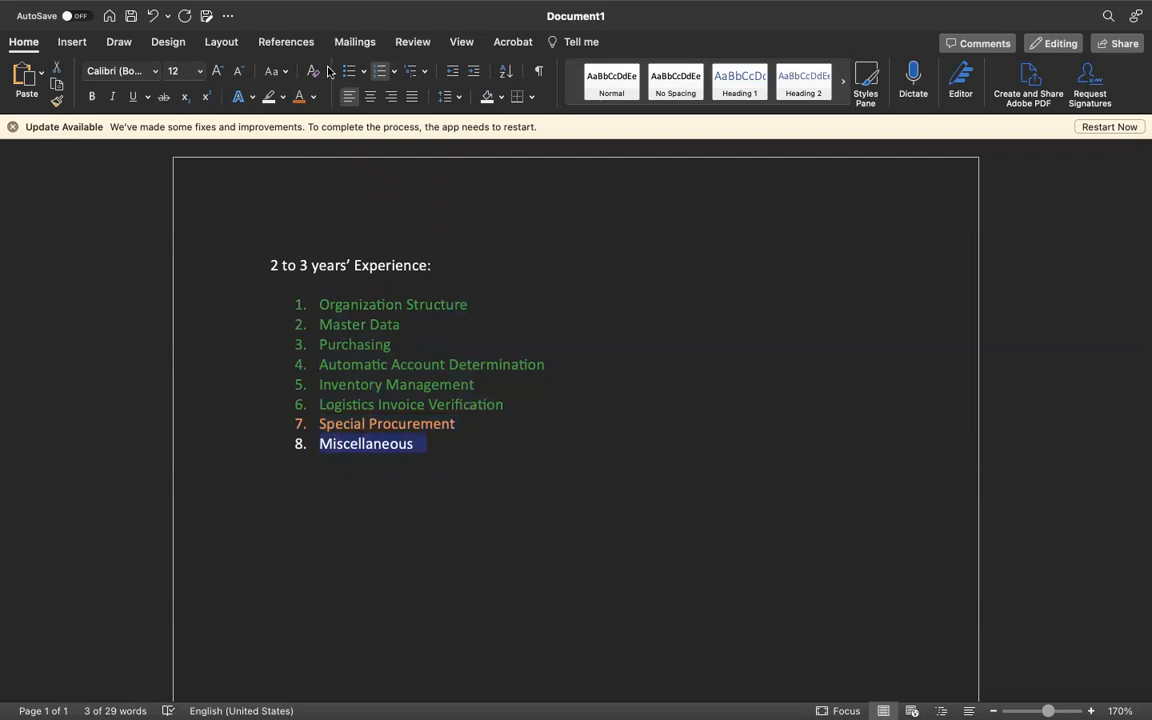
left_click(312, 97)
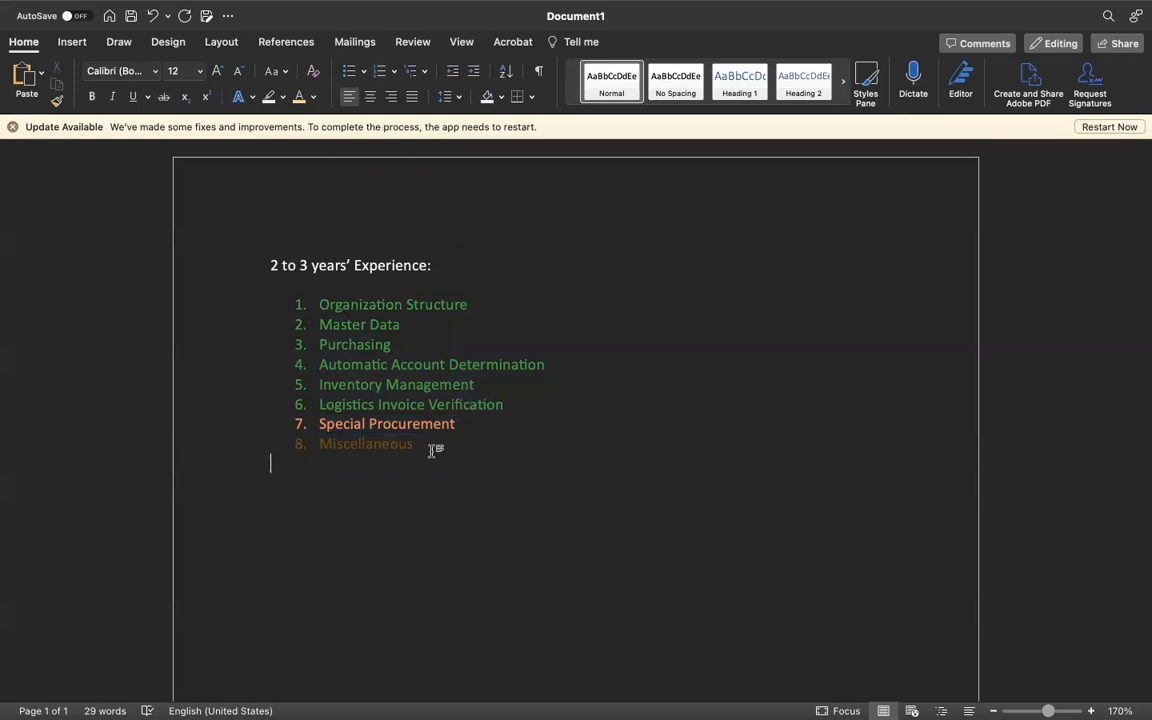
- Type the 'Real-Time content' heading and numbered item 'Understand about projects'
type("Re")
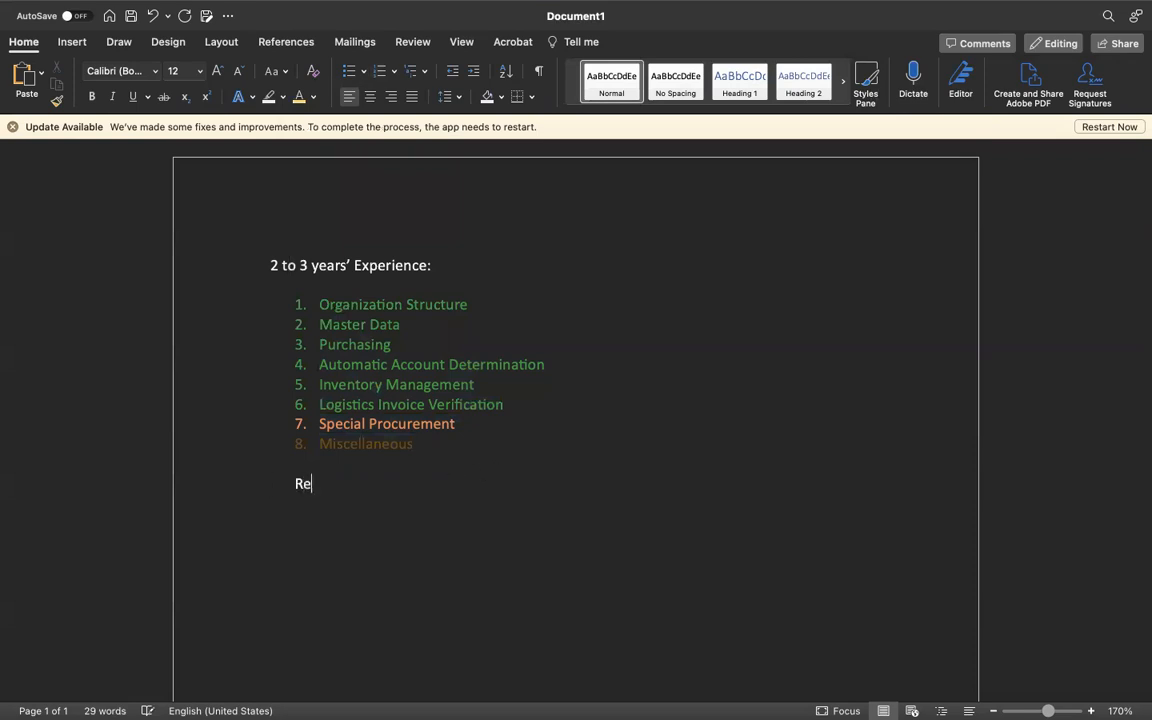
type("al-Time")
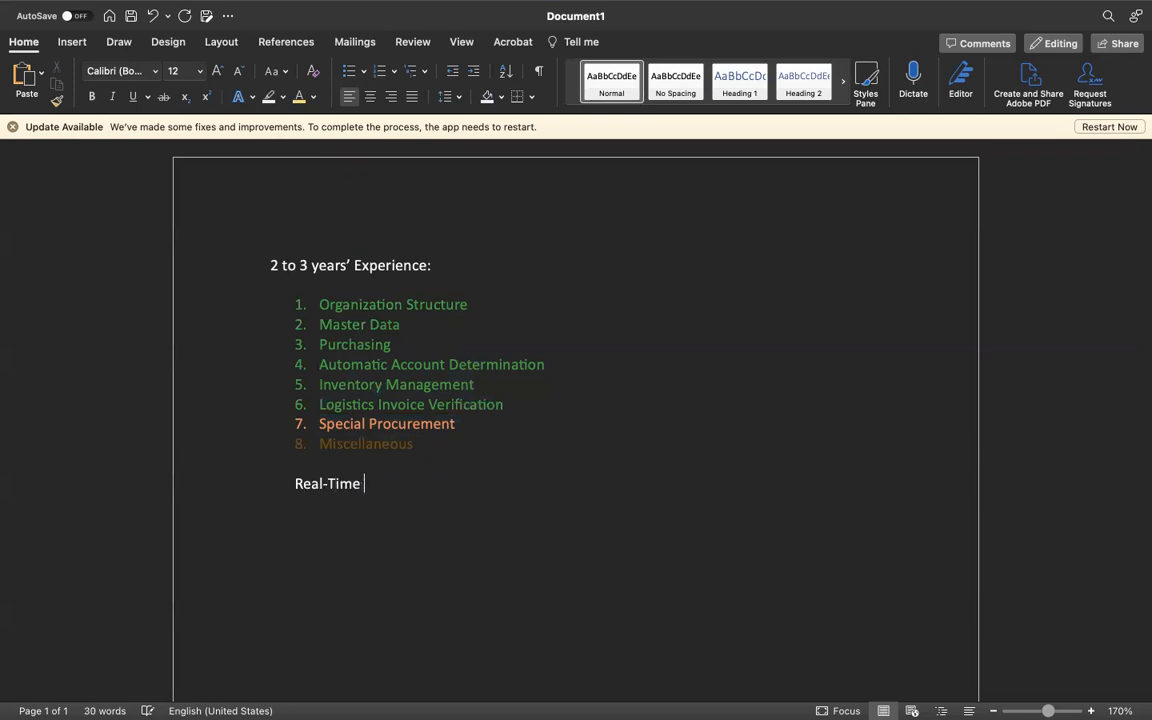
type("content")
type("1.")
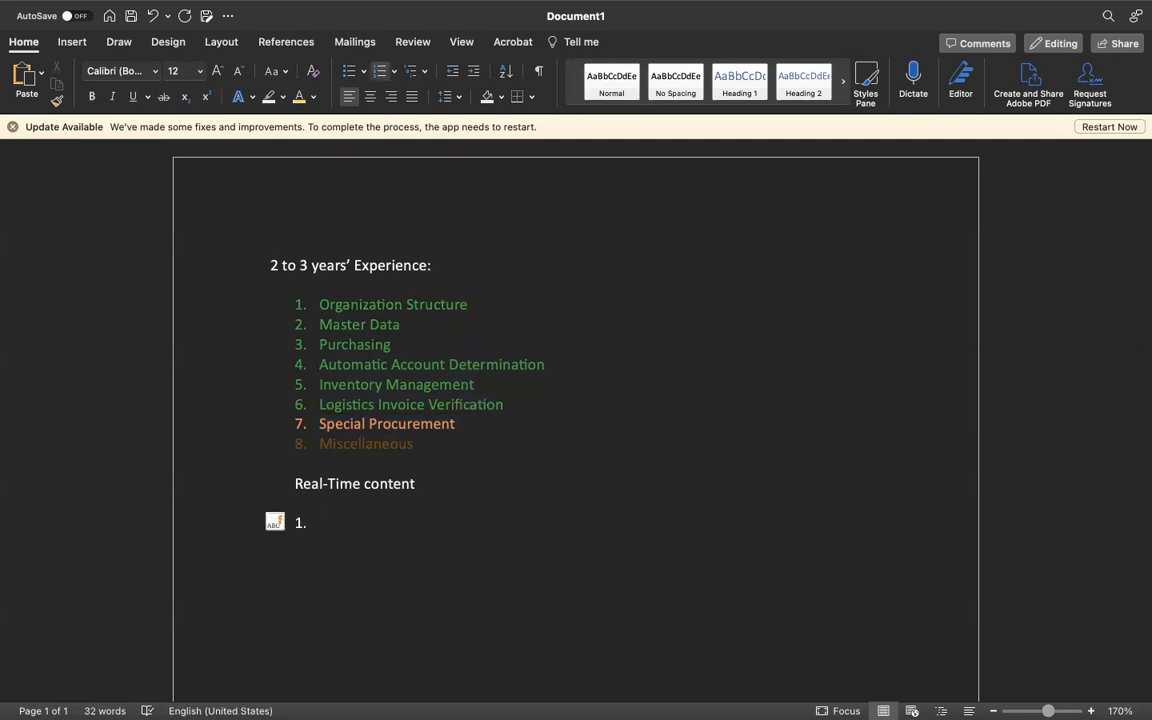
type("Understand")
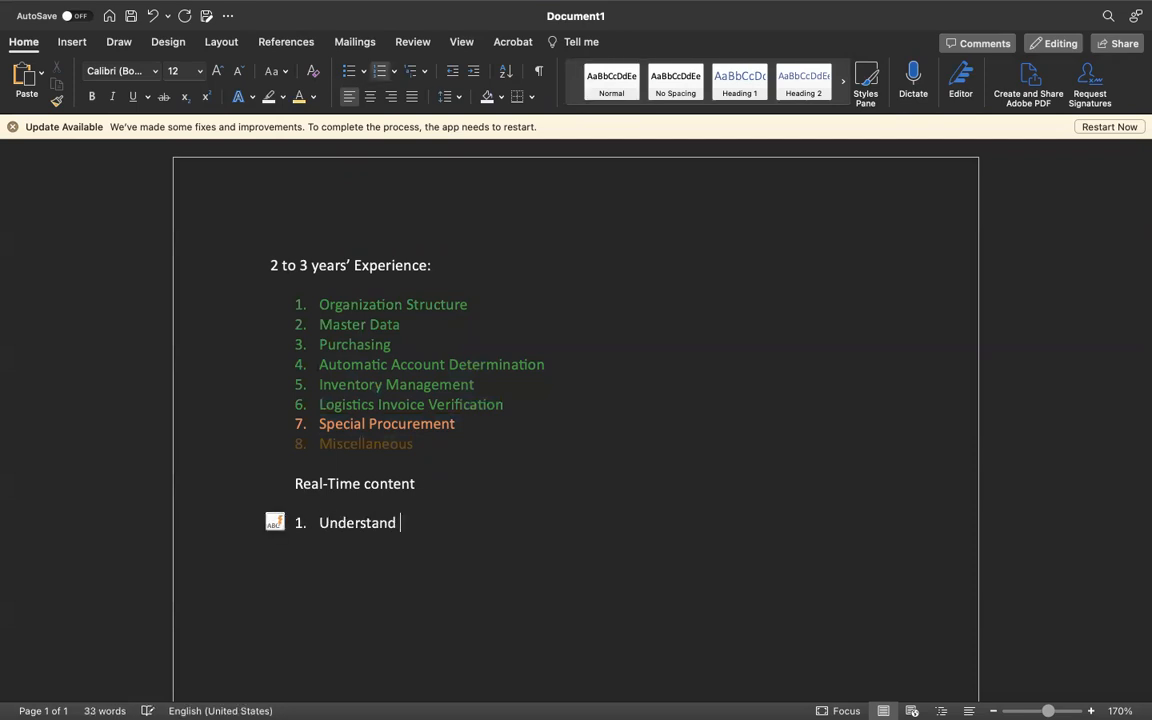
type("about projects")
type("Und")
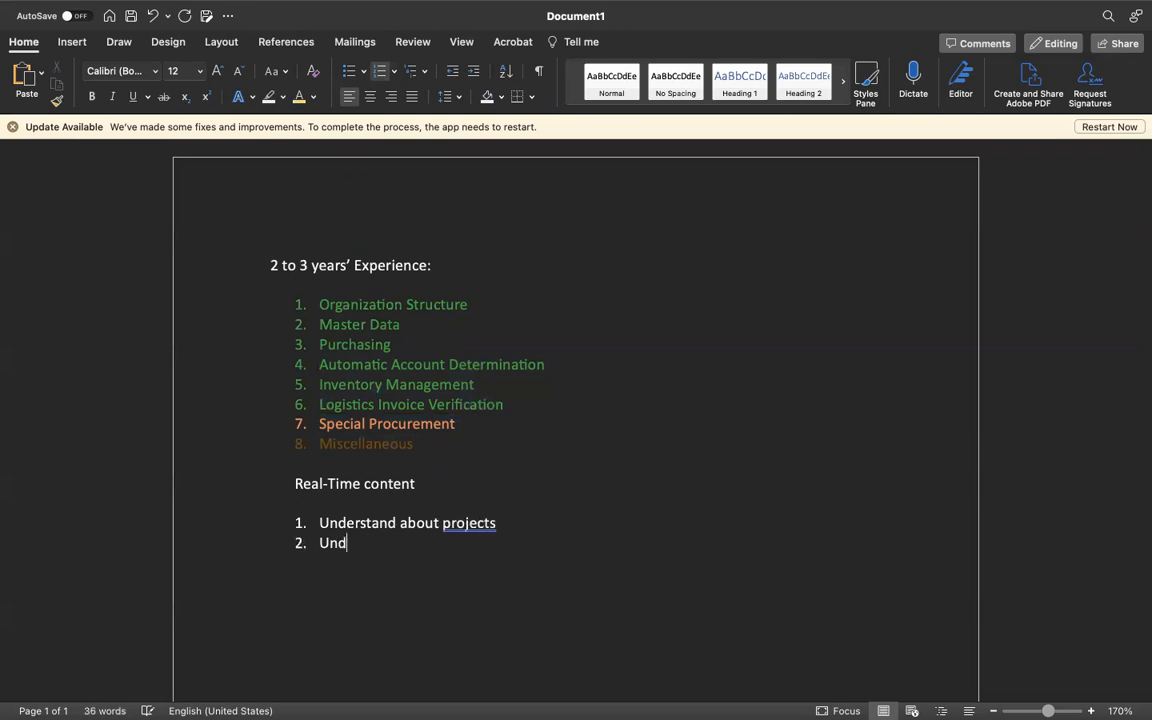
- Add item 2: 'Understand about Support Project - Roles, SLA, Sample Support Tickets'
type("erstand about")
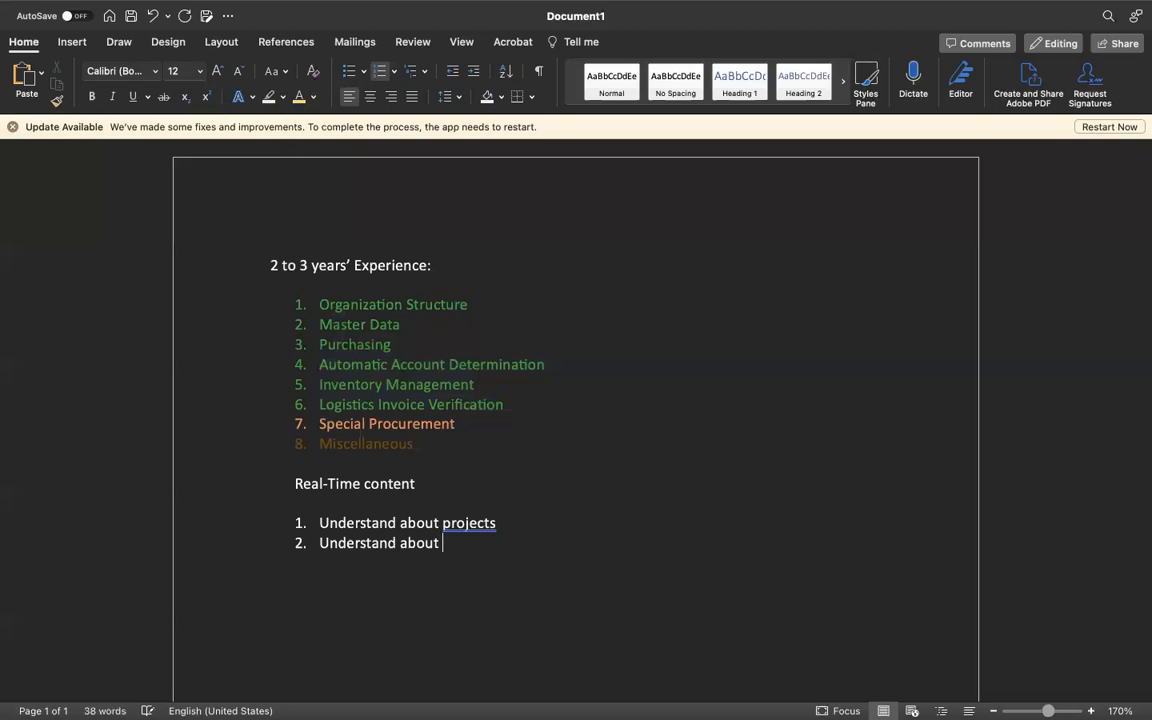
type("Support")
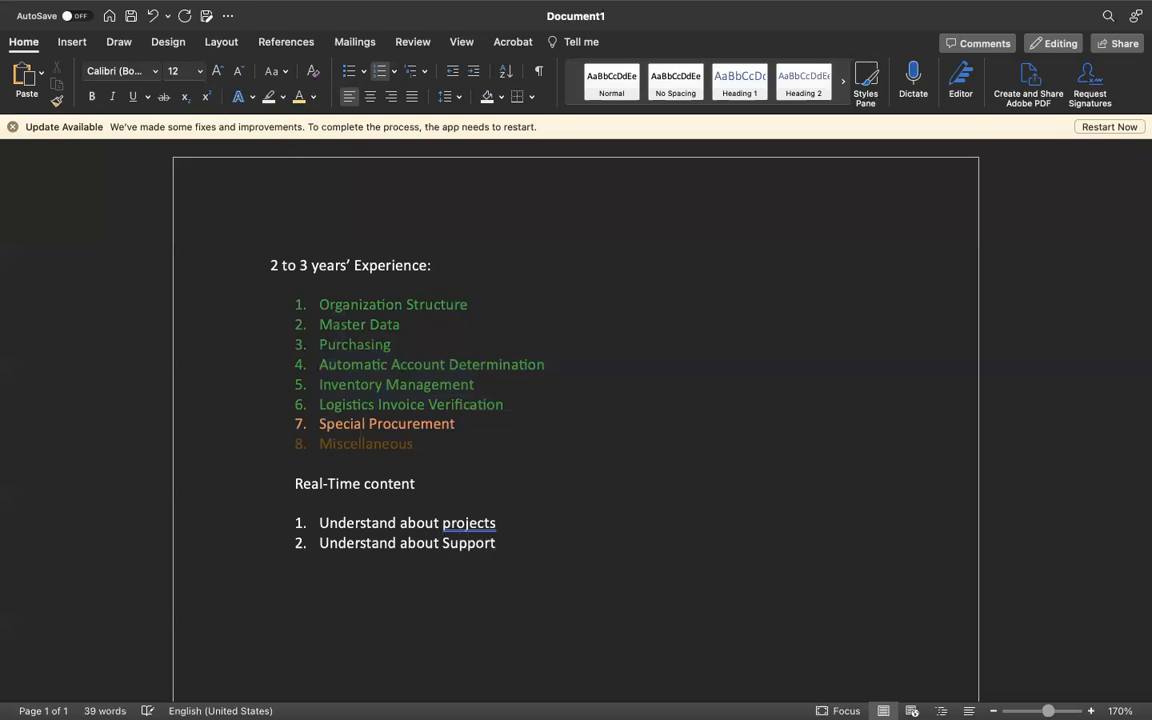
type("Project")
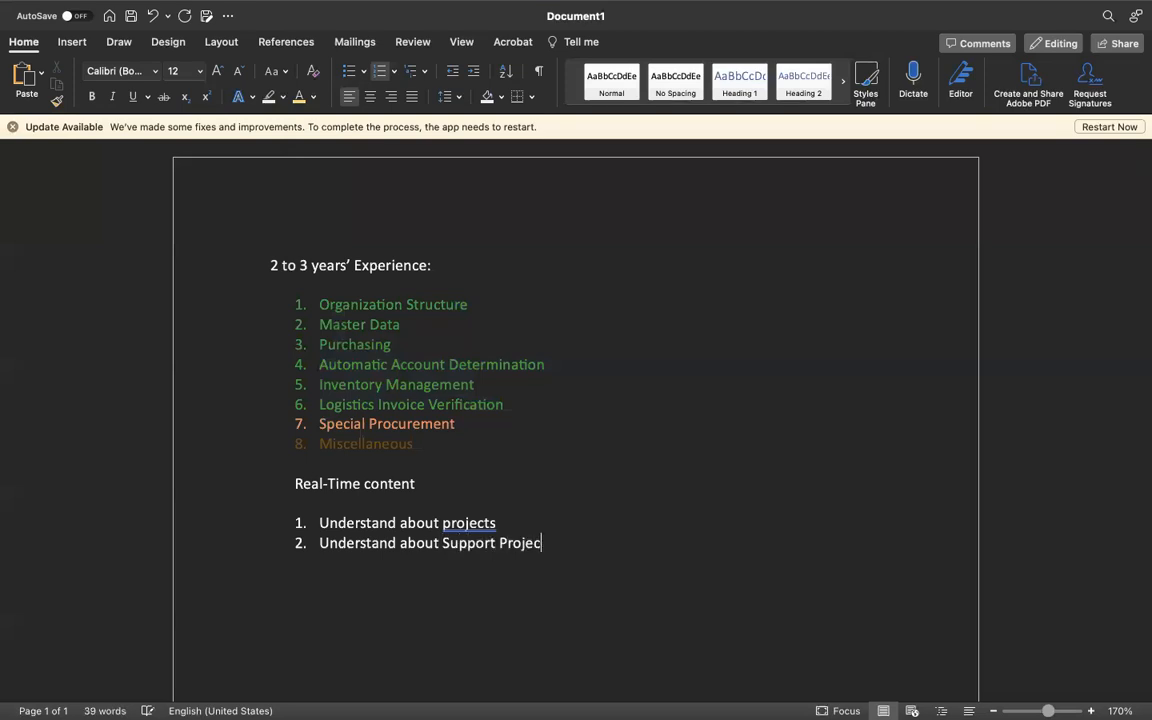
type("- rOL")
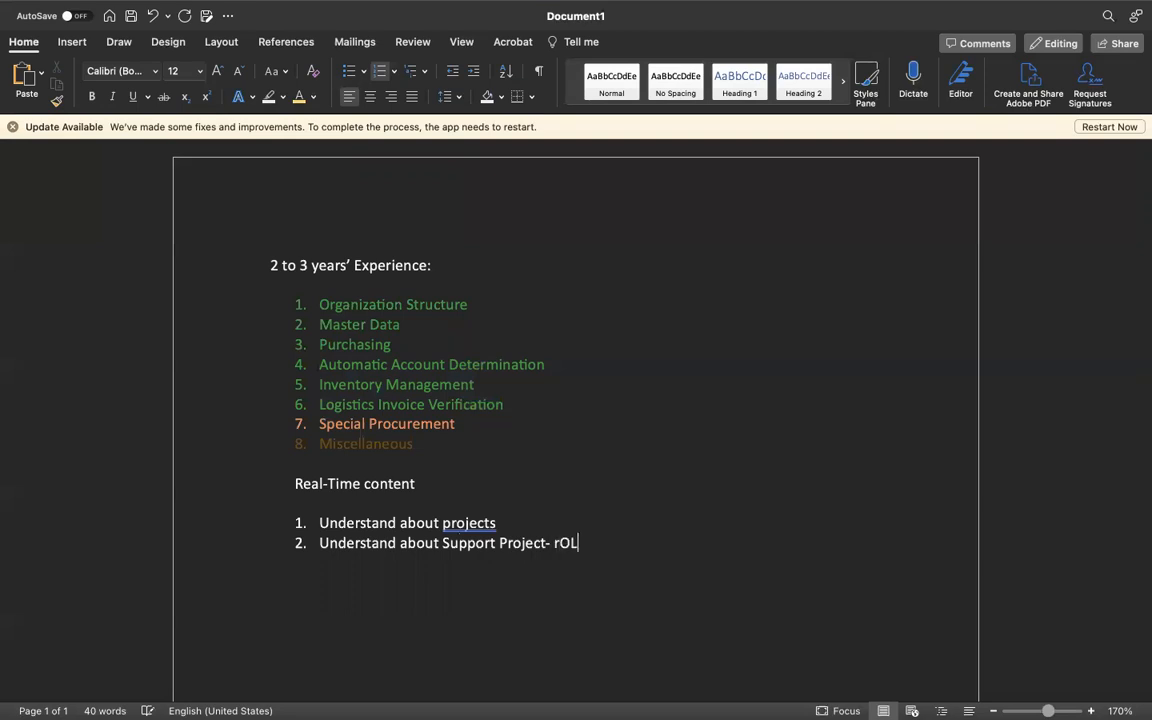
type("oles,")
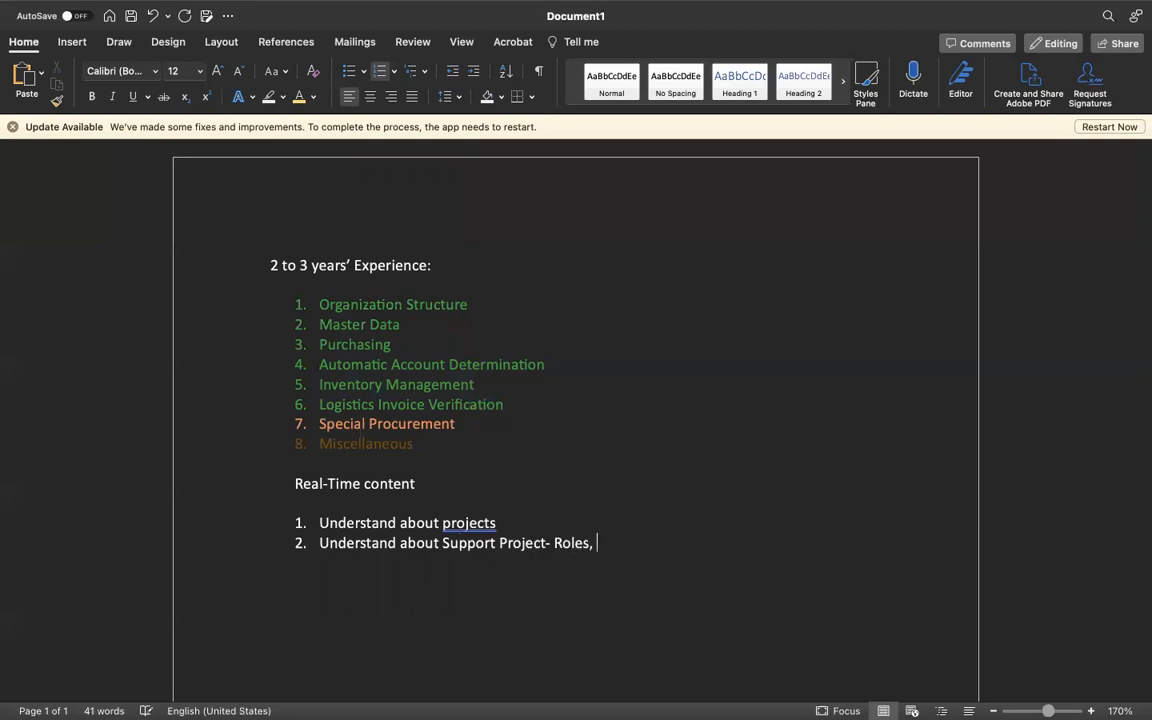
type("SLA,")
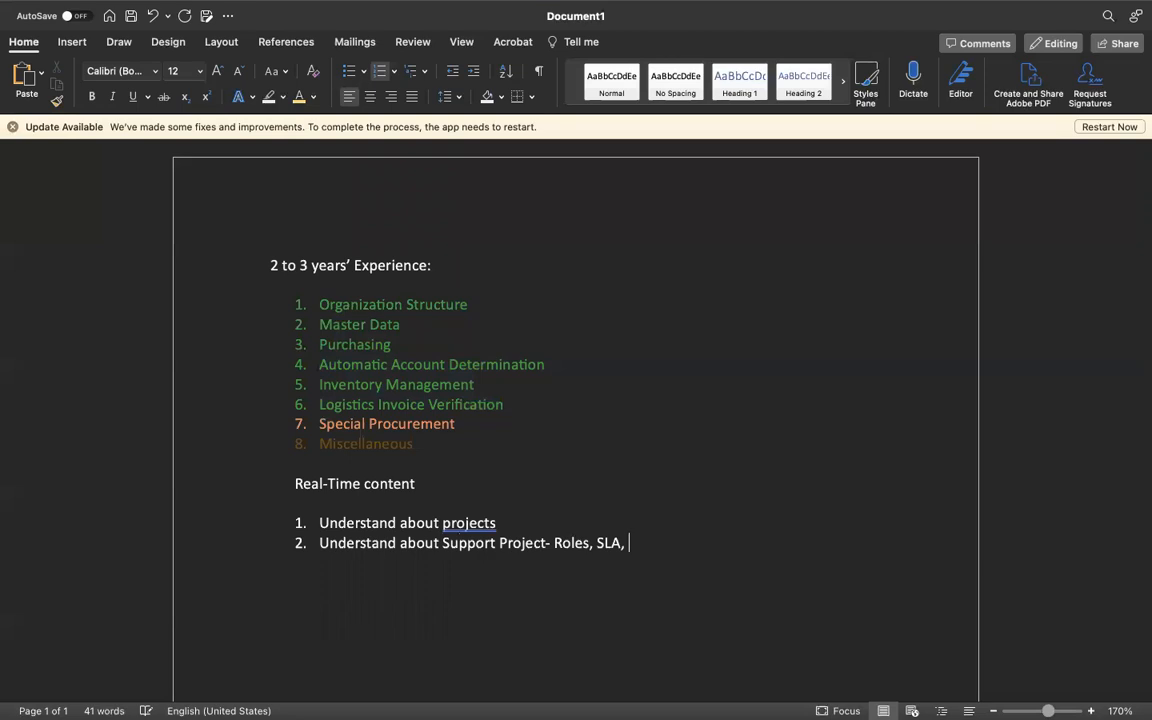
type("p")
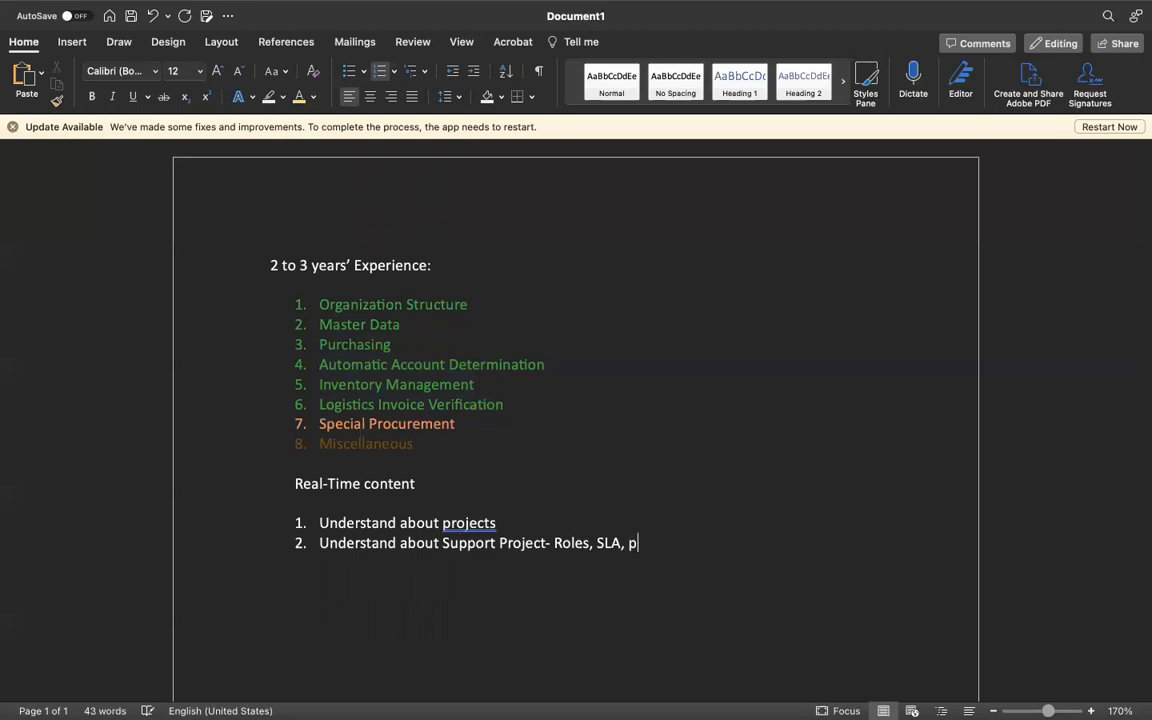
type("Sa")
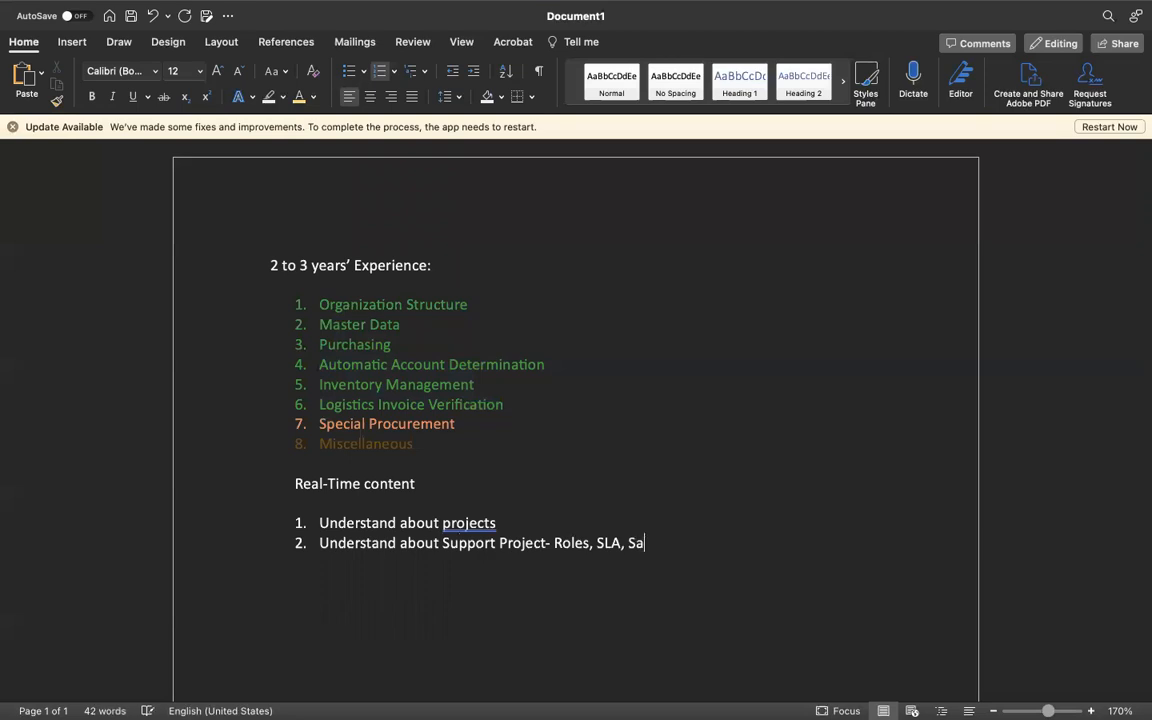
type("mple Support")
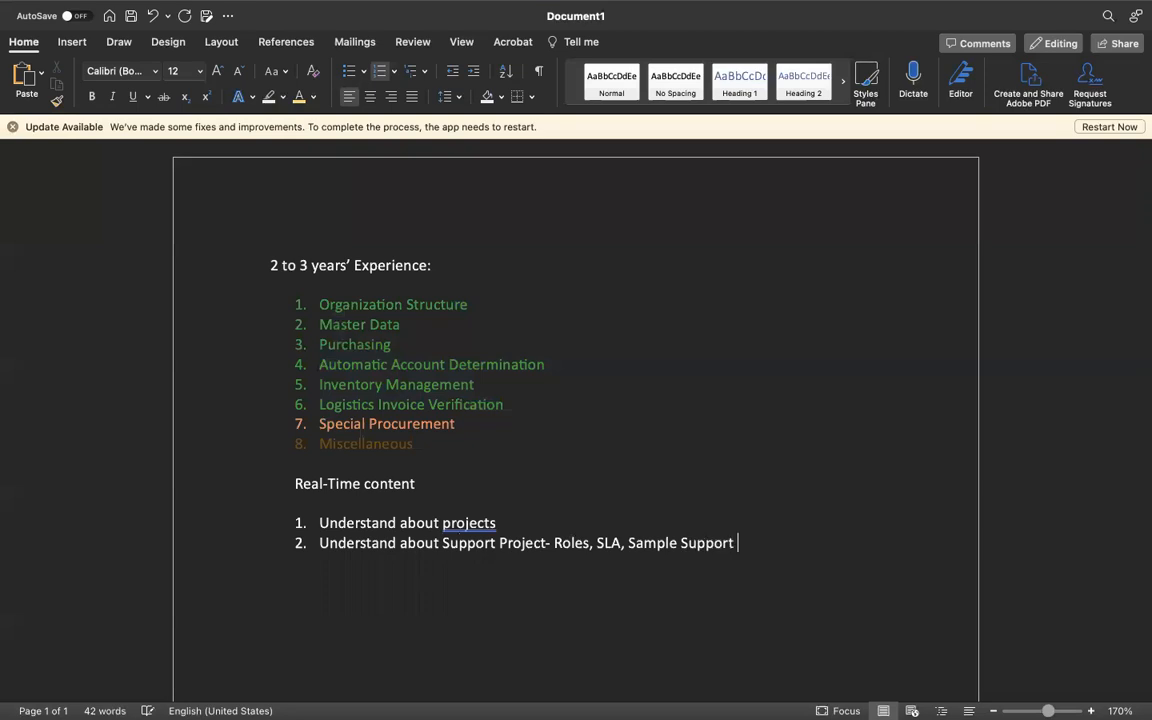
type("Tickets")
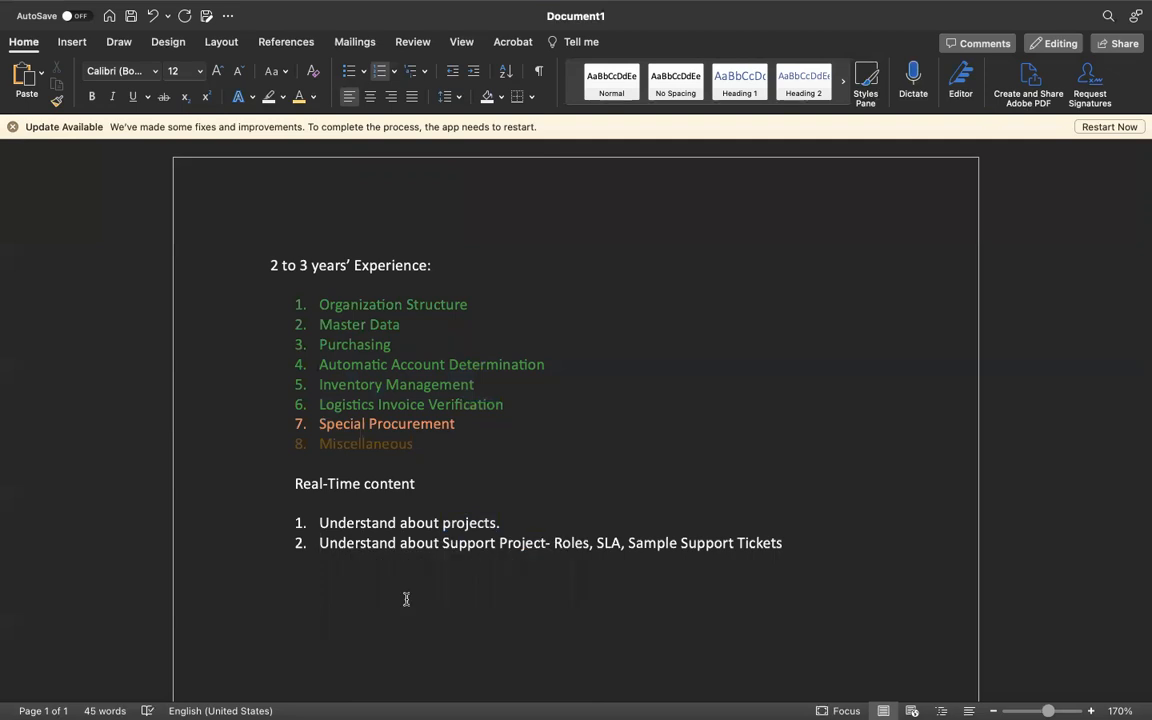
left_click(318, 542)
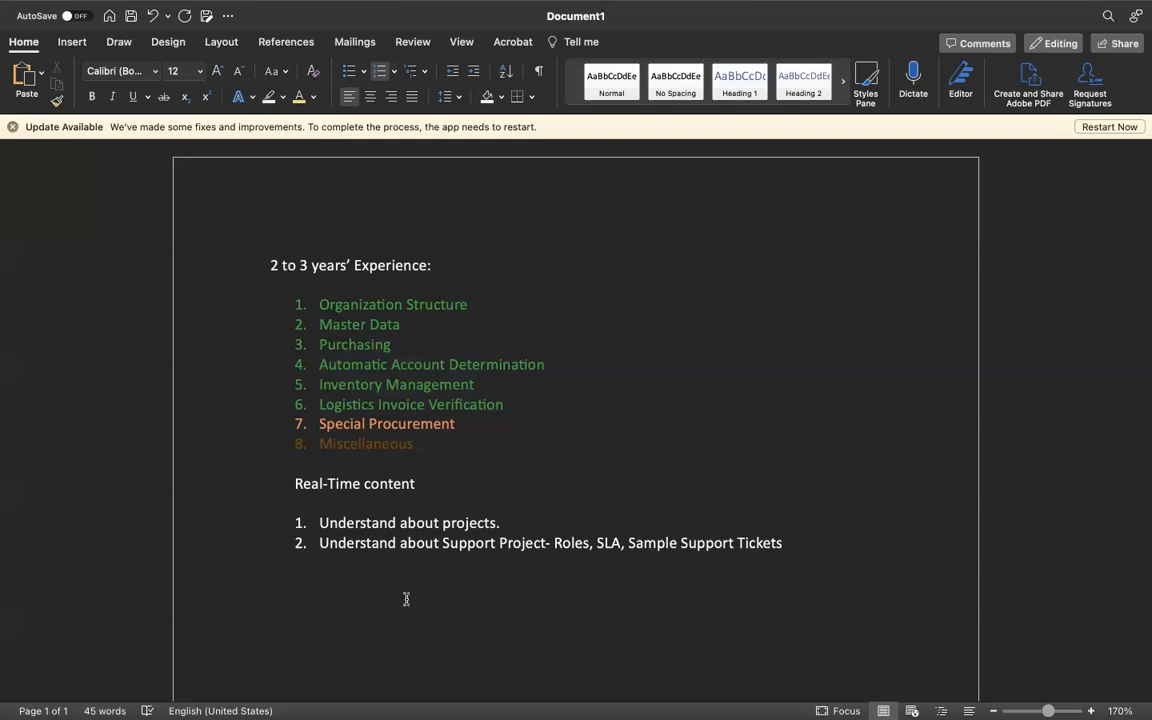
left_click(319, 543)
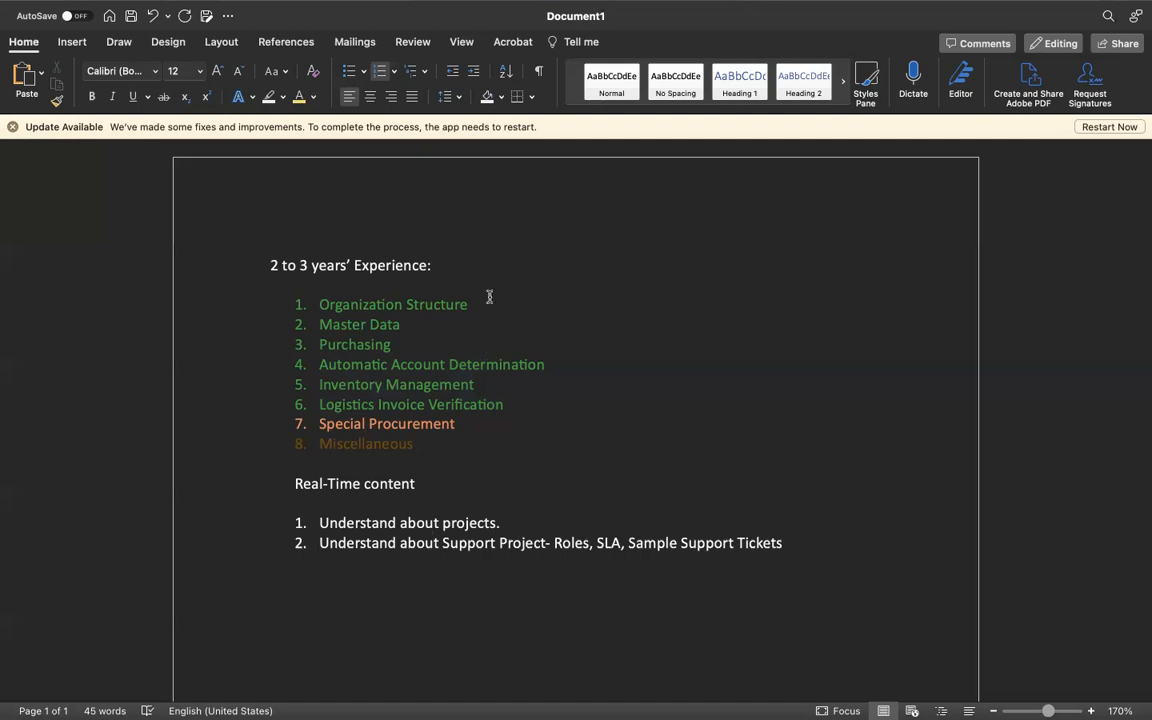
mouse_move(415, 328)
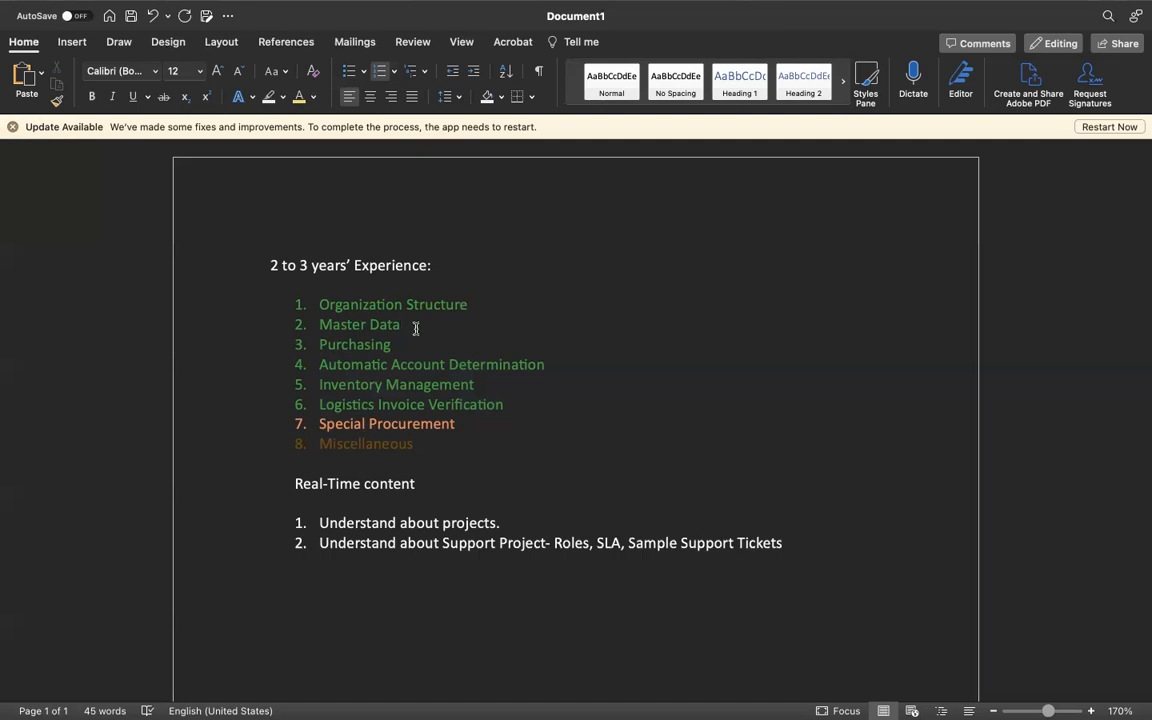
left_click(402, 324)
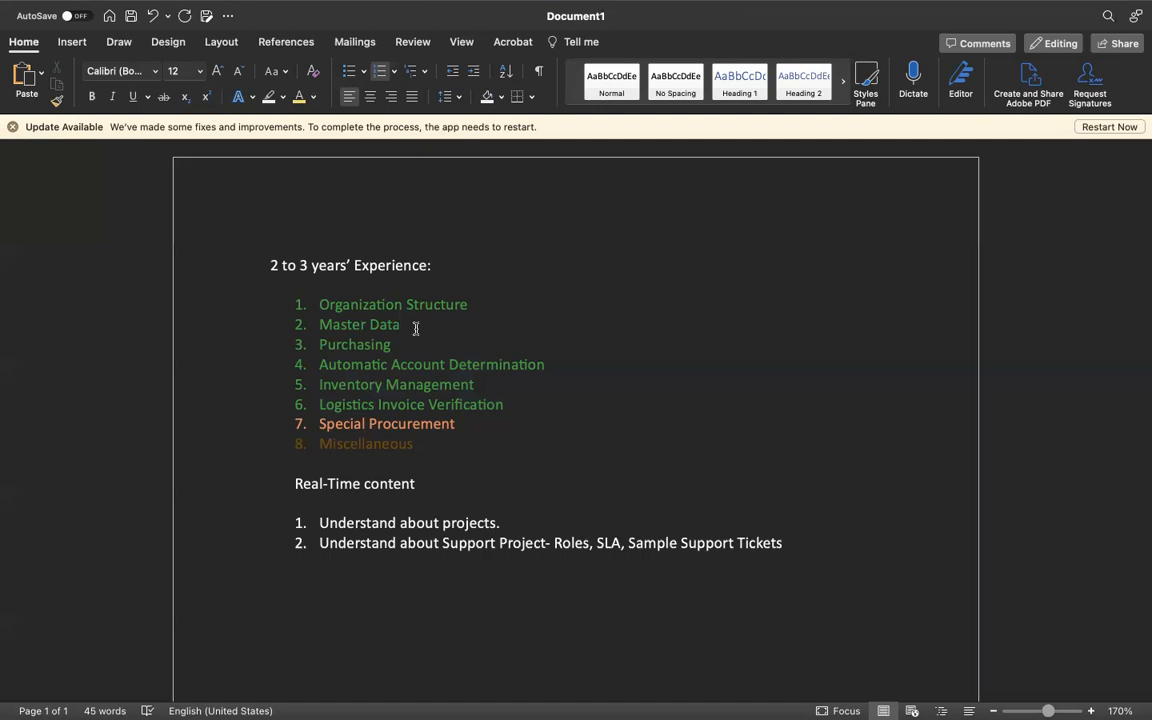
left_click(404, 324)
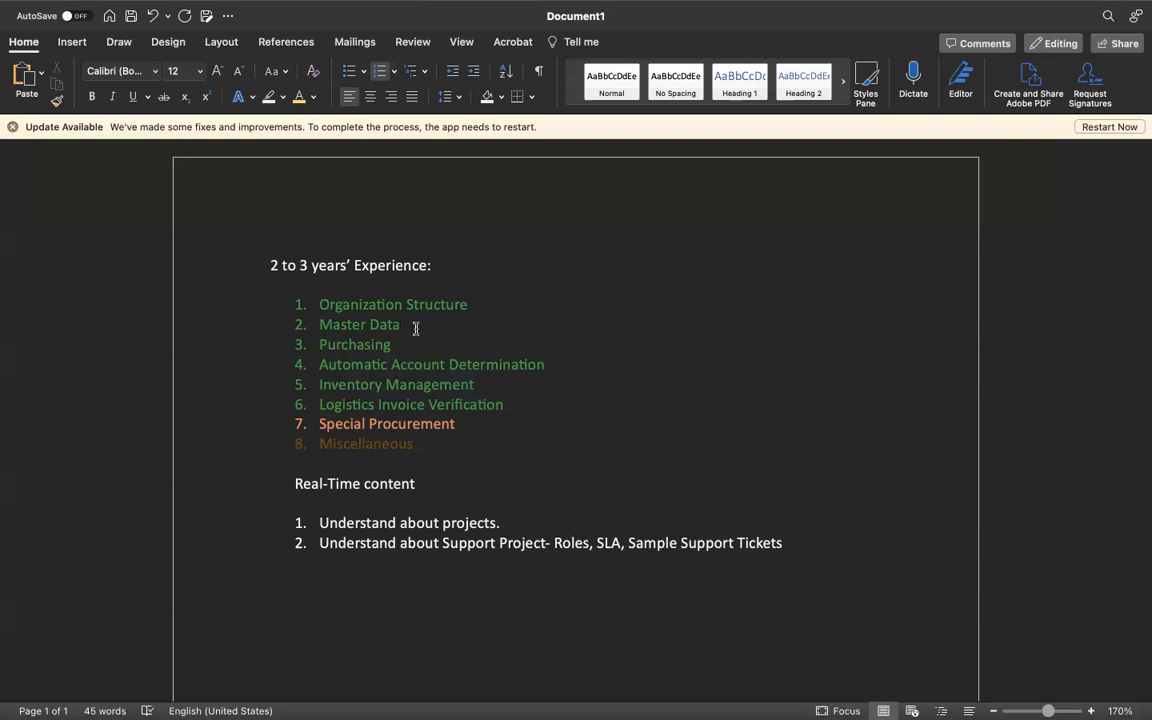
left_click(401, 324)
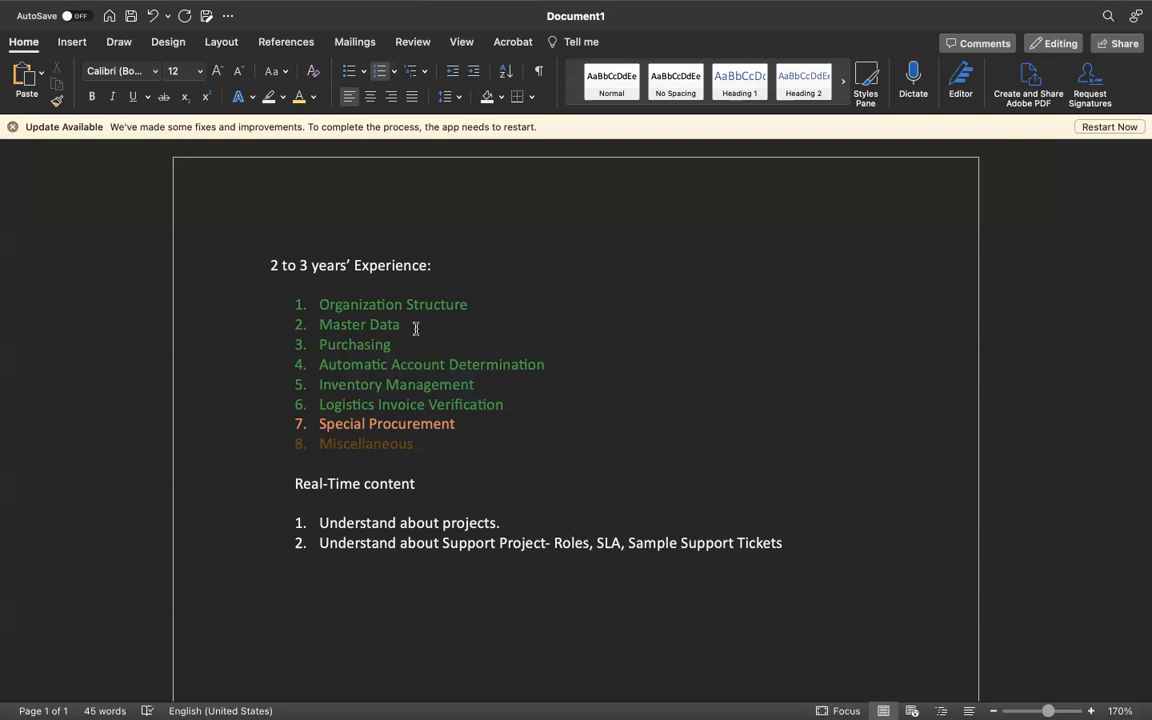
left_click(401, 324)
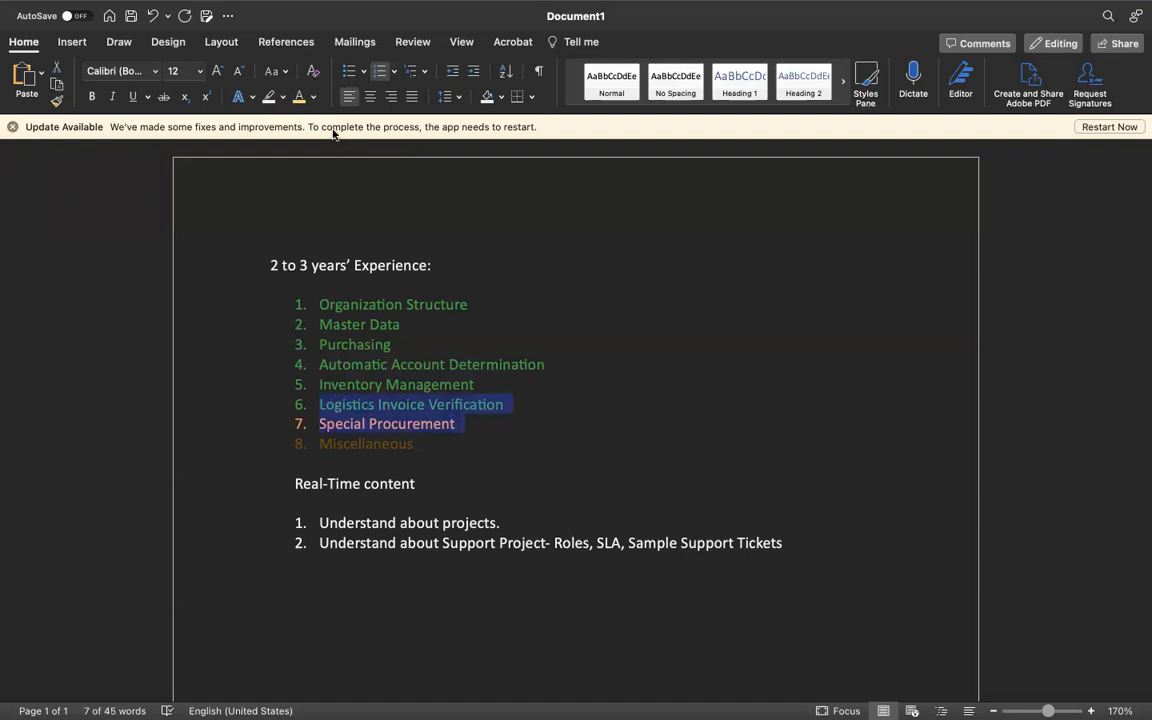
- Apply orange font colour to Logistics Invoice Verification and deselect the text
left_click(311, 97)
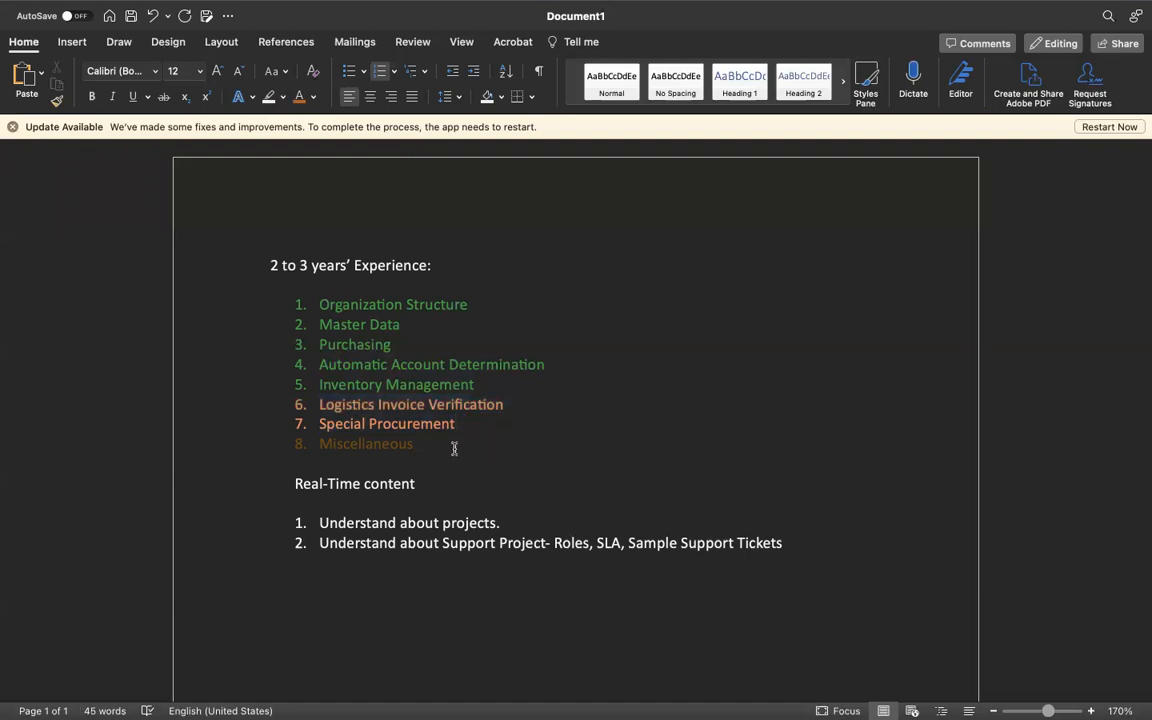
left_click(455, 423)
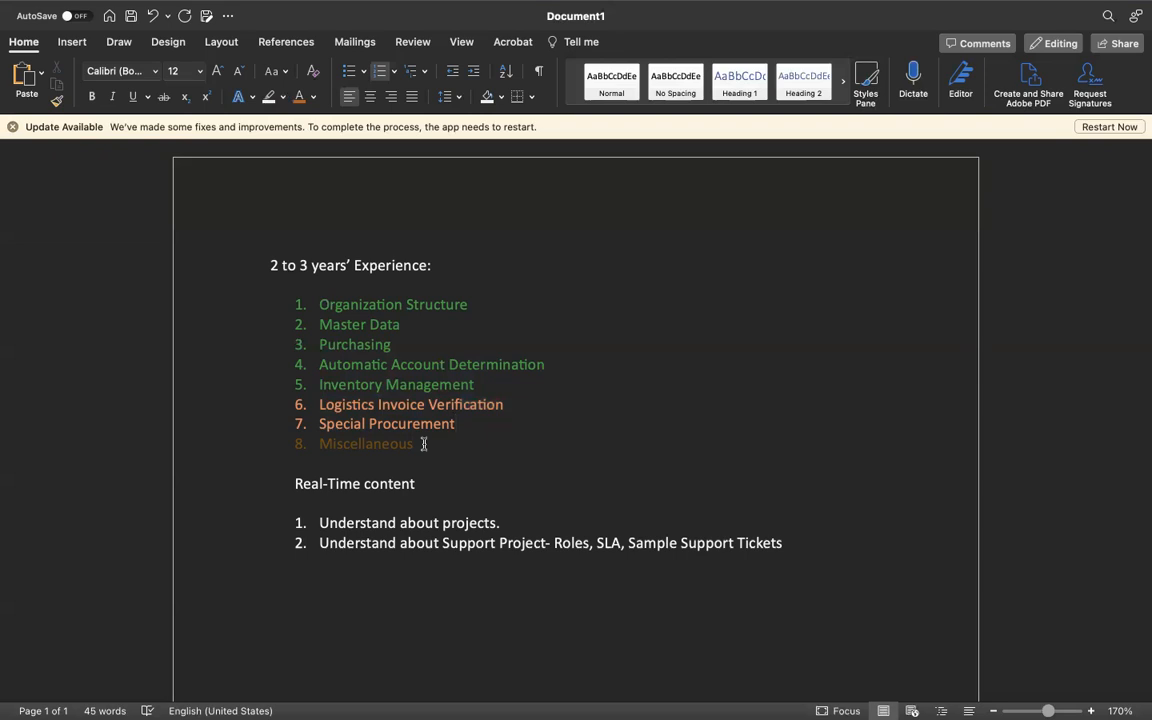
left_click(455, 423)
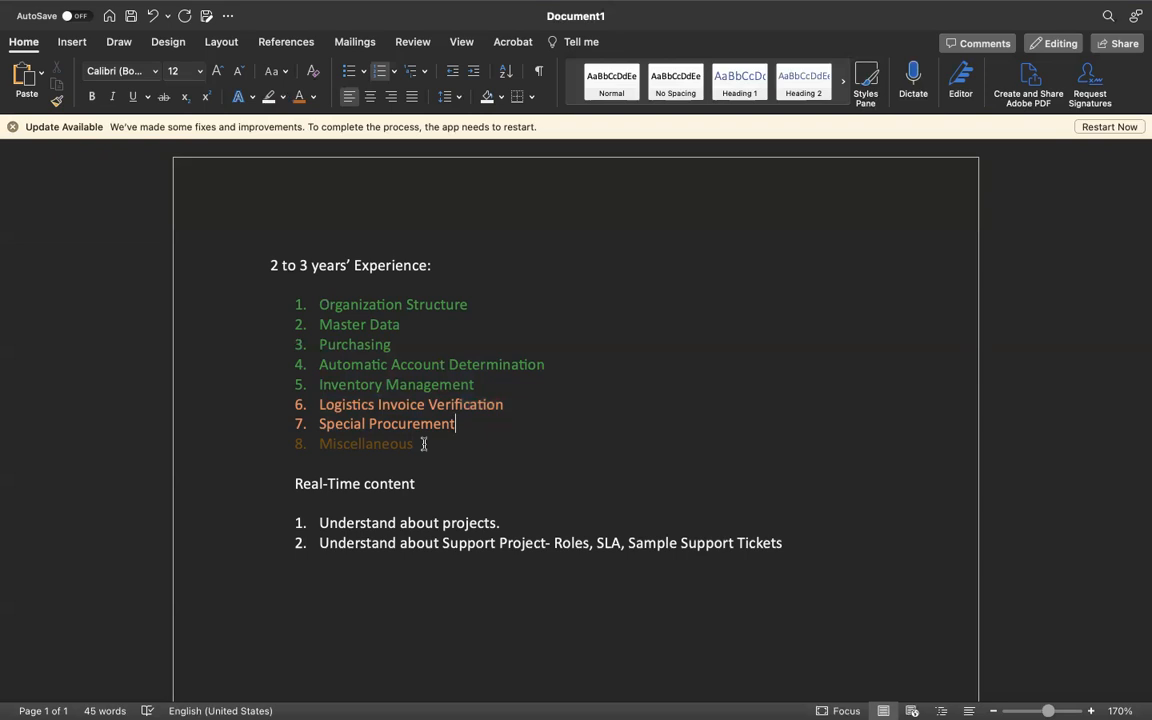
mouse_move(486, 380)
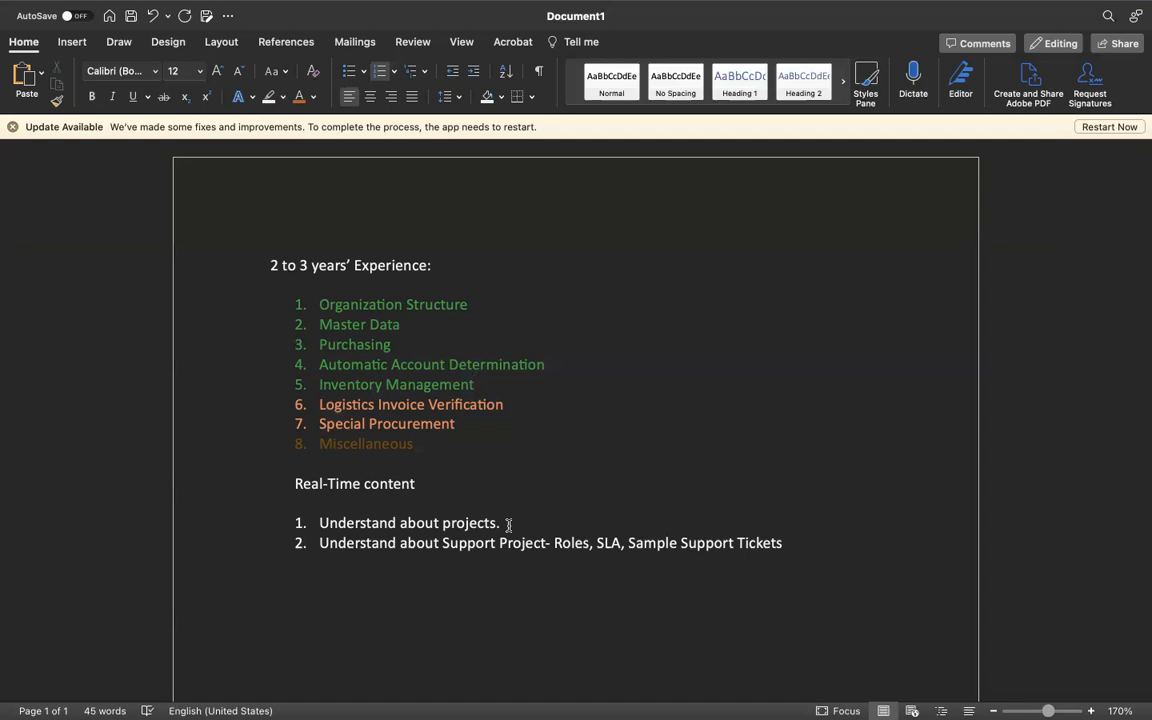
- Insert a 'Course Content:' heading above the list and select its text
left_click(474, 384)
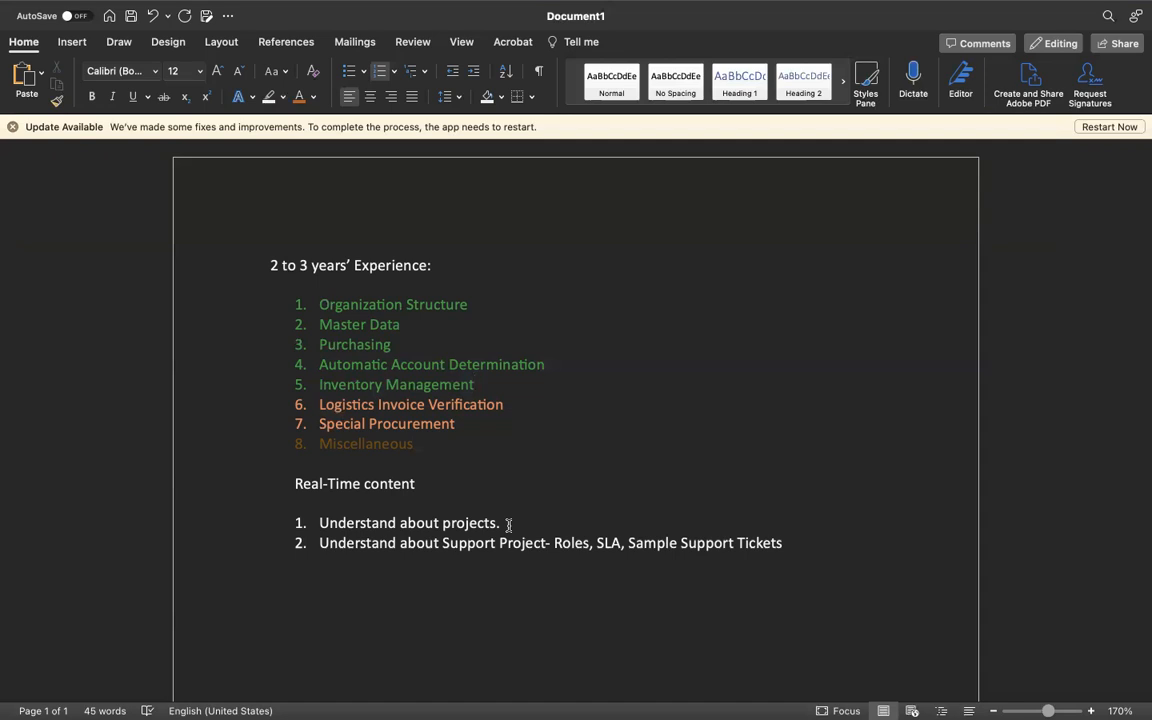
left_click(475, 384)
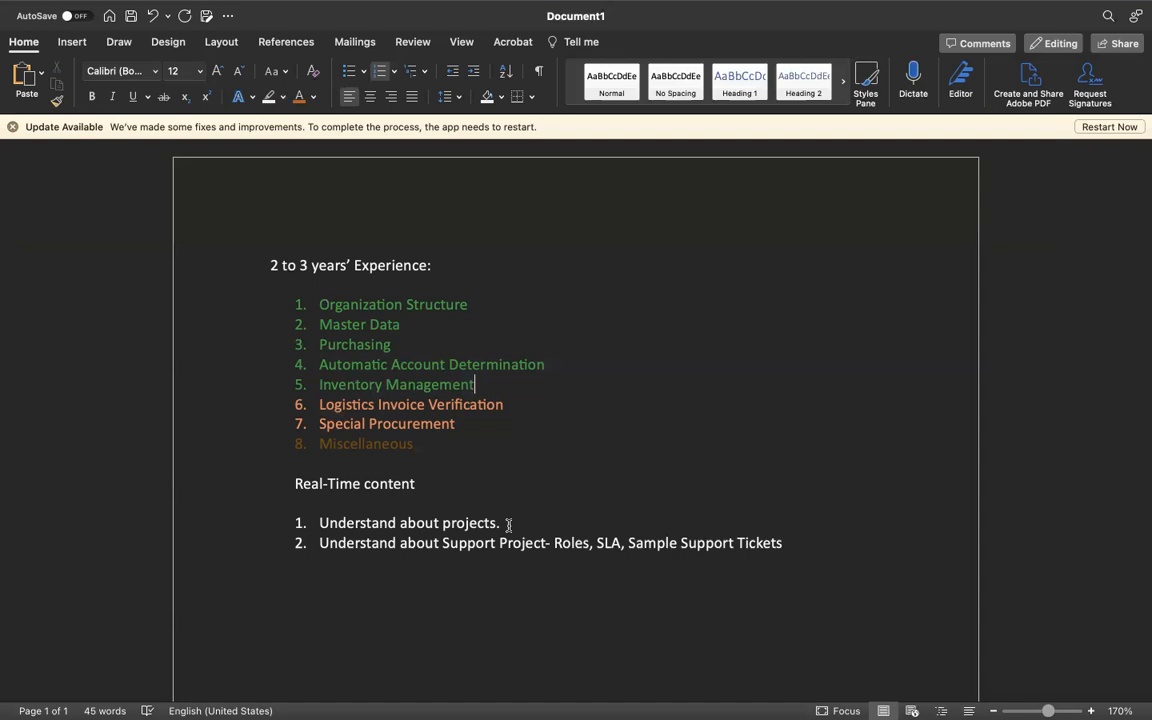
left_click(295, 285)
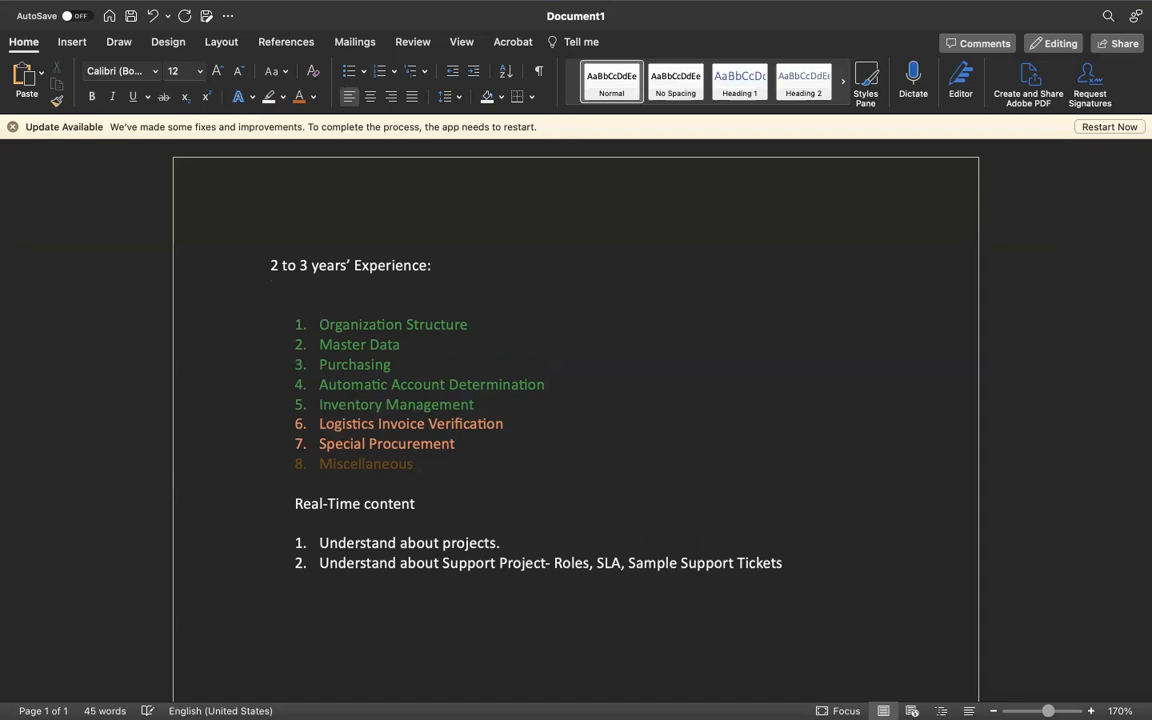
type("Course")
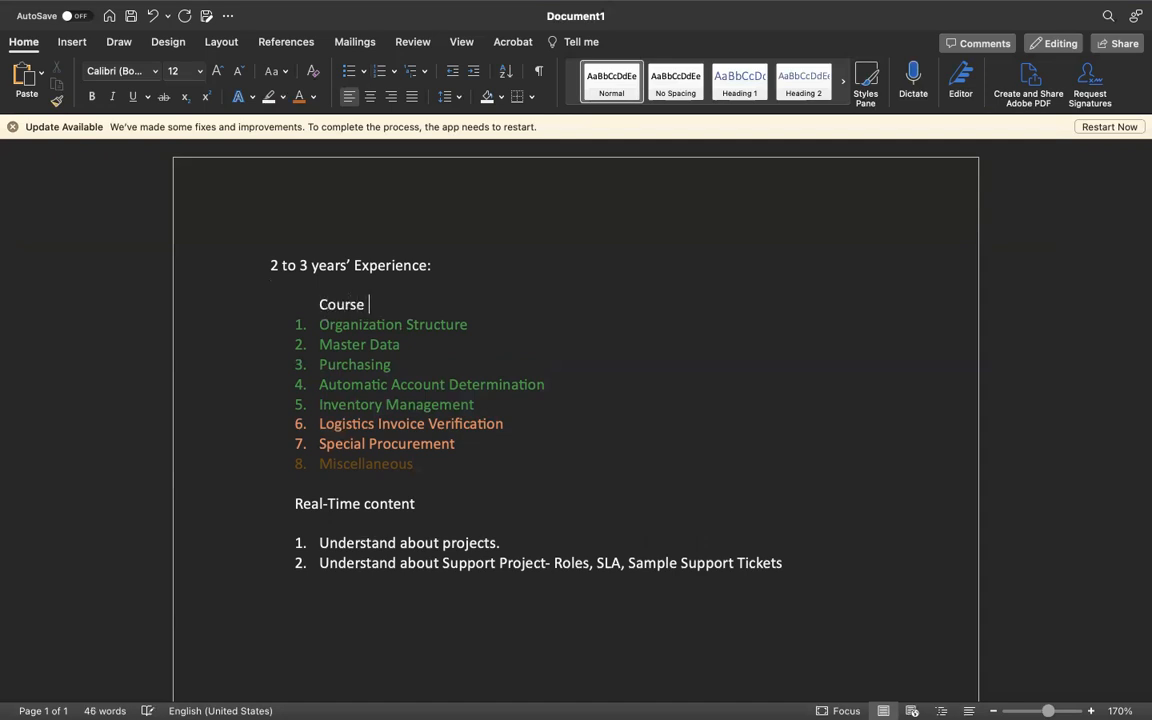
type("Content:")
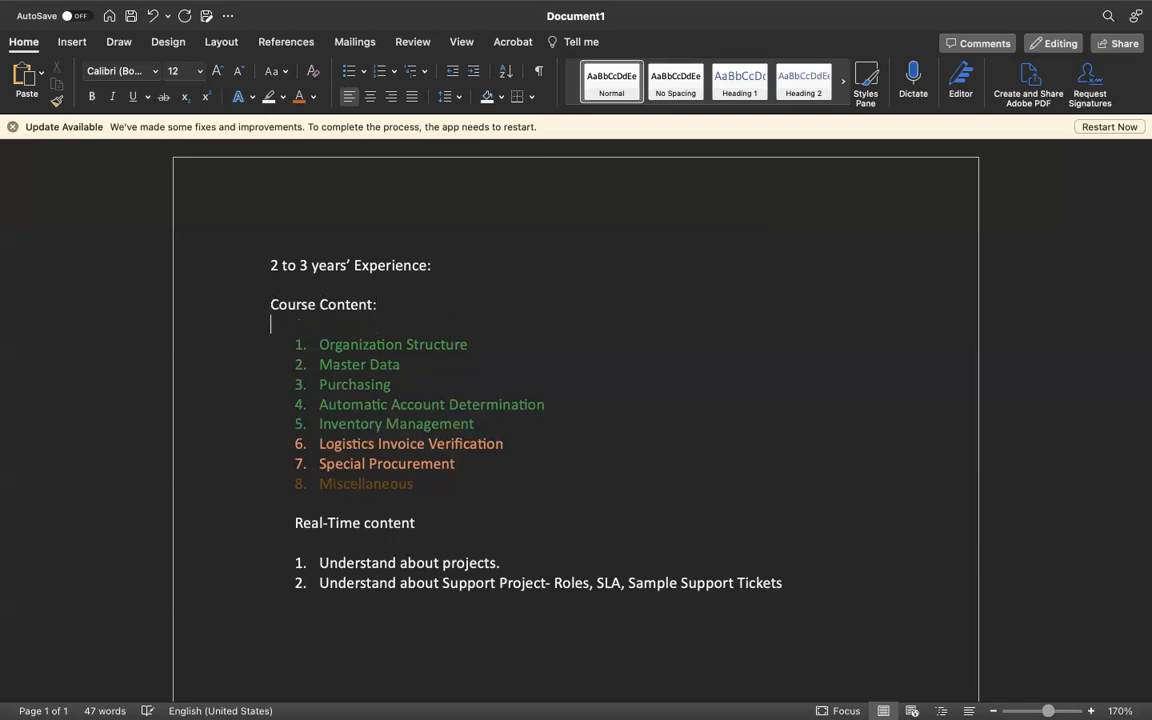
double_click(323, 304)
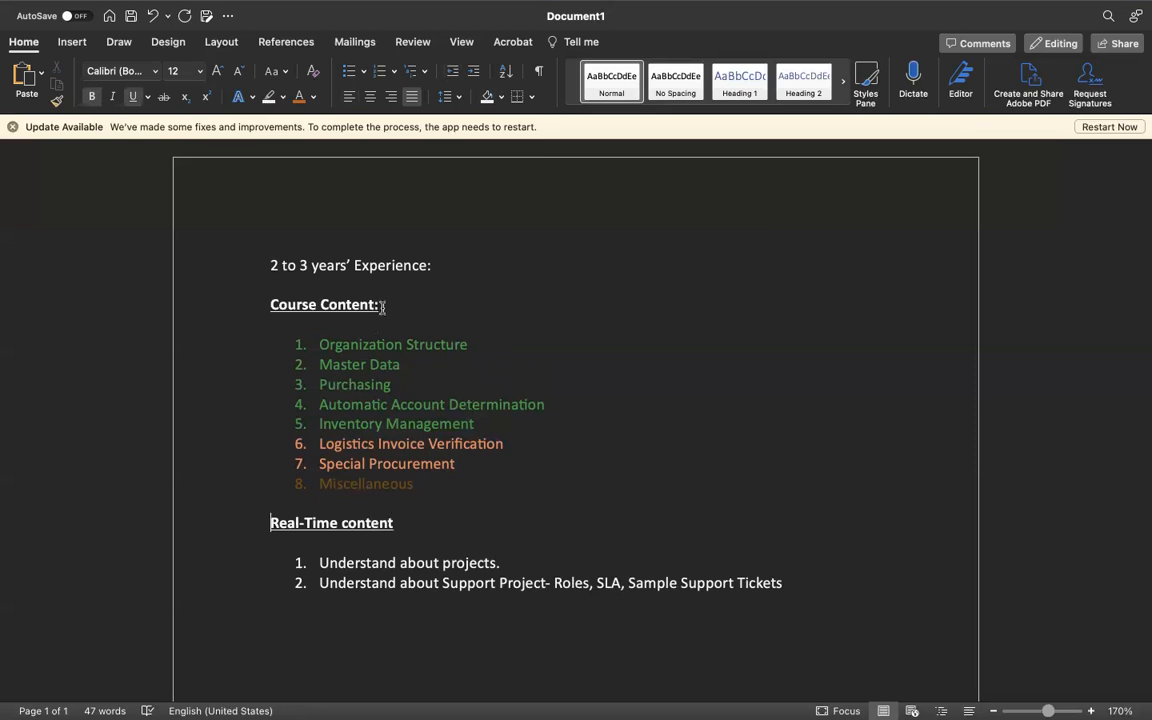
- Apply grey shading behind the 'Course Content:' heading line, then deselect
triple_click(323, 304)
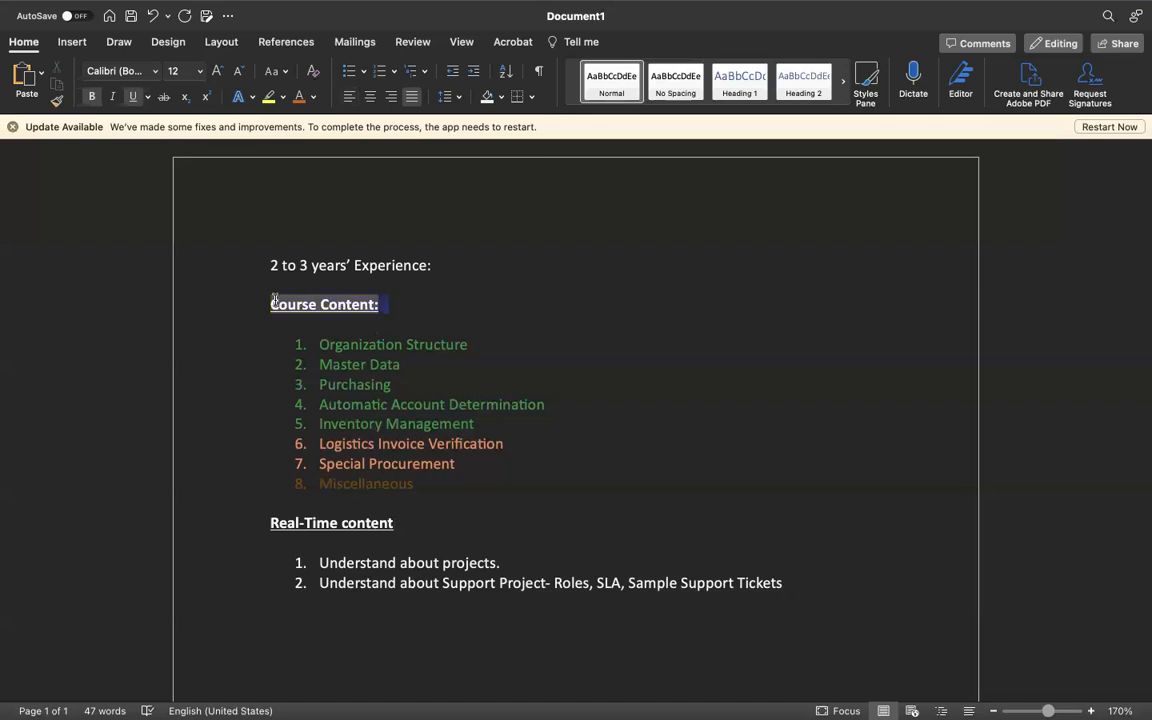
left_click(283, 97)
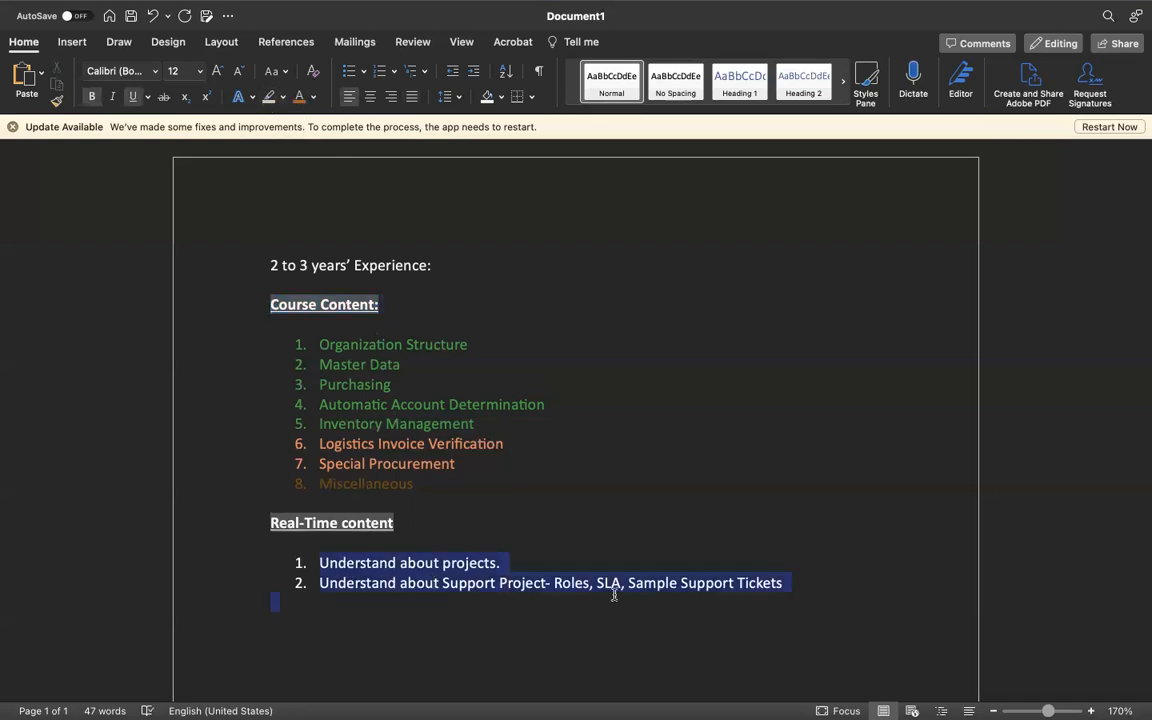
left_click(758, 601)
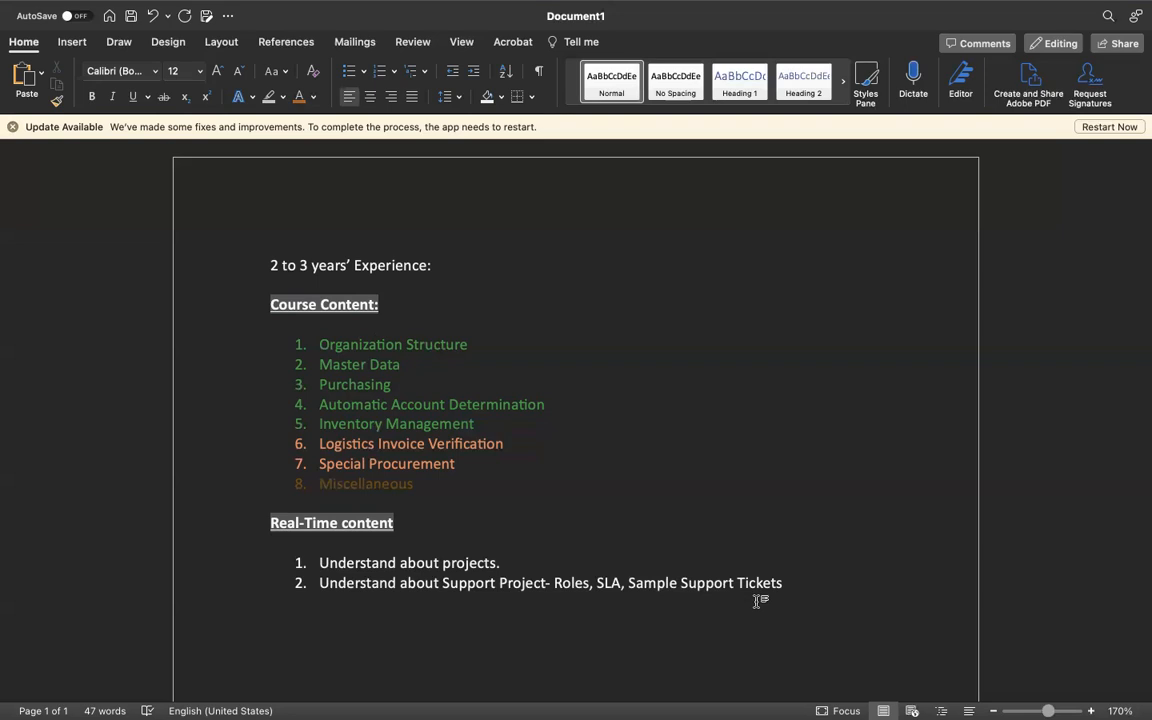
left_click(271, 602)
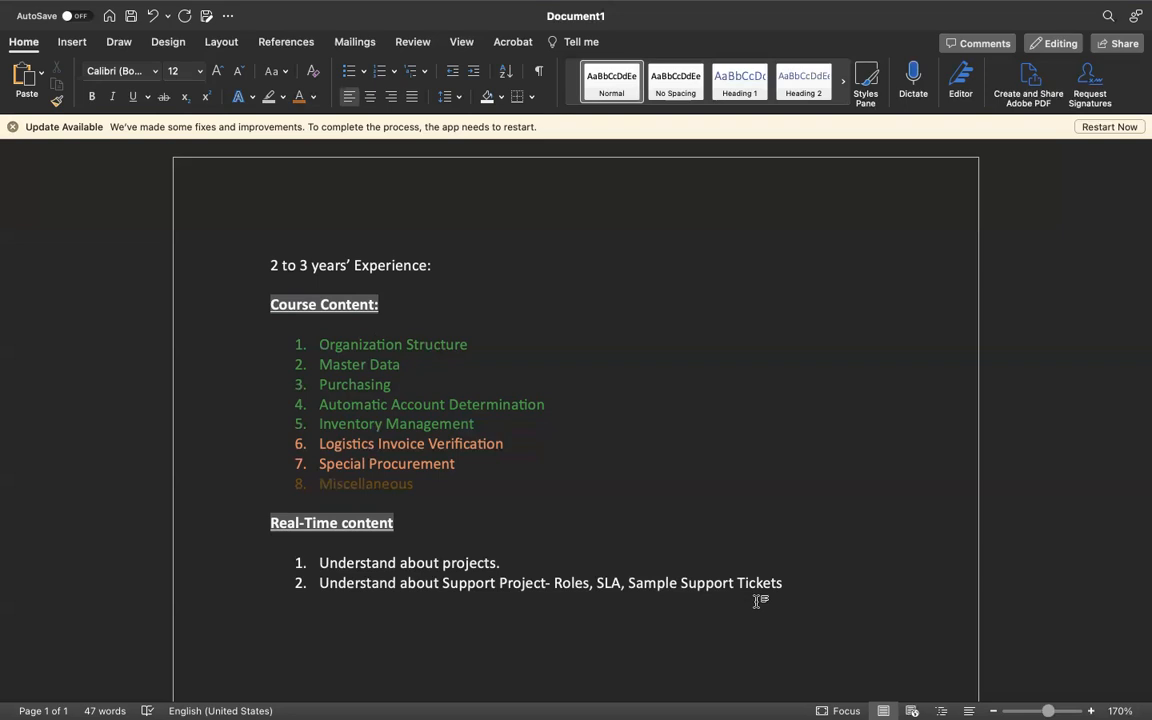
left_click(271, 602)
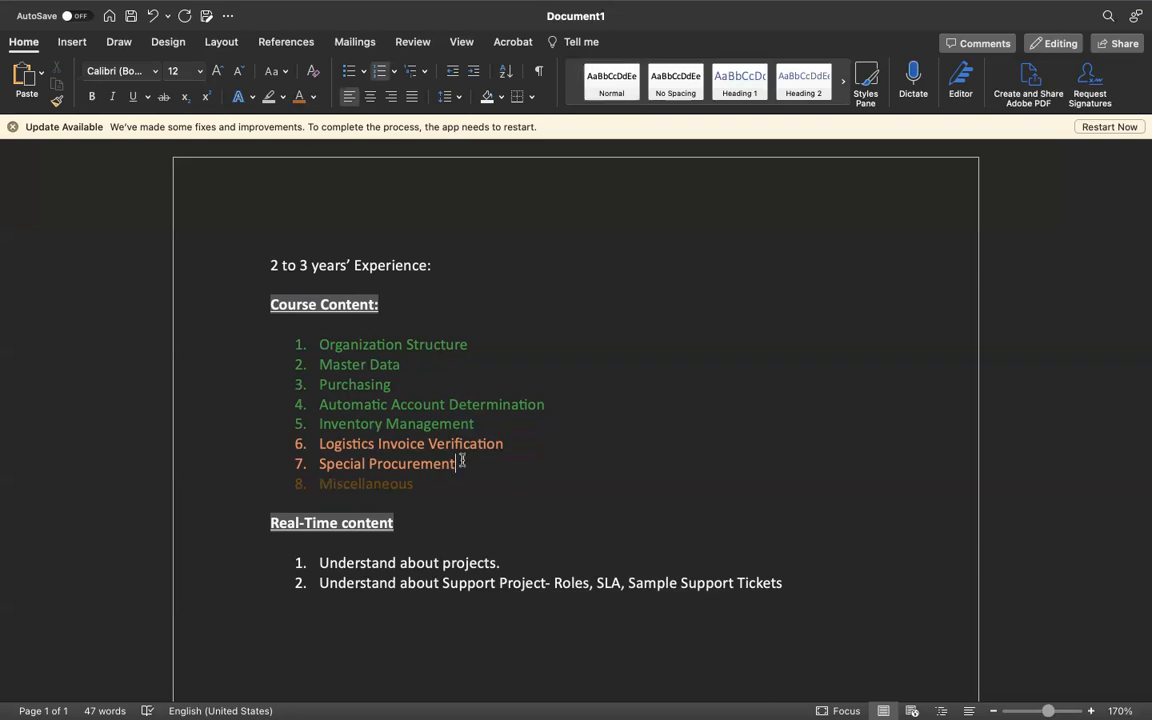
mouse_move(525, 495)
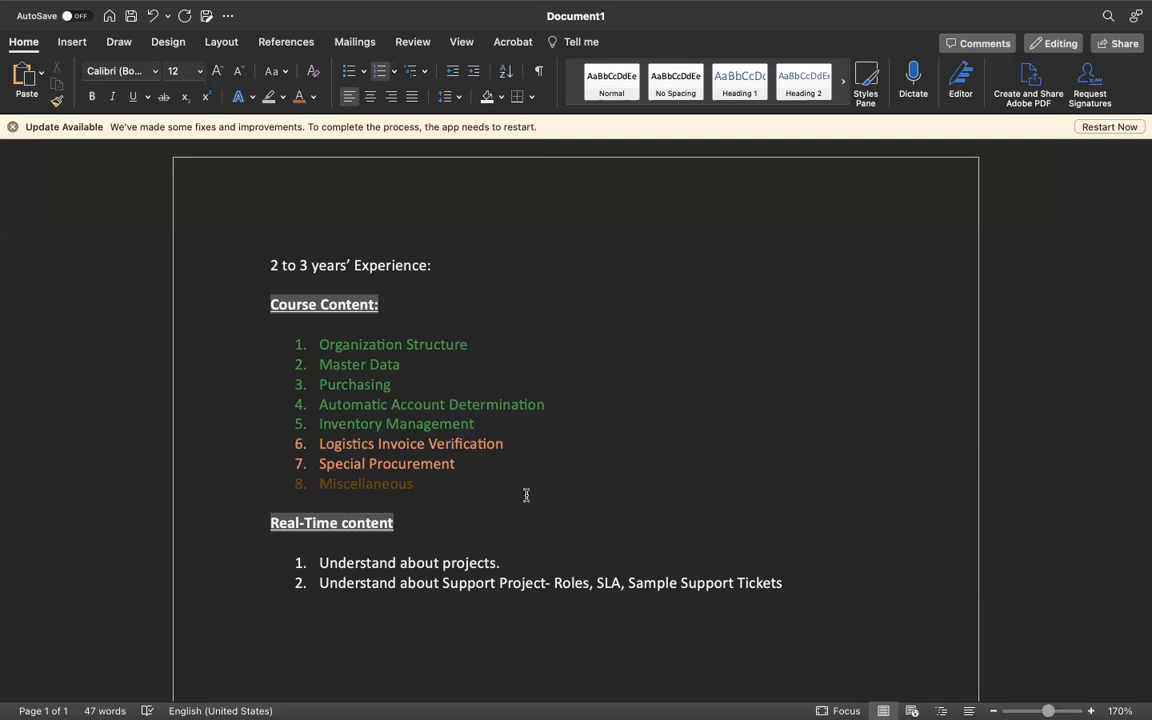
left_click(456, 463)
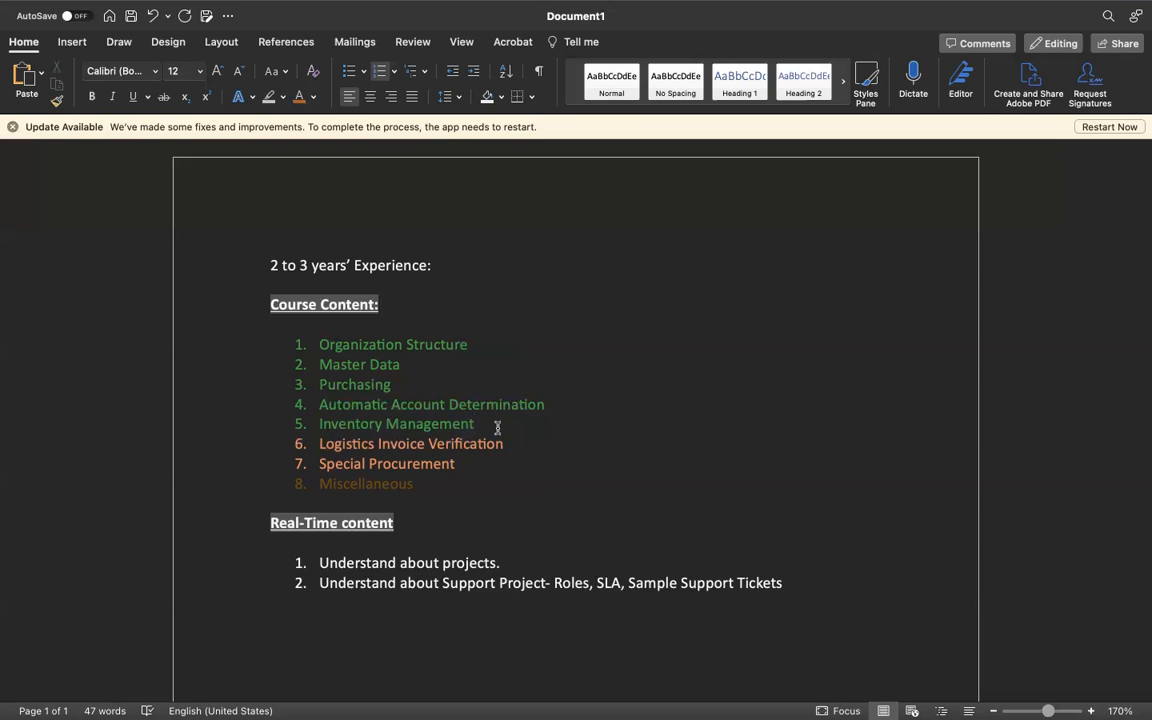
left_click(477, 423)
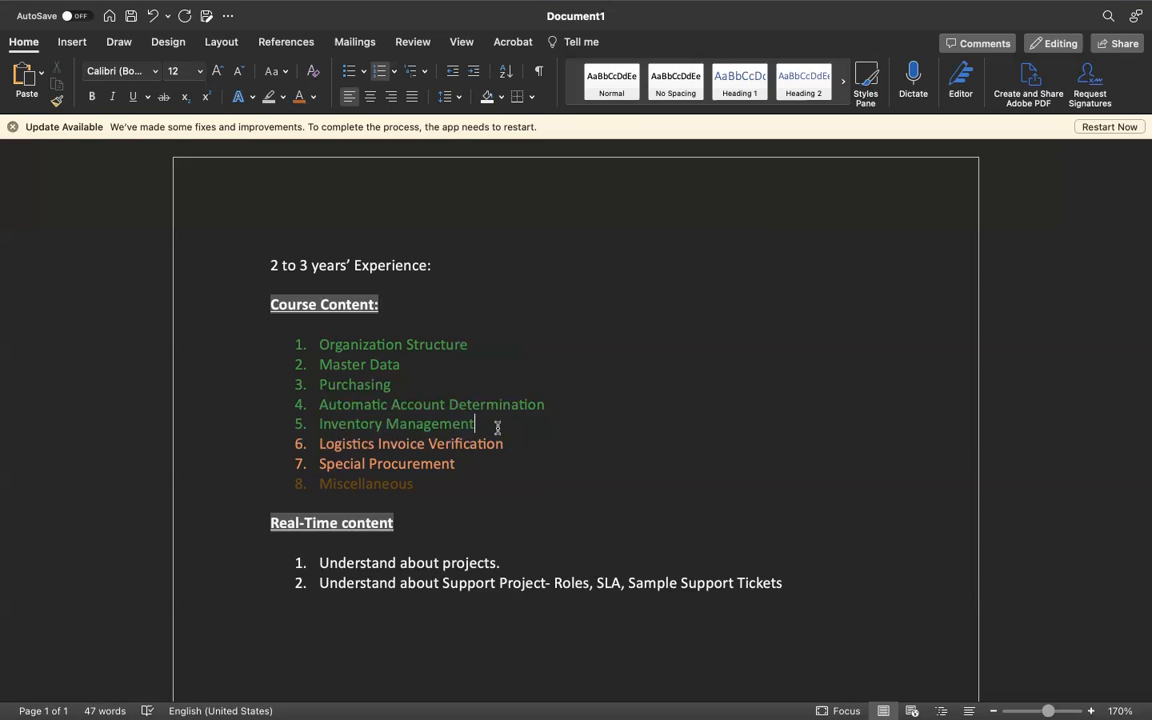
mouse_move(516, 443)
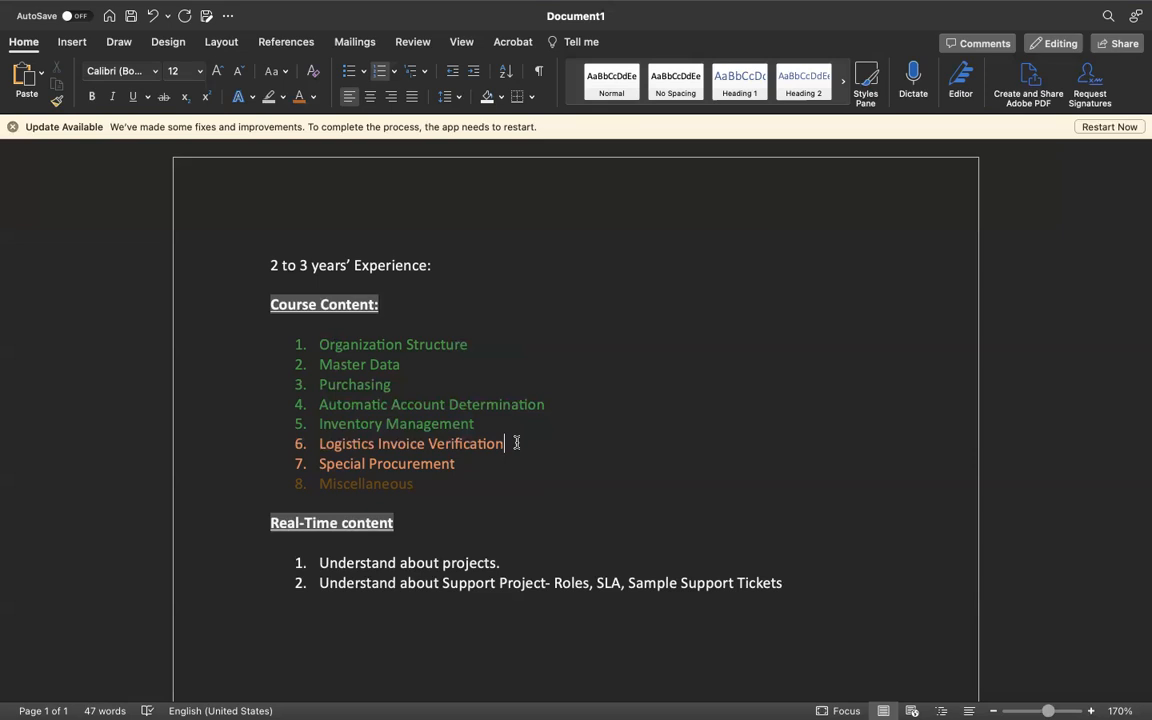
mouse_move(542, 403)
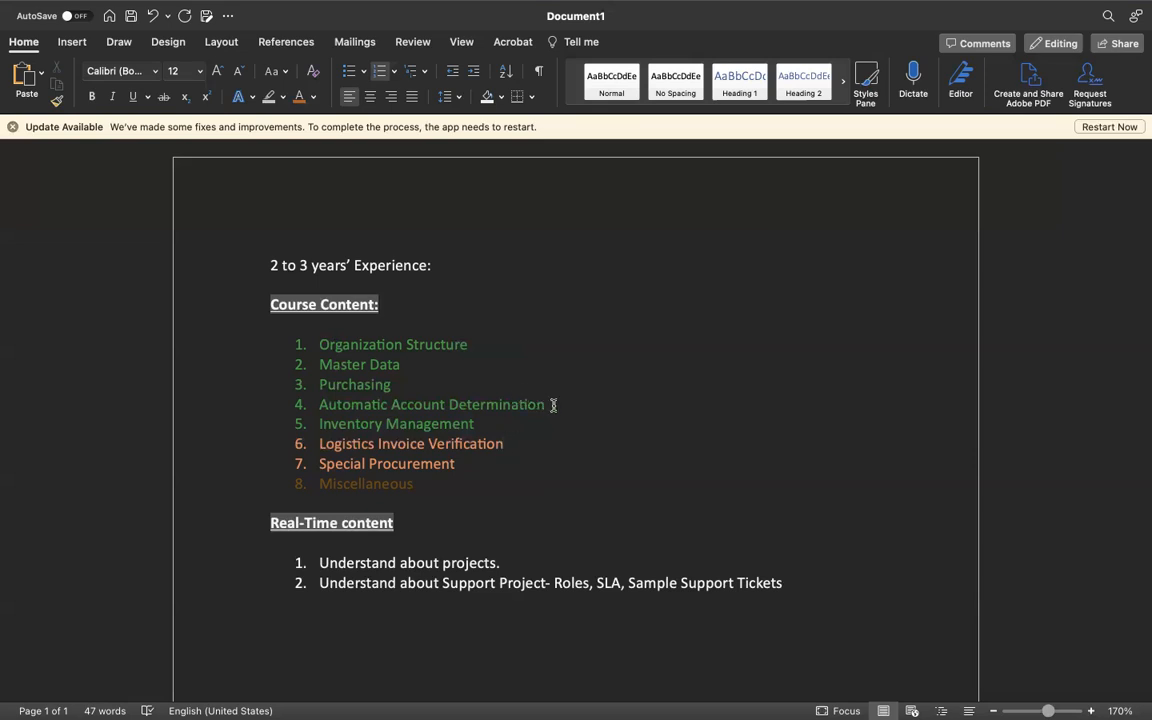
left_click(504, 443)
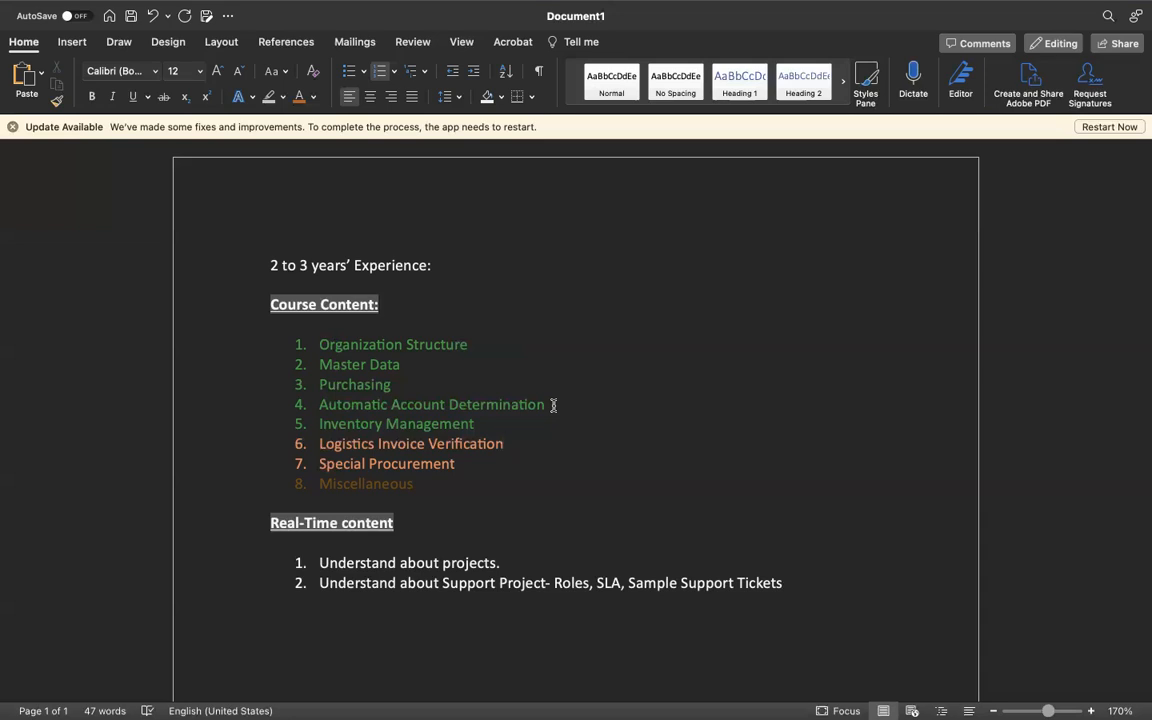
left_click(505, 443)
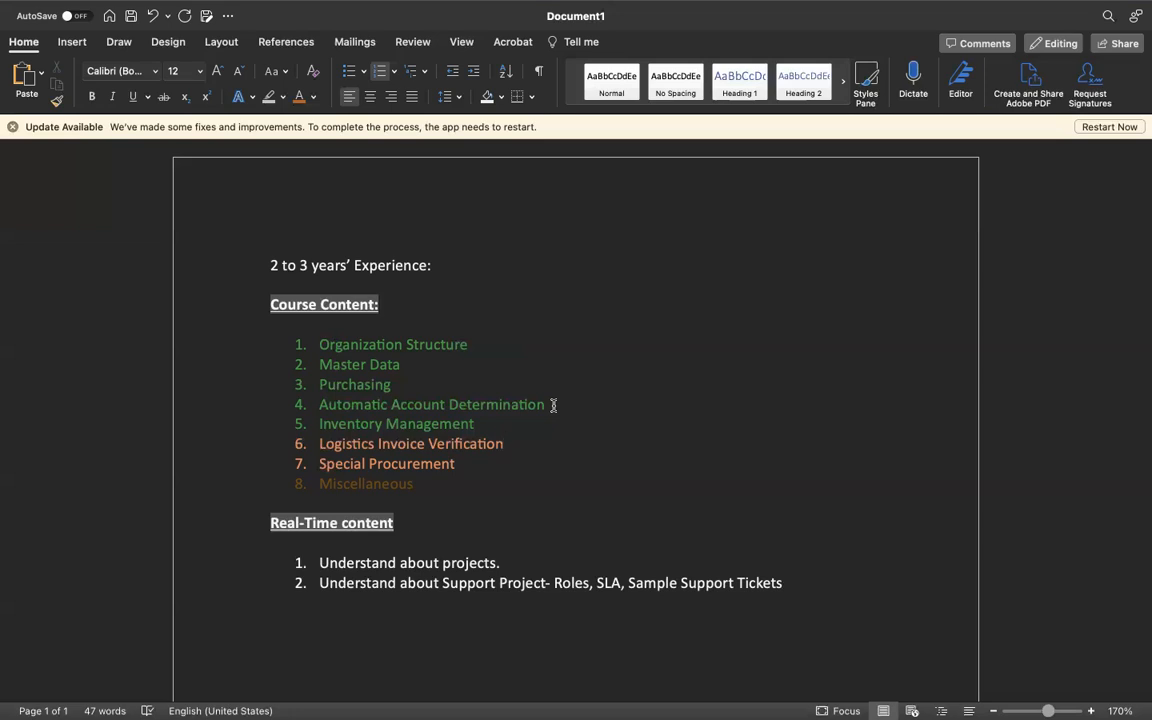
left_click(505, 443)
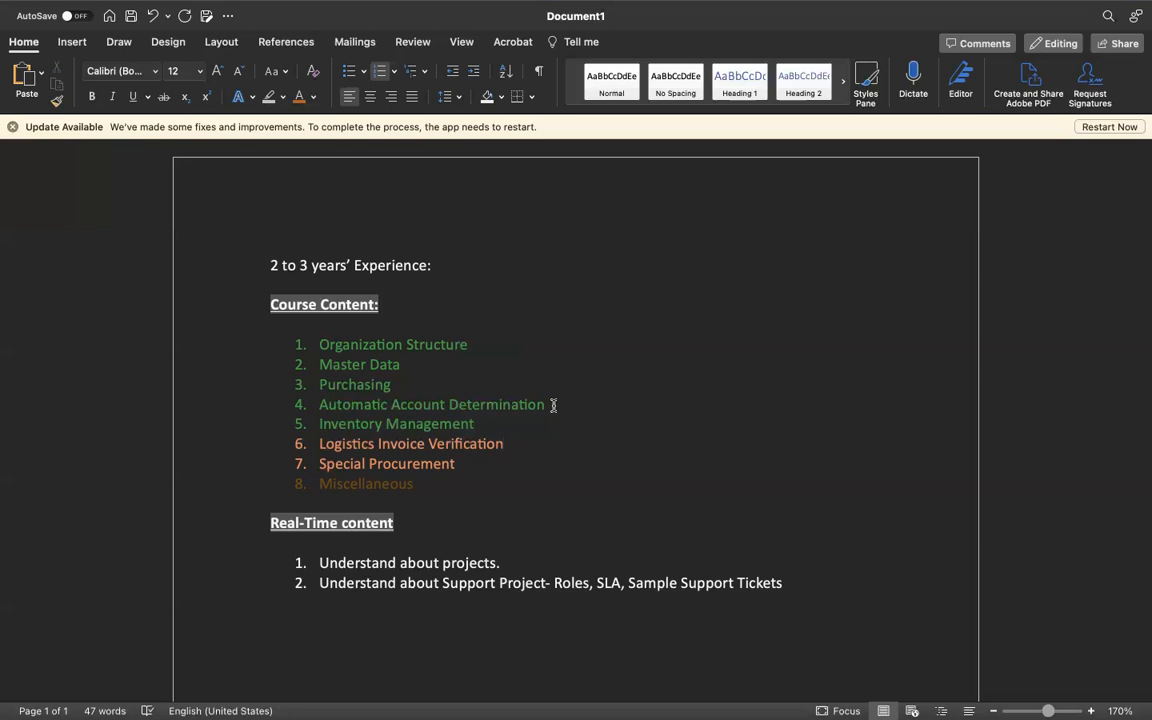
left_click(504, 443)
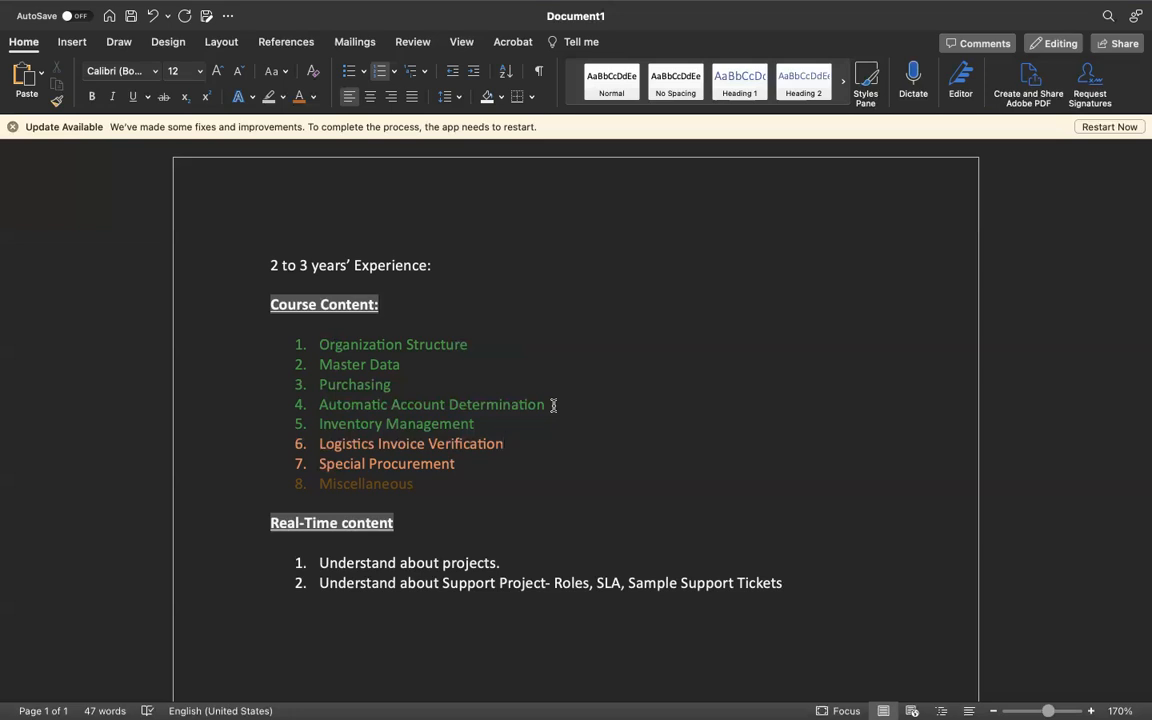
left_click(505, 443)
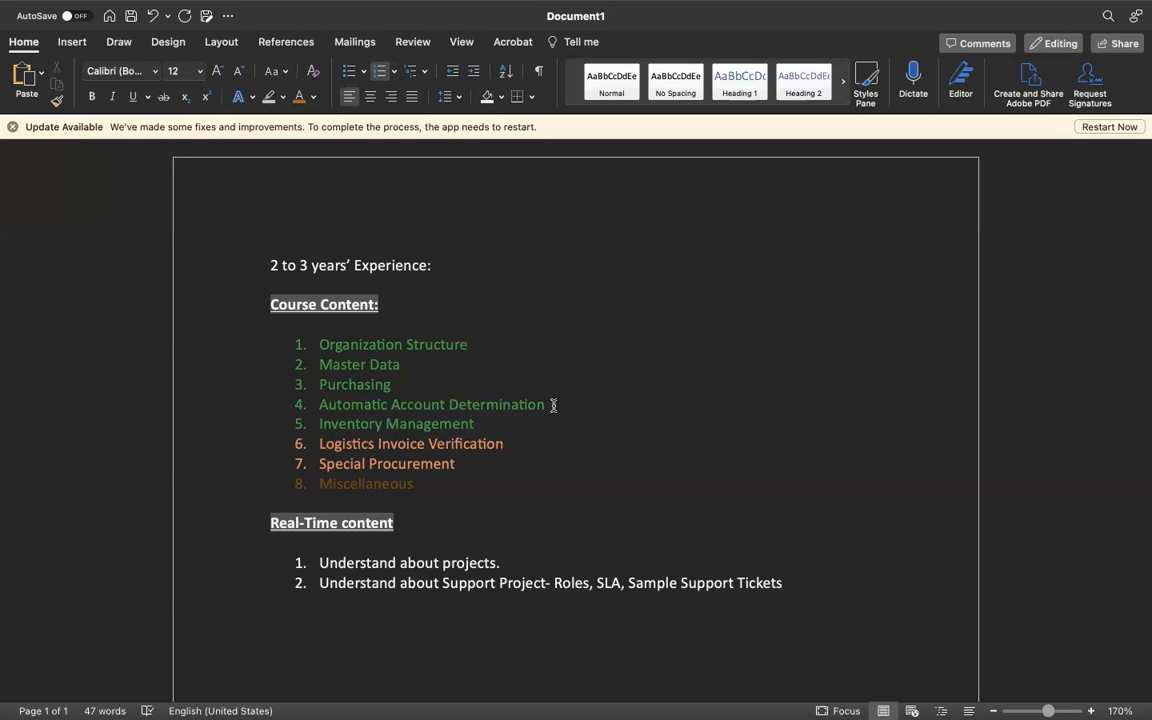
left_click(505, 443)
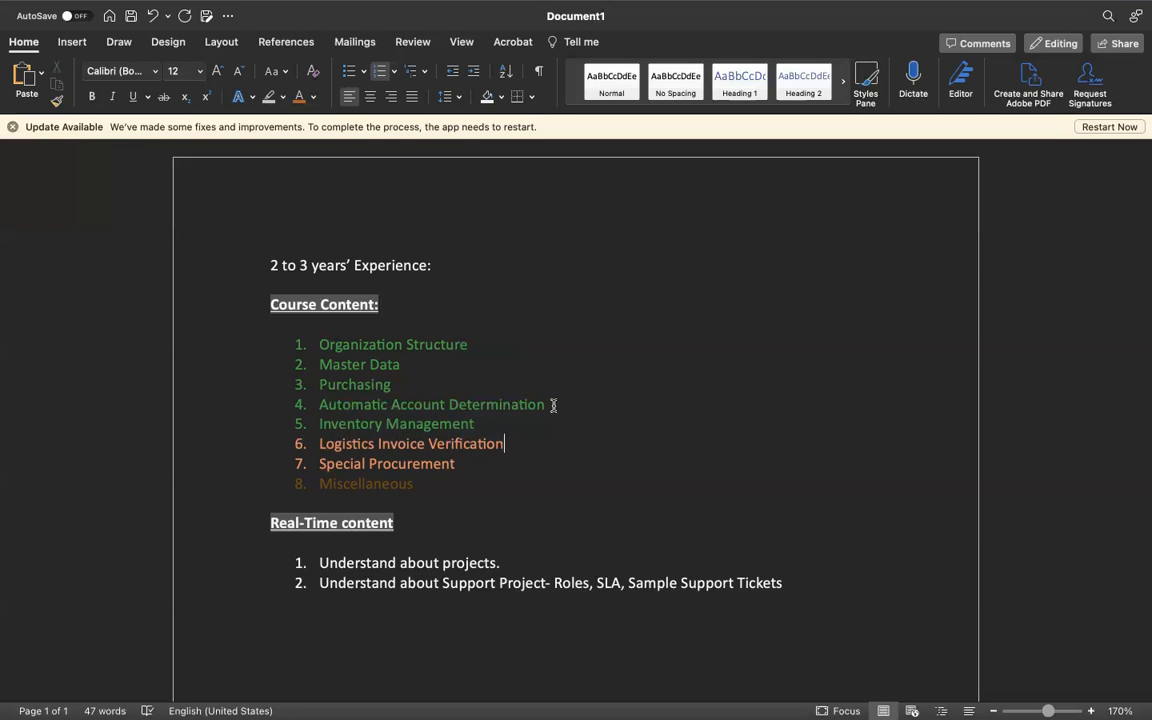